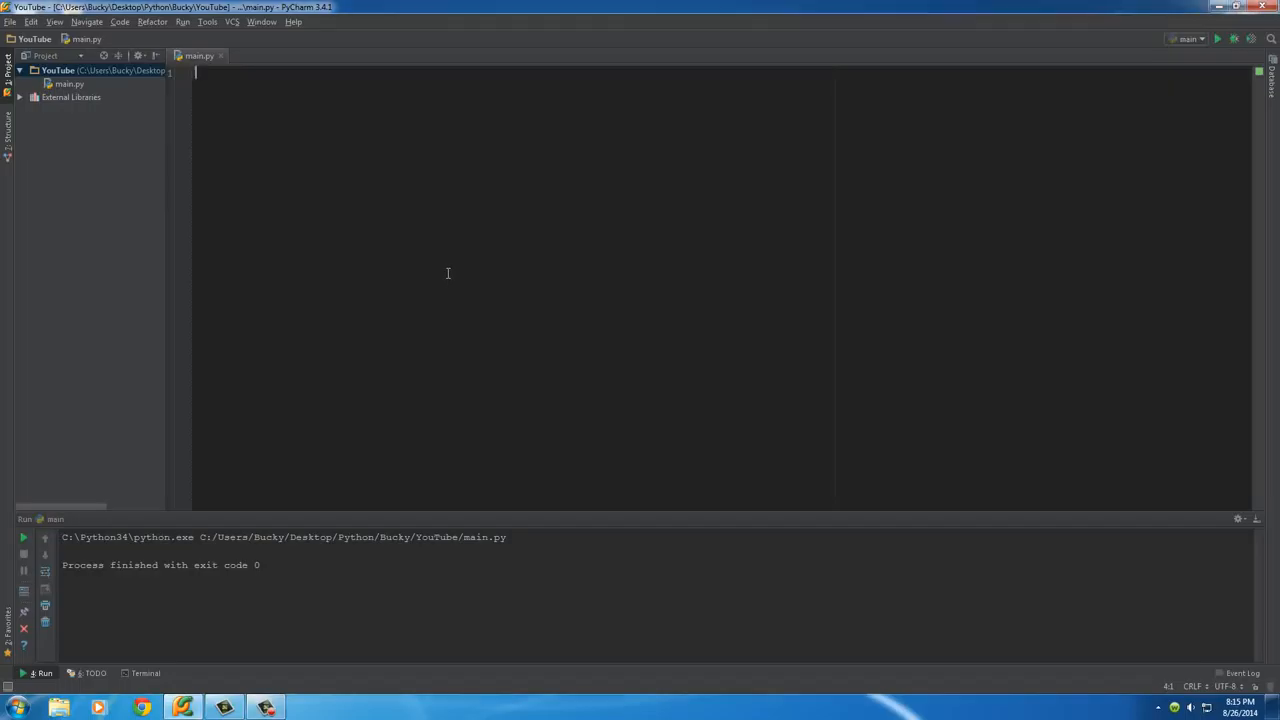
# Write magicNumber = 26 on the first line of main.py, followed by blank lines
pyautogui.write('bre')
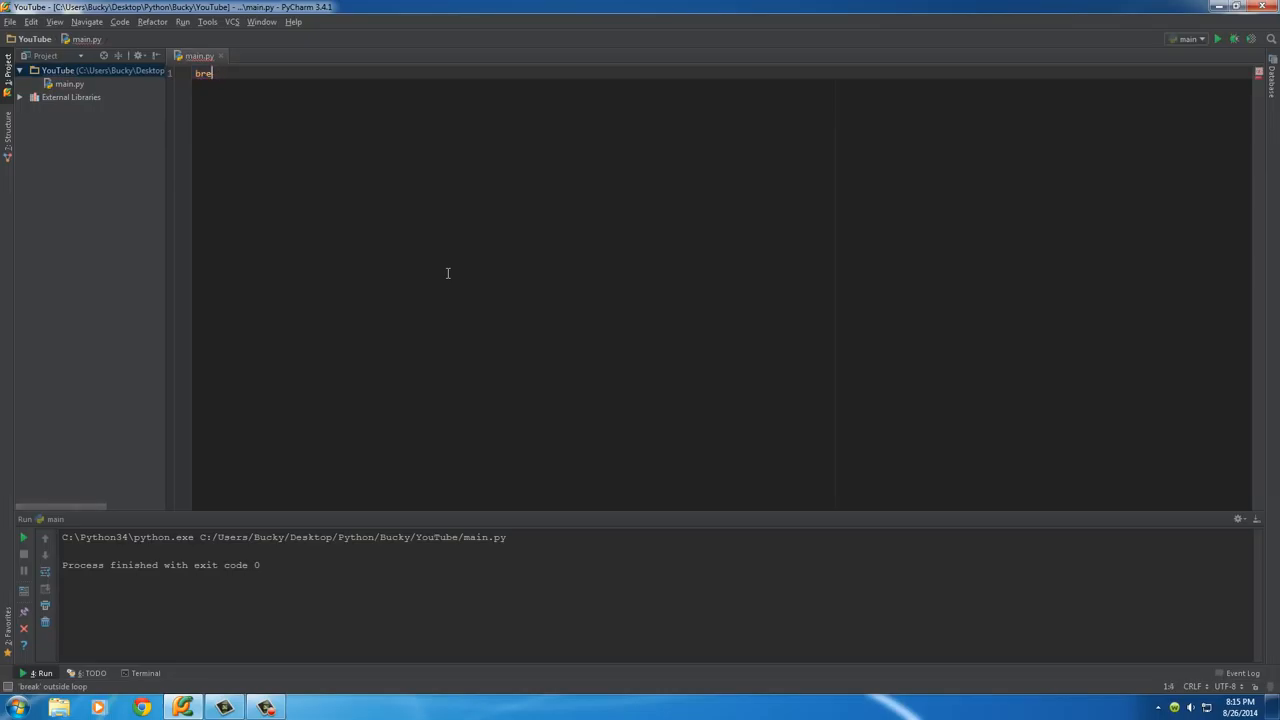
pyautogui.write('continue')
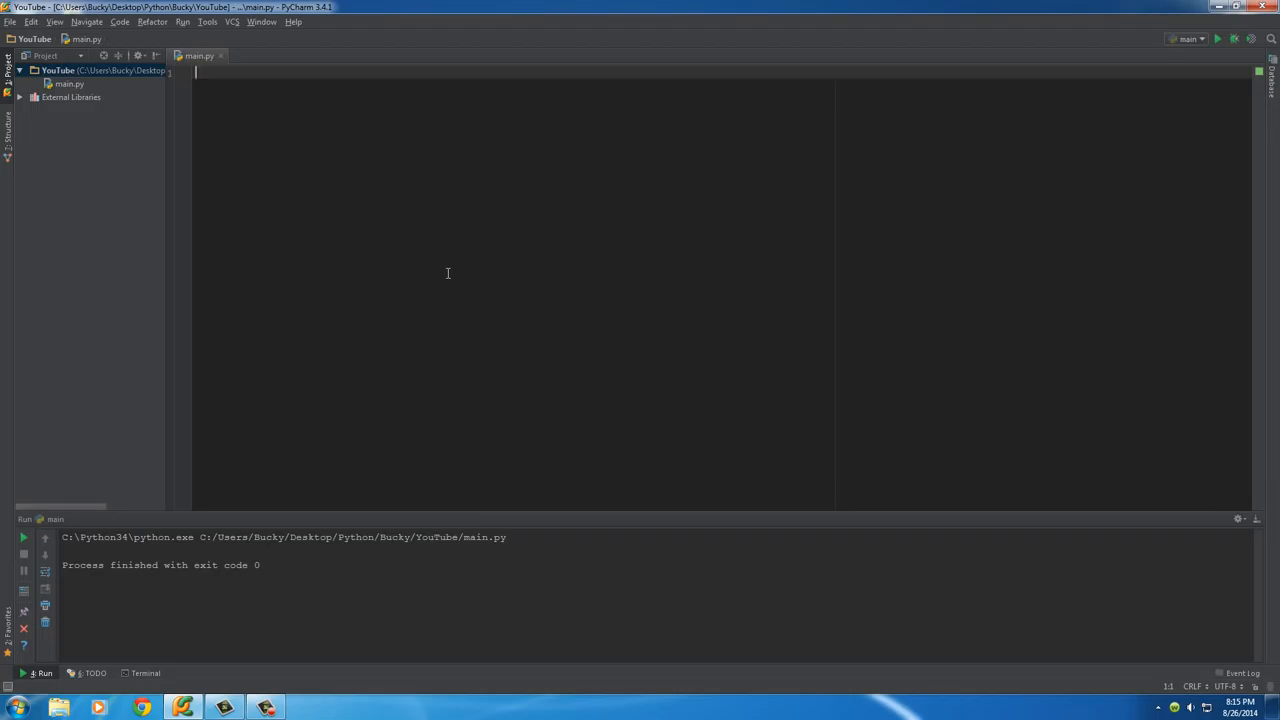
pyautogui.moveTo(446, 274)
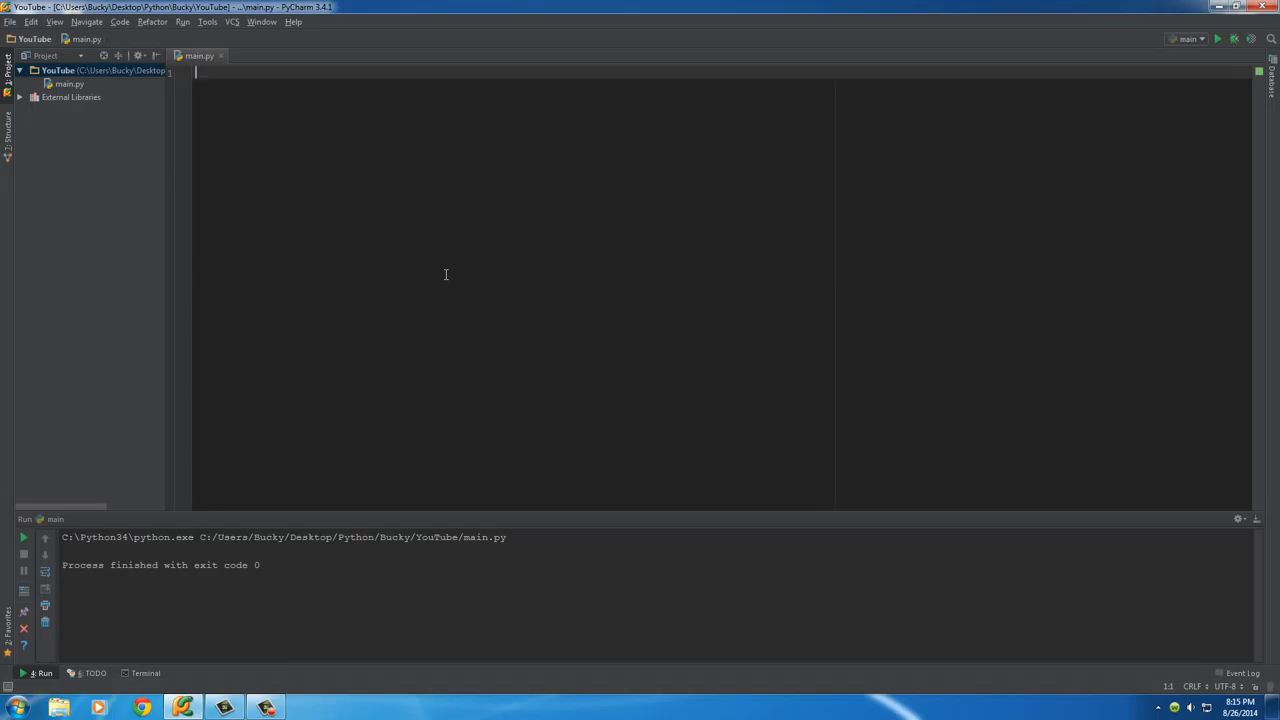
pyautogui.write('magicNumber = 26')
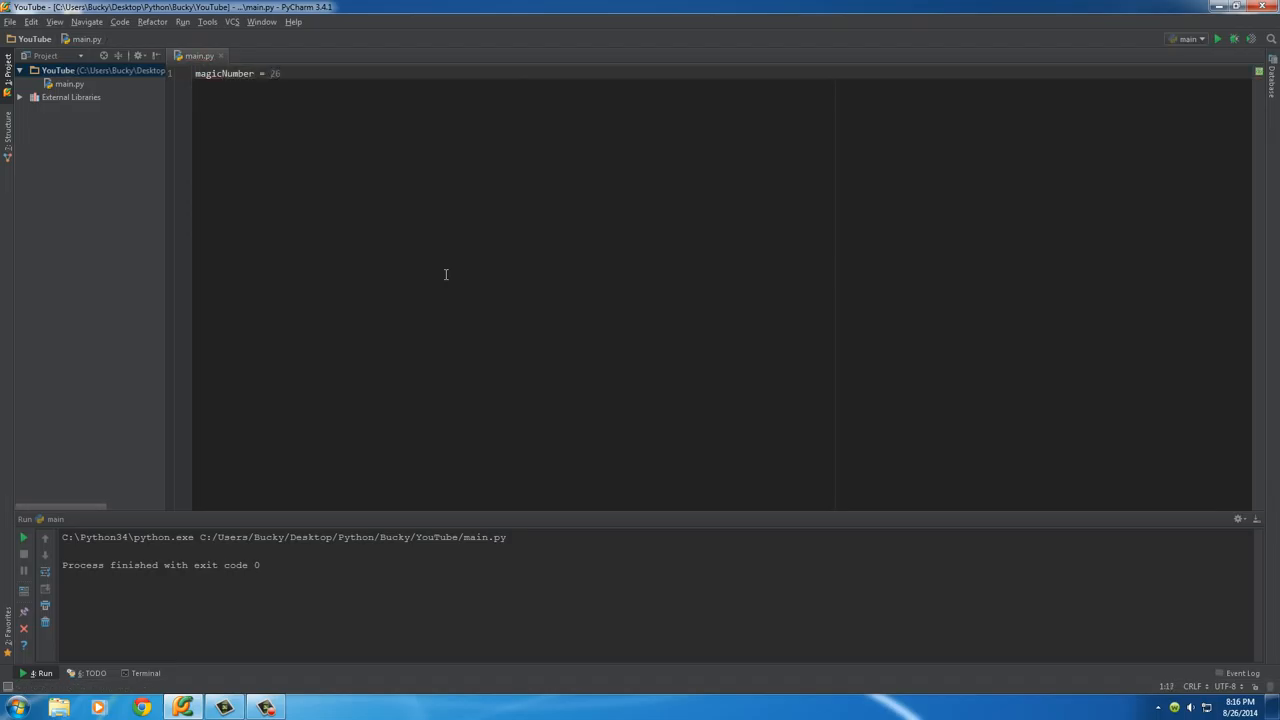
pyautogui.press('enter')
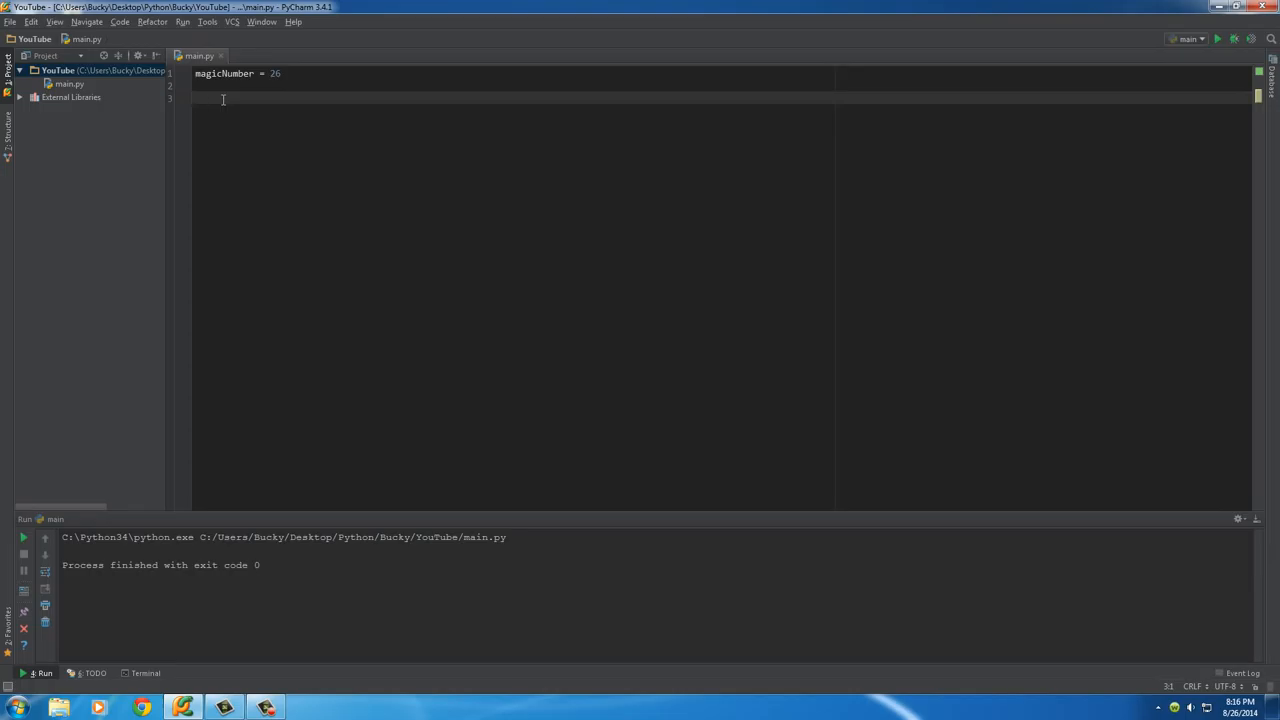
# Write the loop header for n in range(101): on line 3
pyautogui.doubleClick(224, 73)
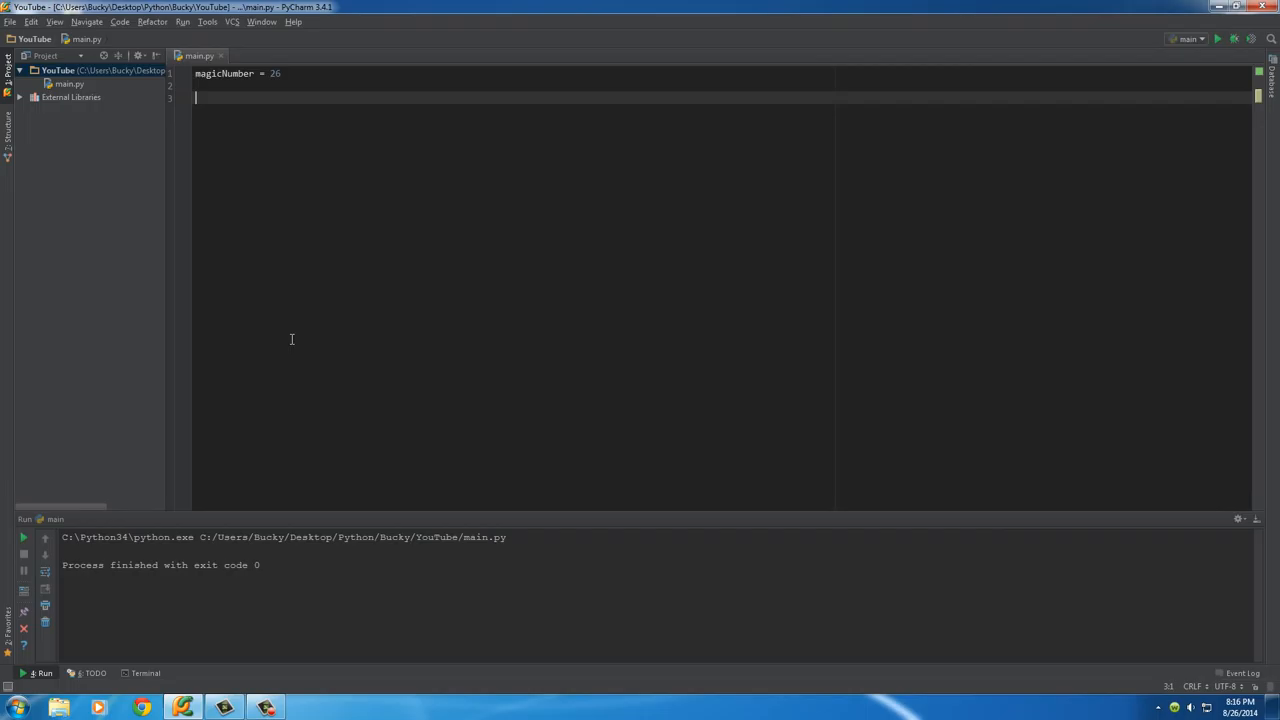
pyautogui.write('for')
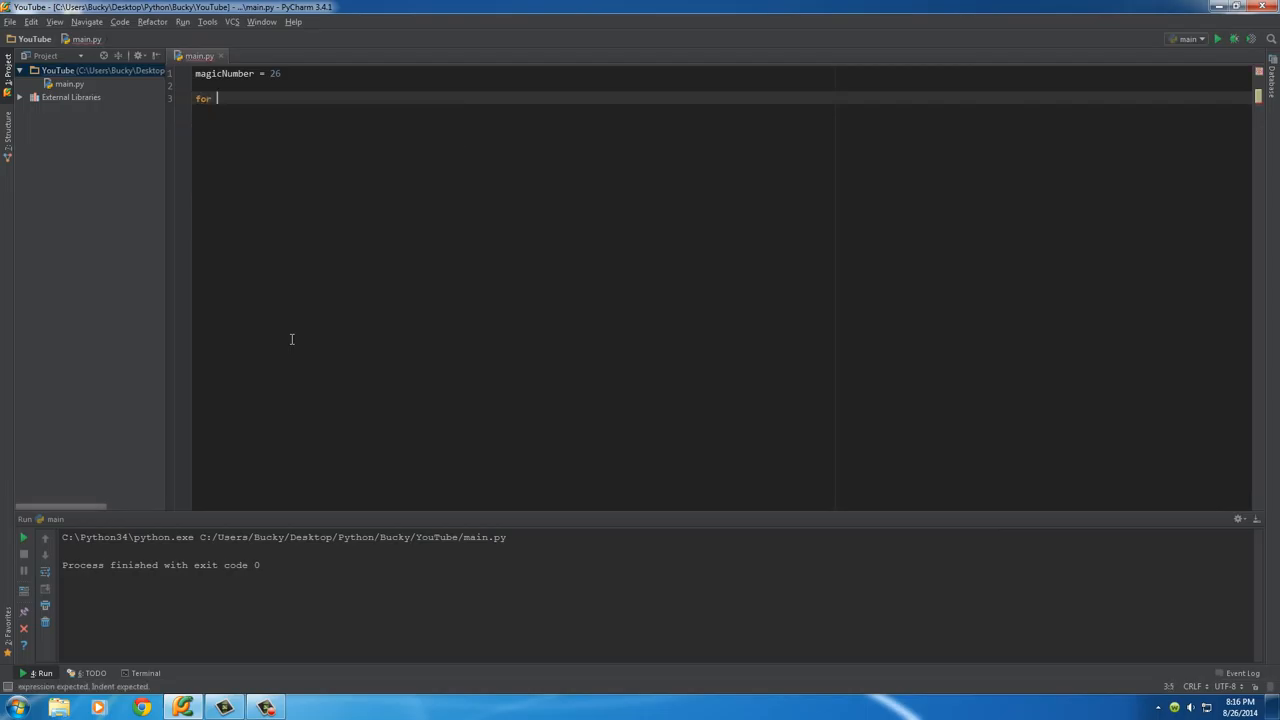
pyautogui.write('n')
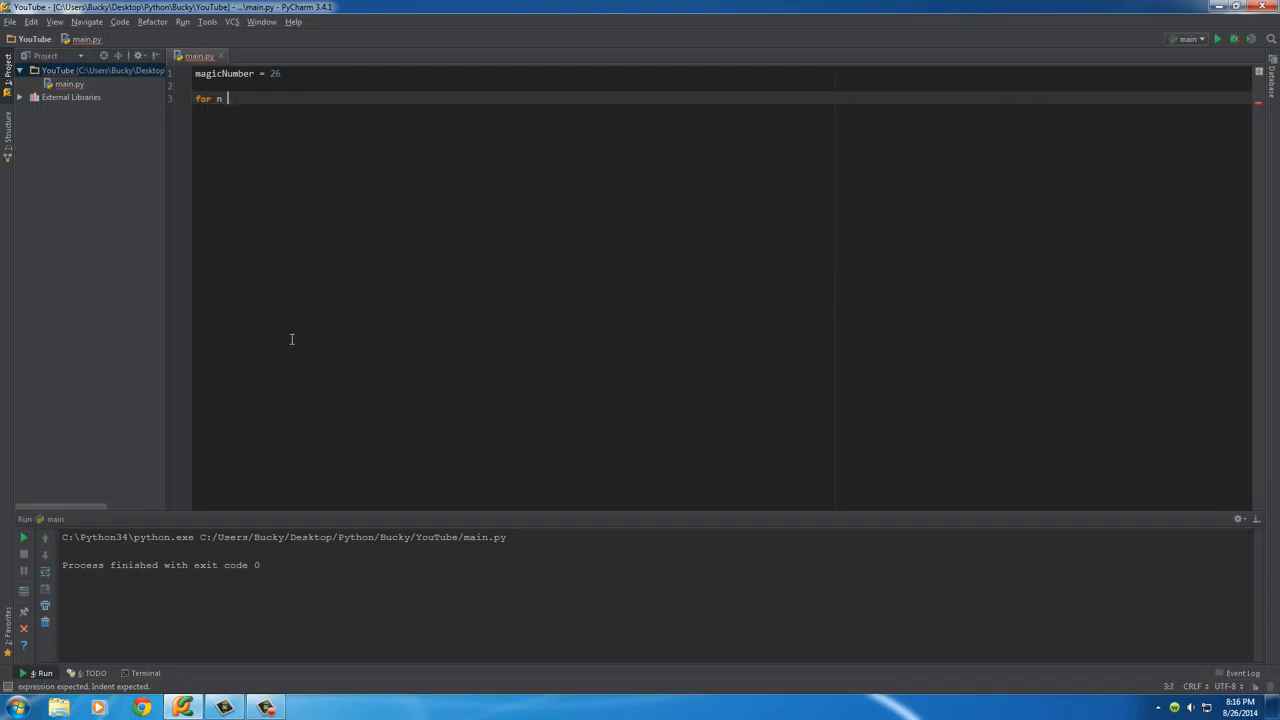
pyautogui.write('in')
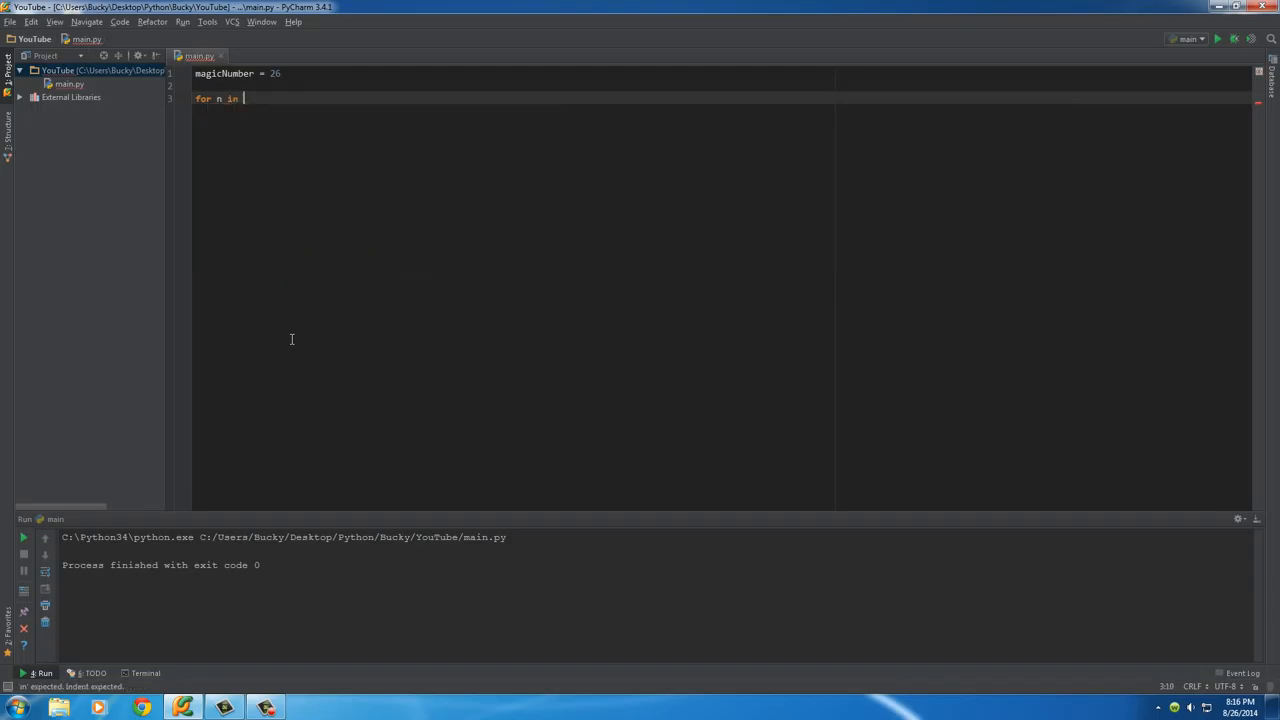
pyautogui.write('range')
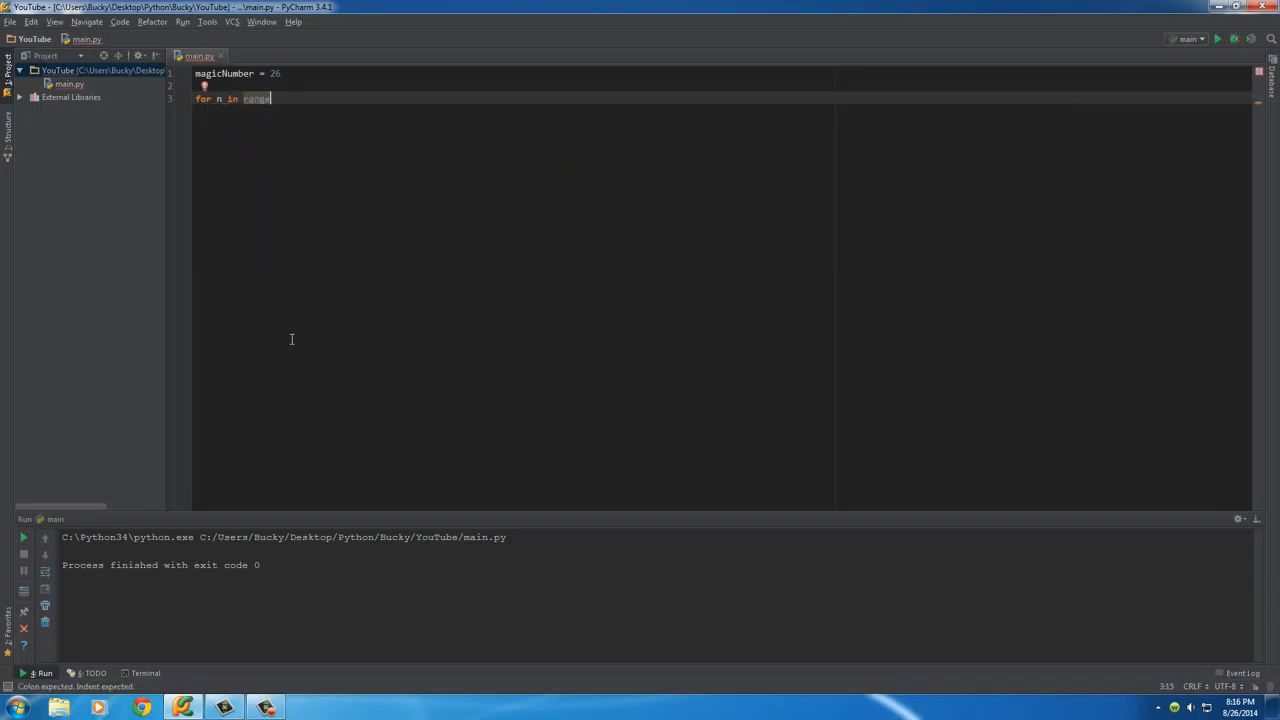
pyautogui.write('()')
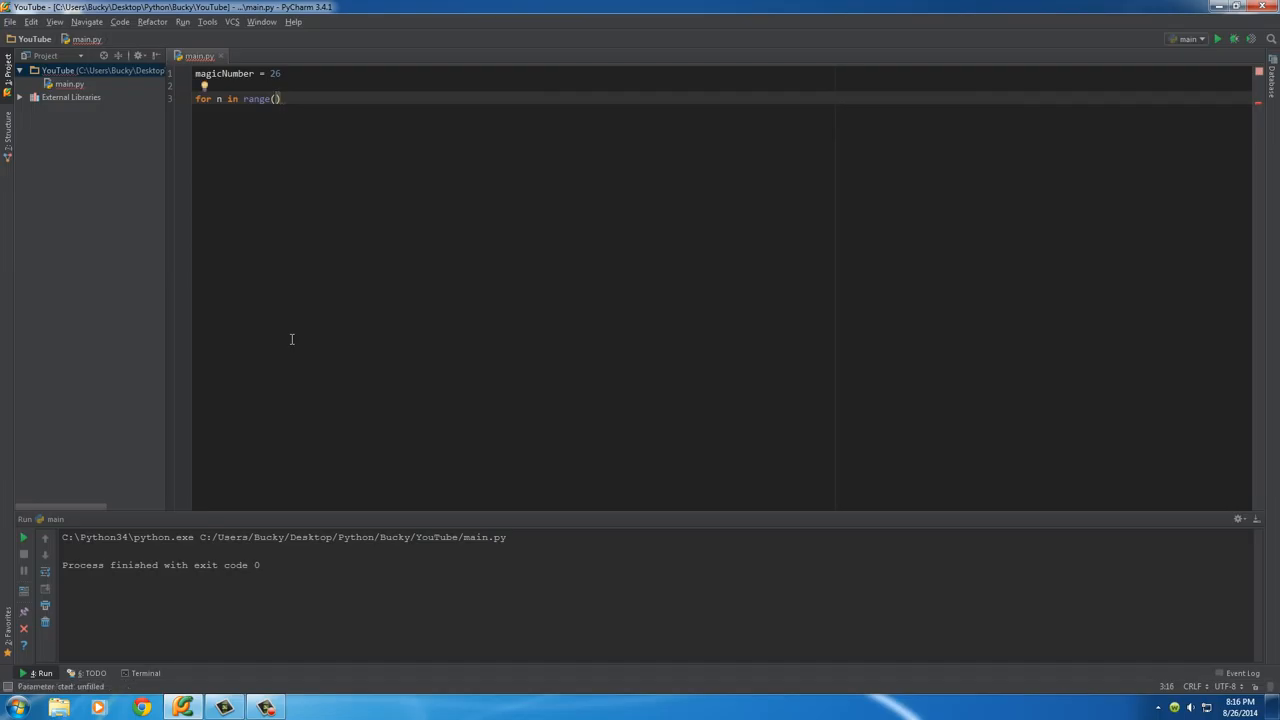
pyautogui.write('101')
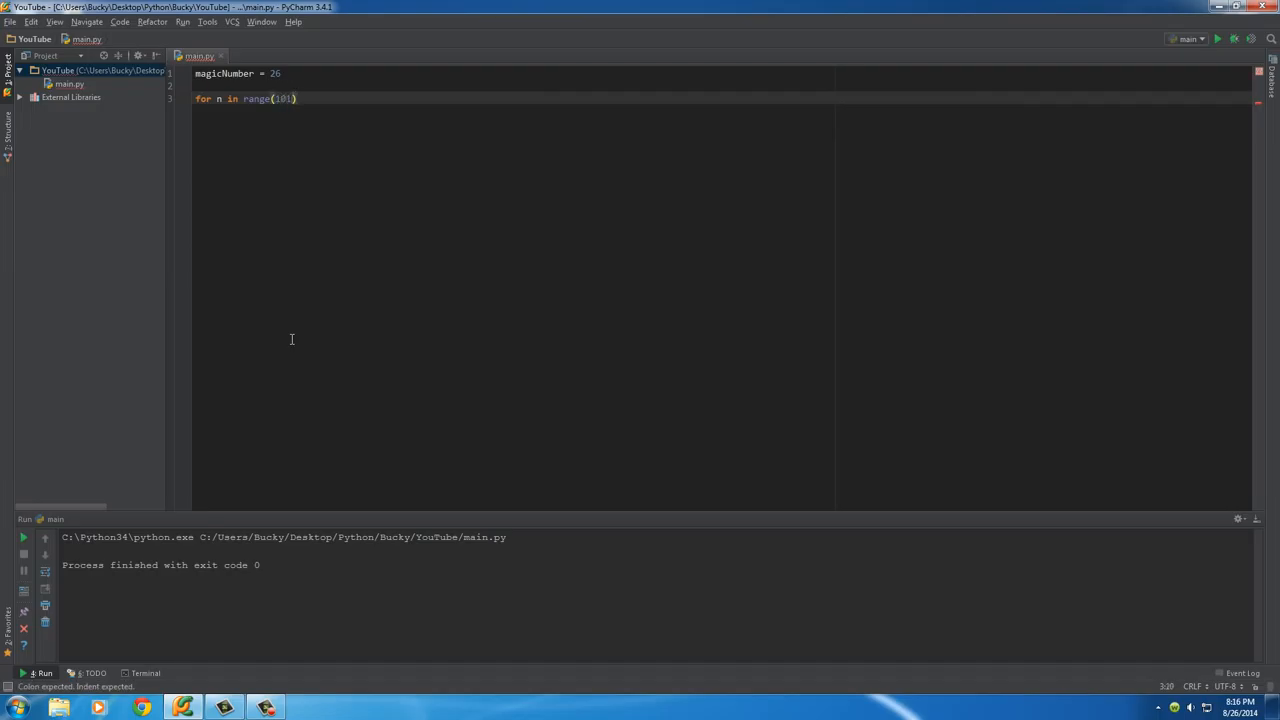
pyautogui.write(':')
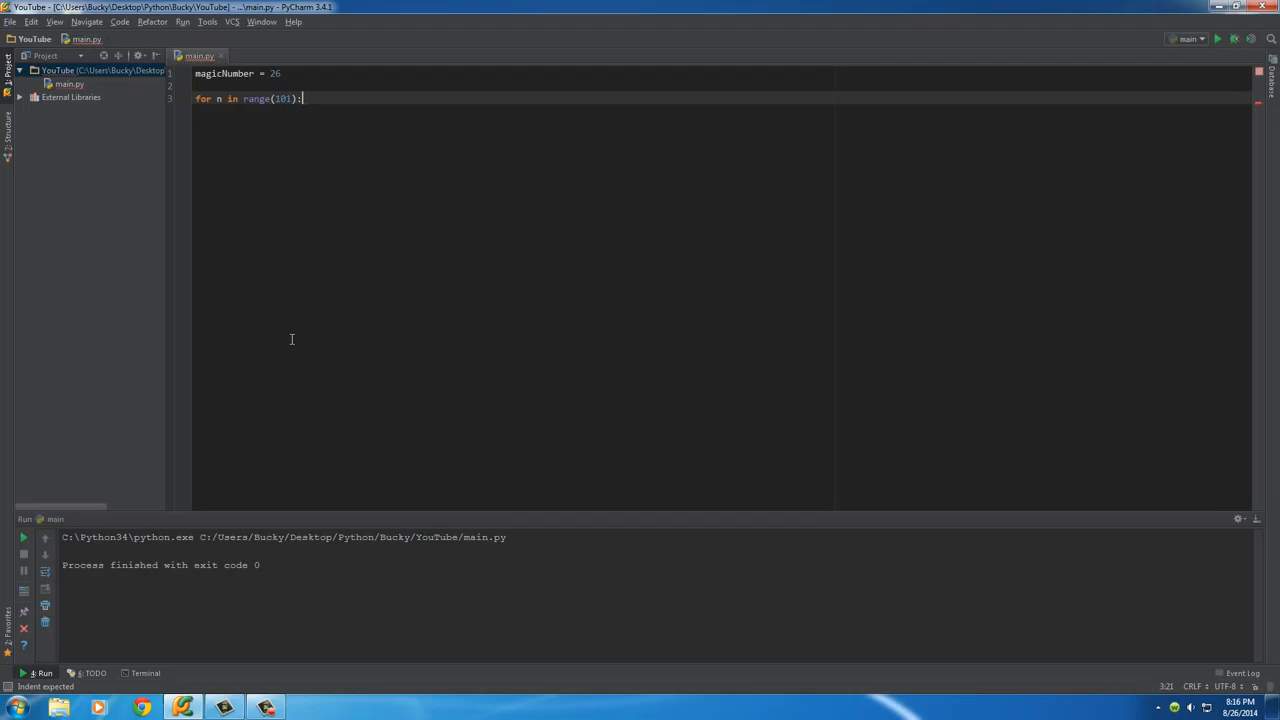
pyautogui.press('enter')
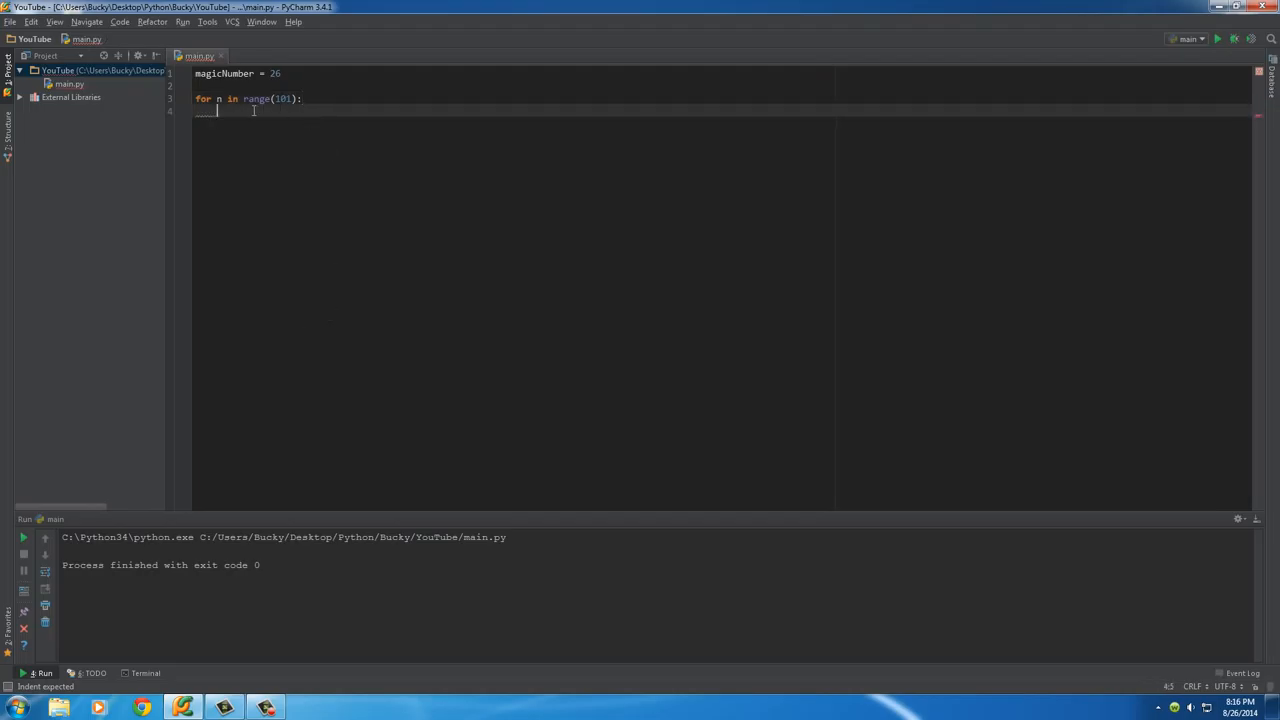
# Inside the loop, add if n is magicNumber: with an empty print() call
pyautogui.doubleClick(255, 98)
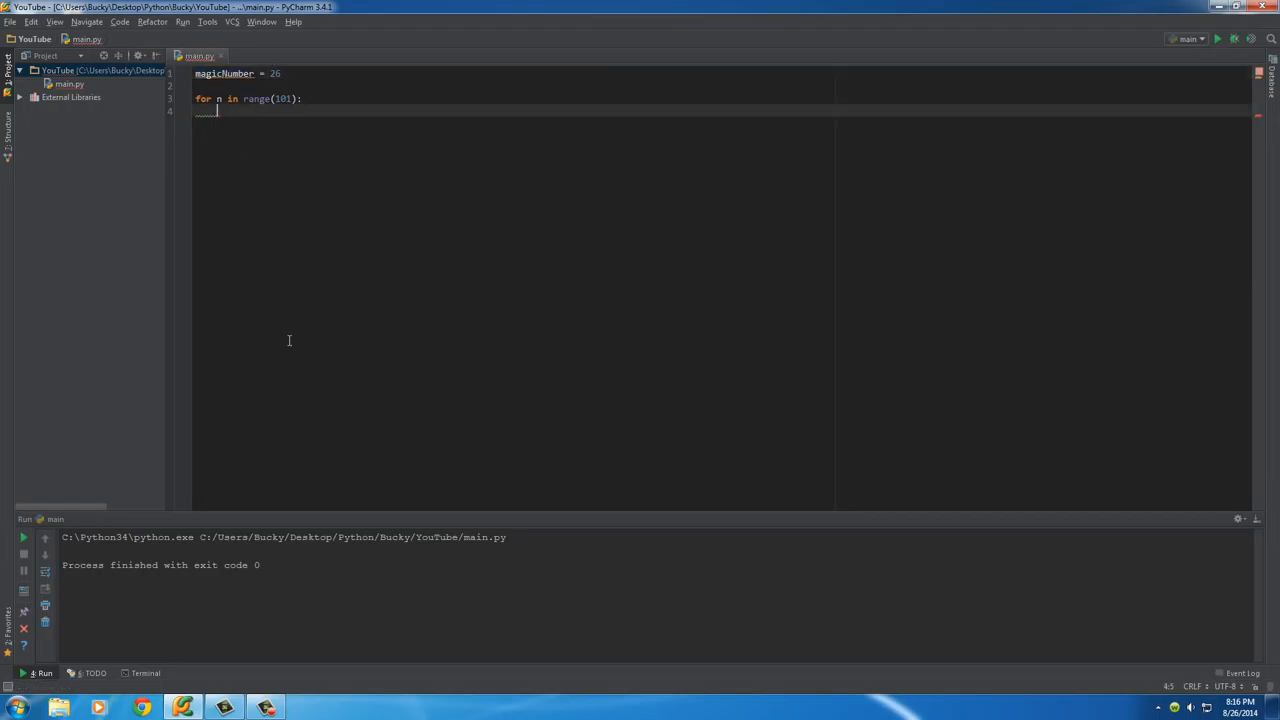
pyautogui.write('i')
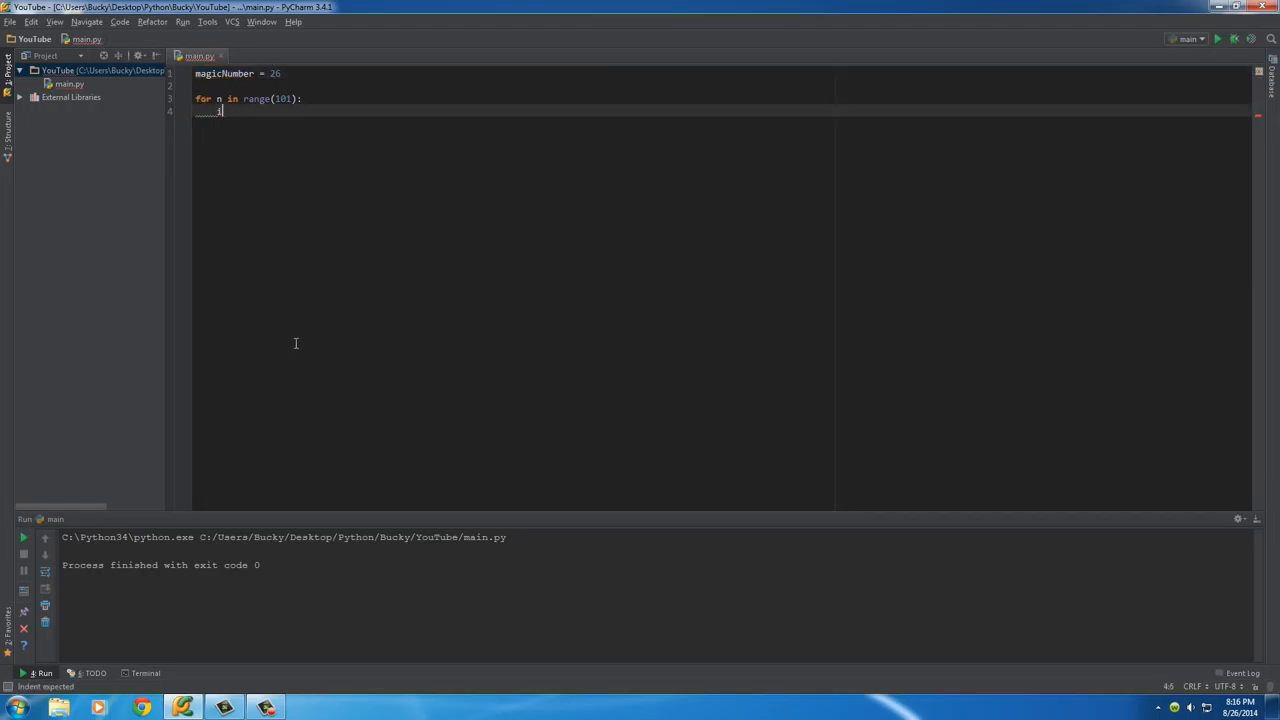
pyautogui.write('if n is ma')
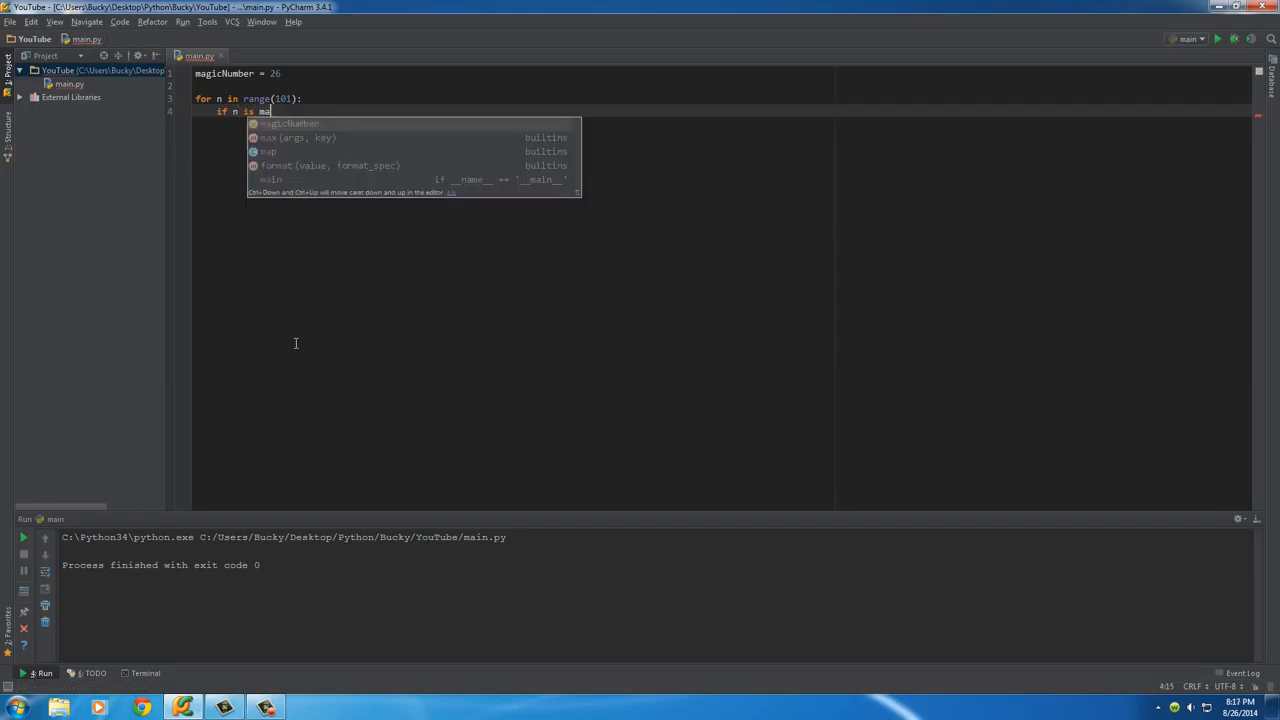
pyautogui.press('Tab')
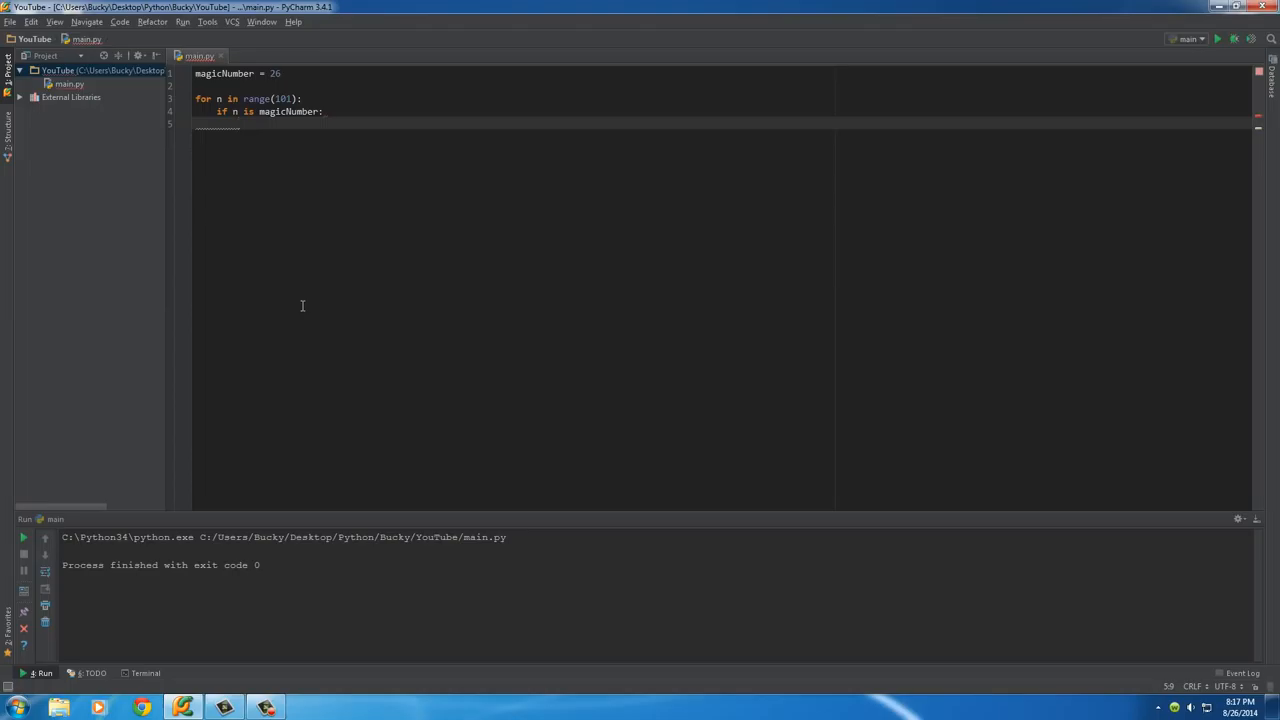
pyautogui.write('print(')
pyautogui.write("'''")
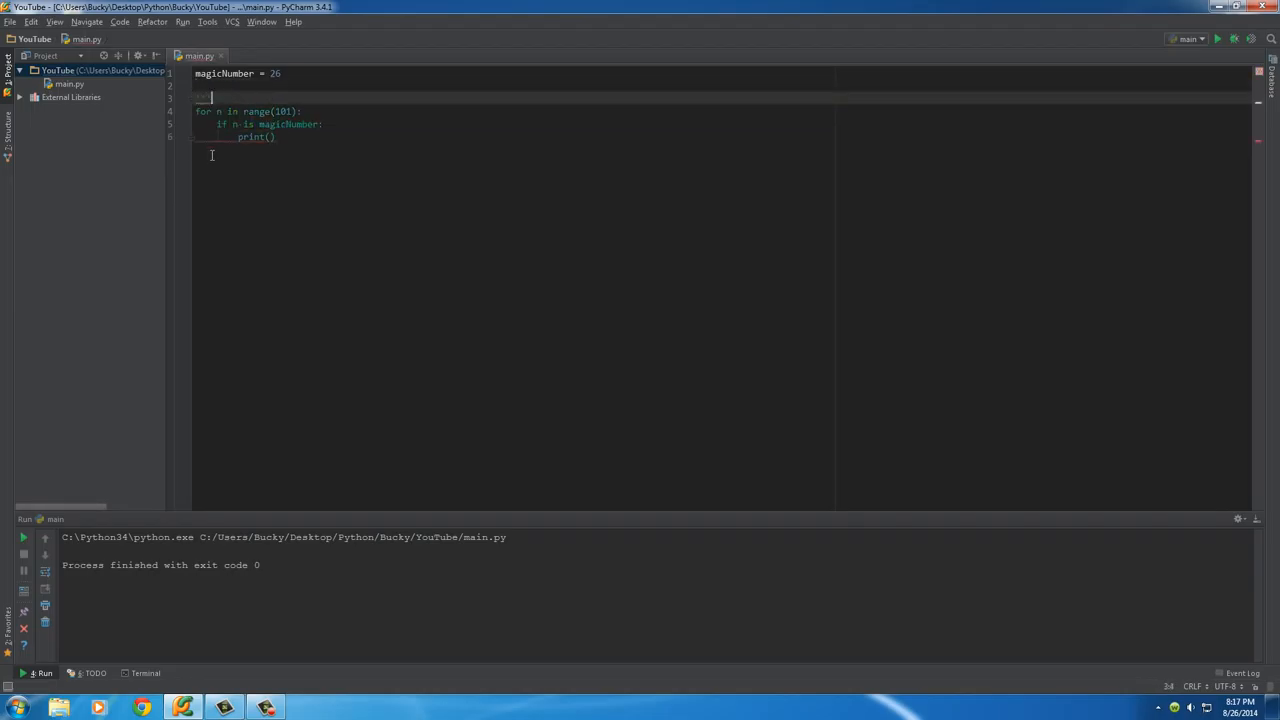
pyautogui.press('enter')
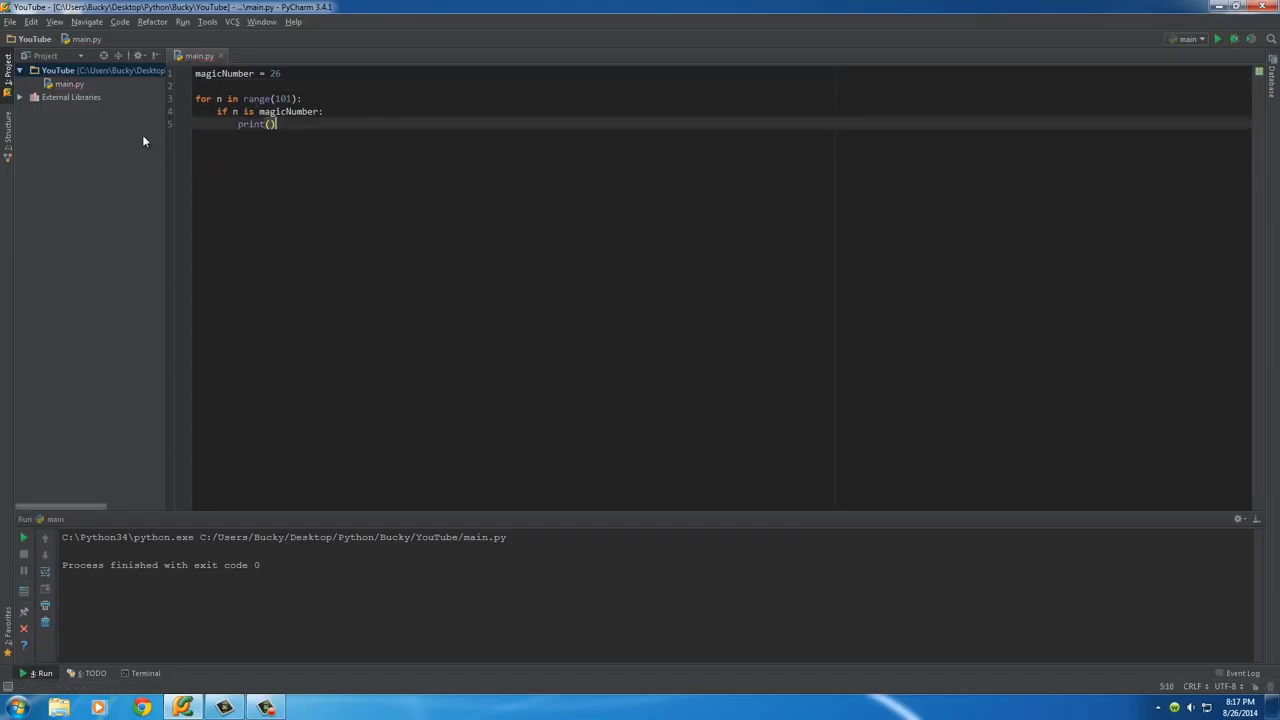
# Add the comment '# ok this program find a magic number' above the loop
pyautogui.click(275, 124)
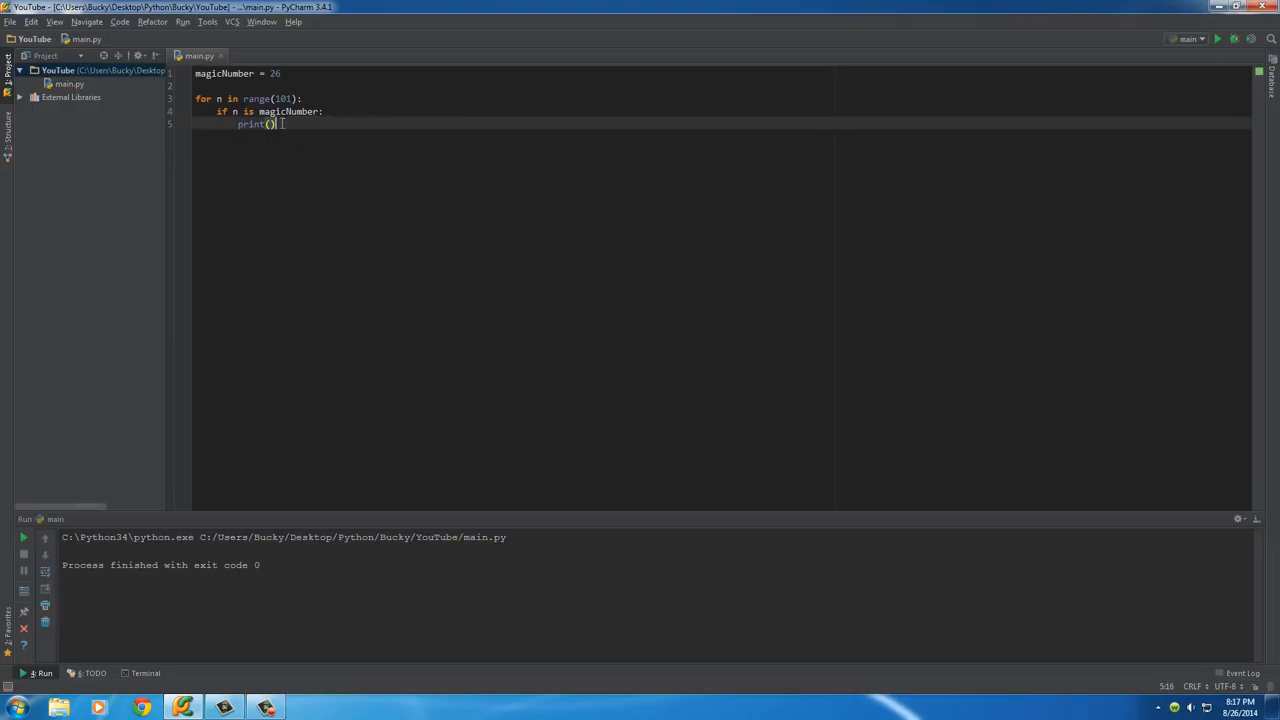
pyautogui.click(282, 73)
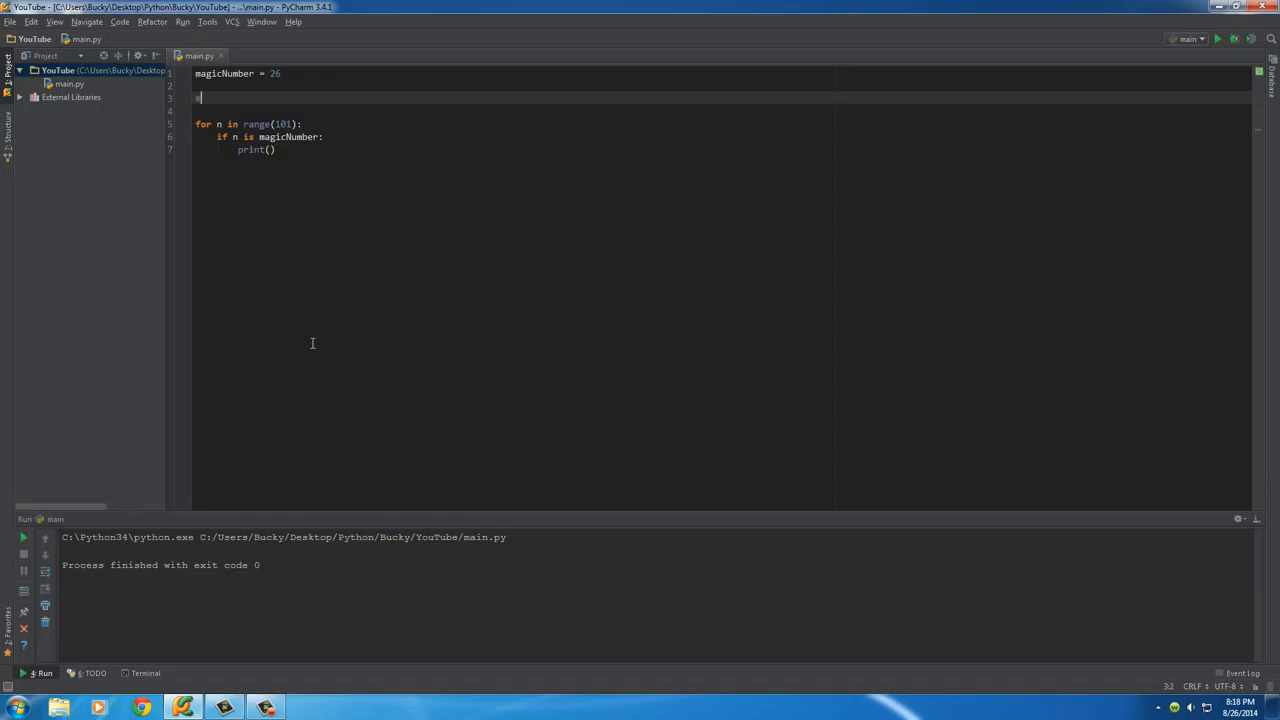
pyautogui.write('#')
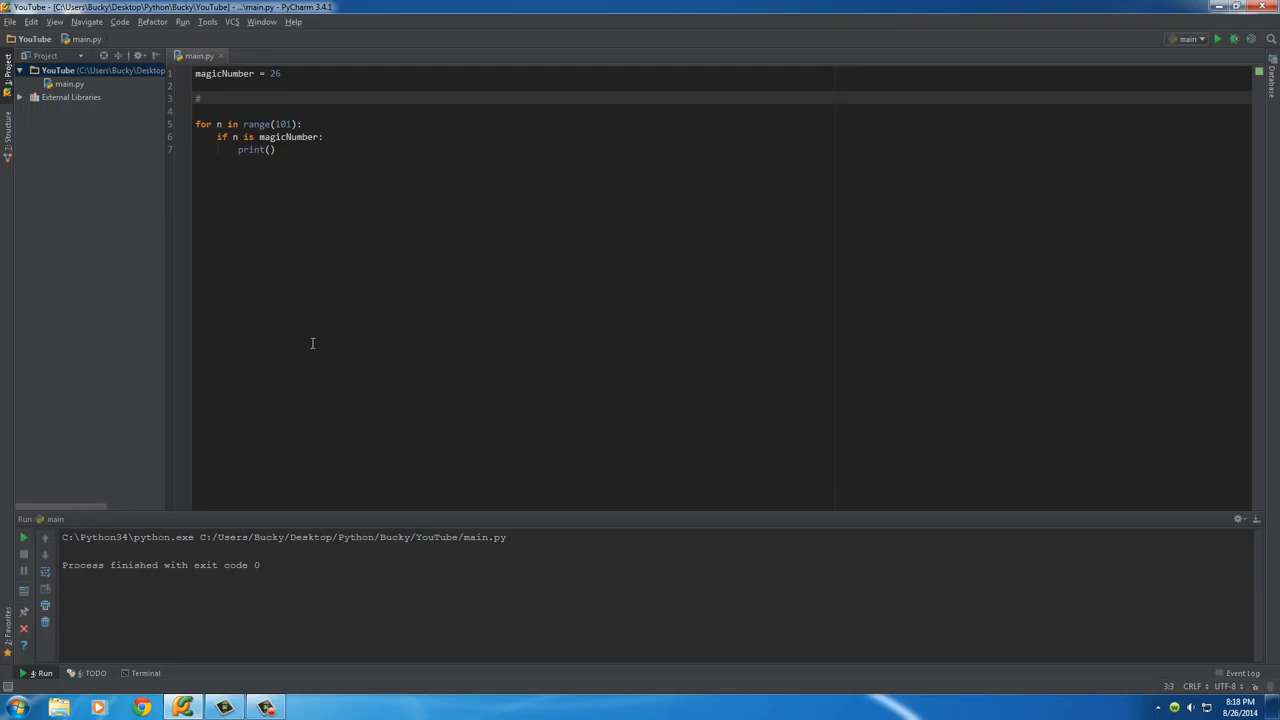
pyautogui.write('ob')
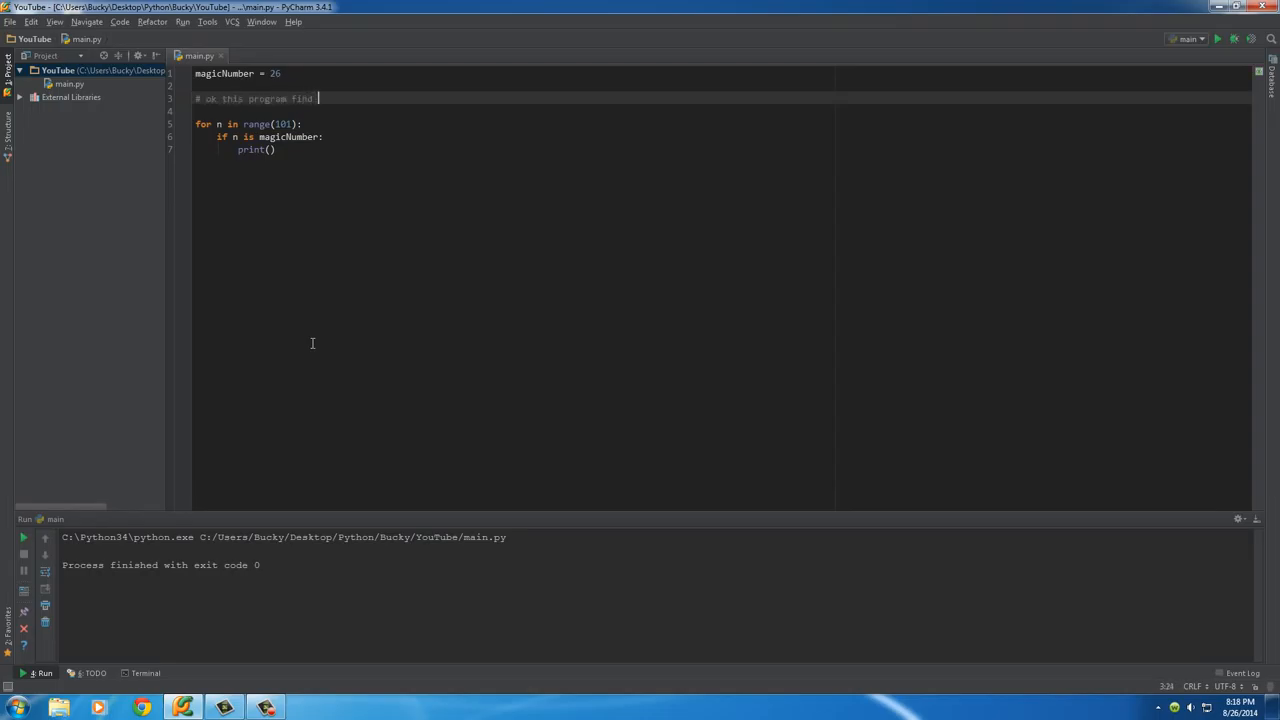
pyautogui.write('a magic number')
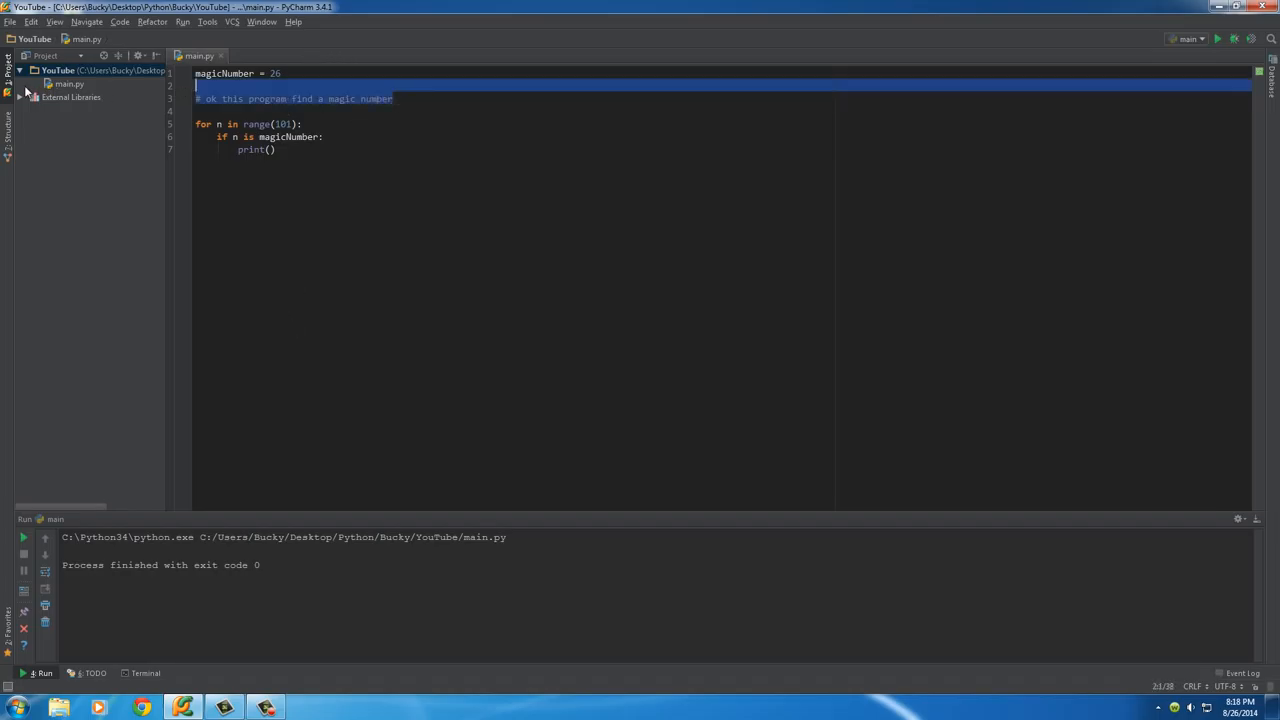
# Select the entire comment line
pyautogui.click(250, 98)
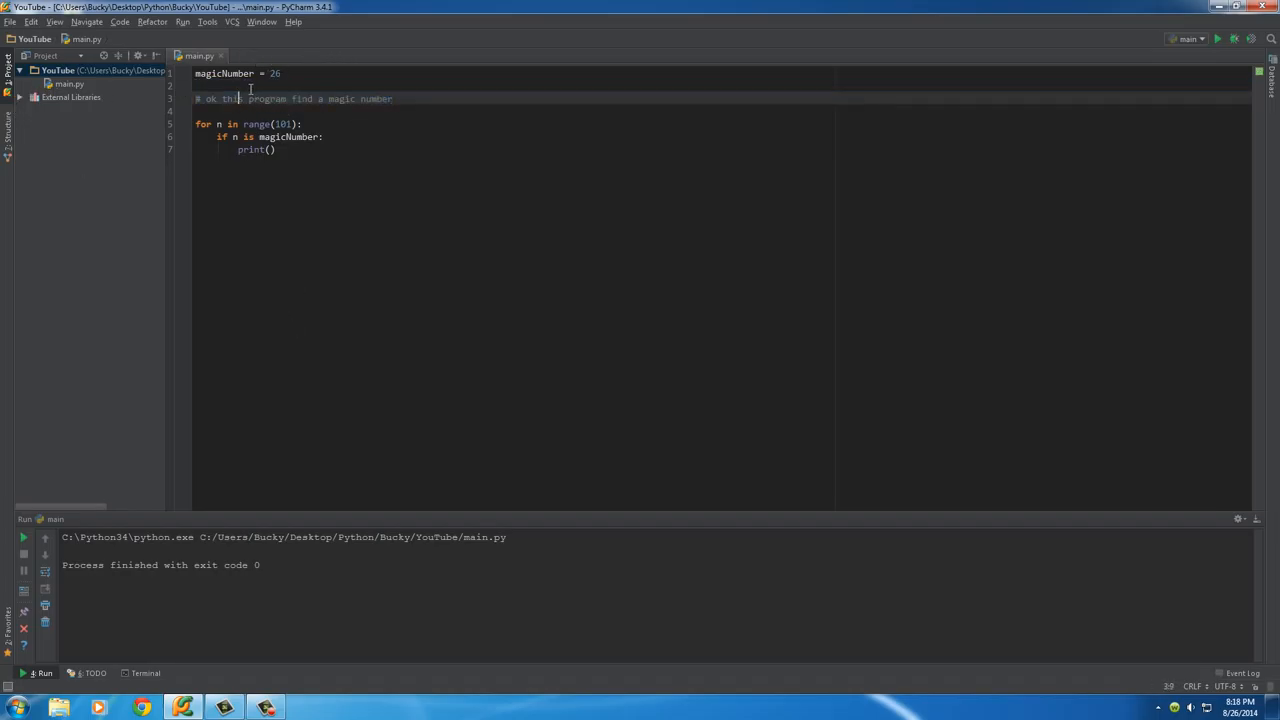
pyautogui.moveTo(315, 98); pyautogui.dragTo(392, 98)
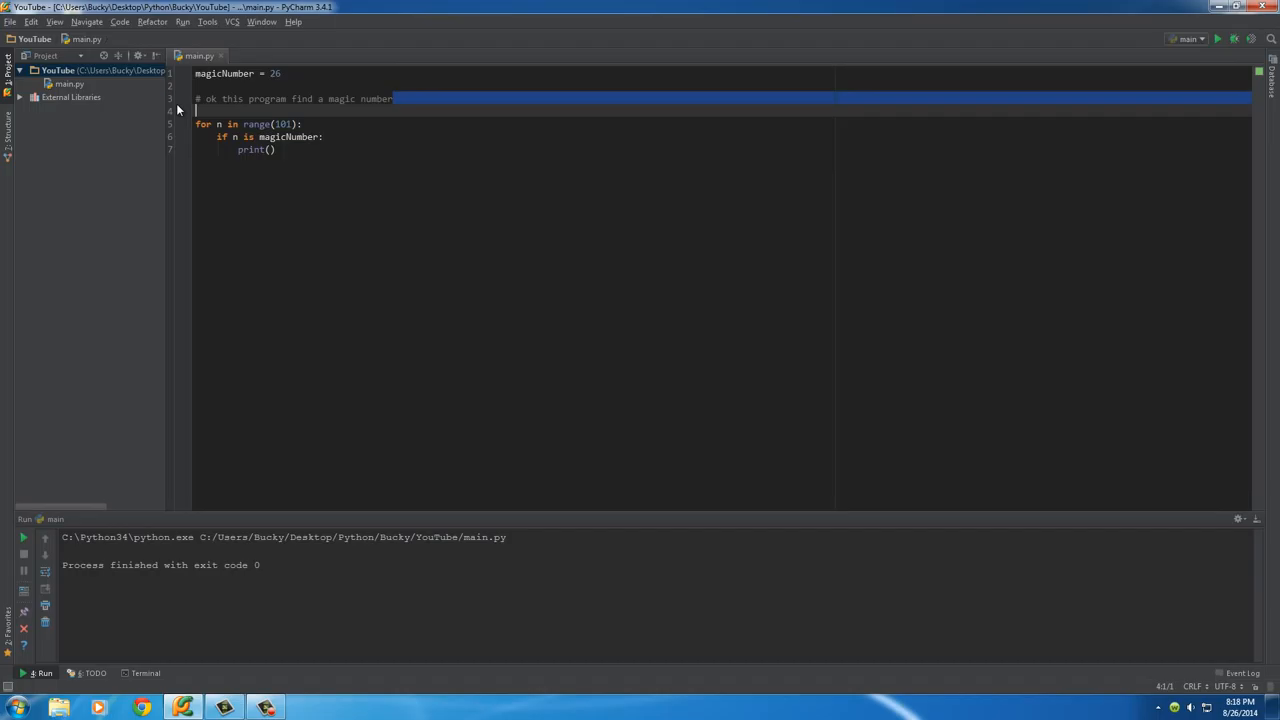
pyautogui.click(308, 98)
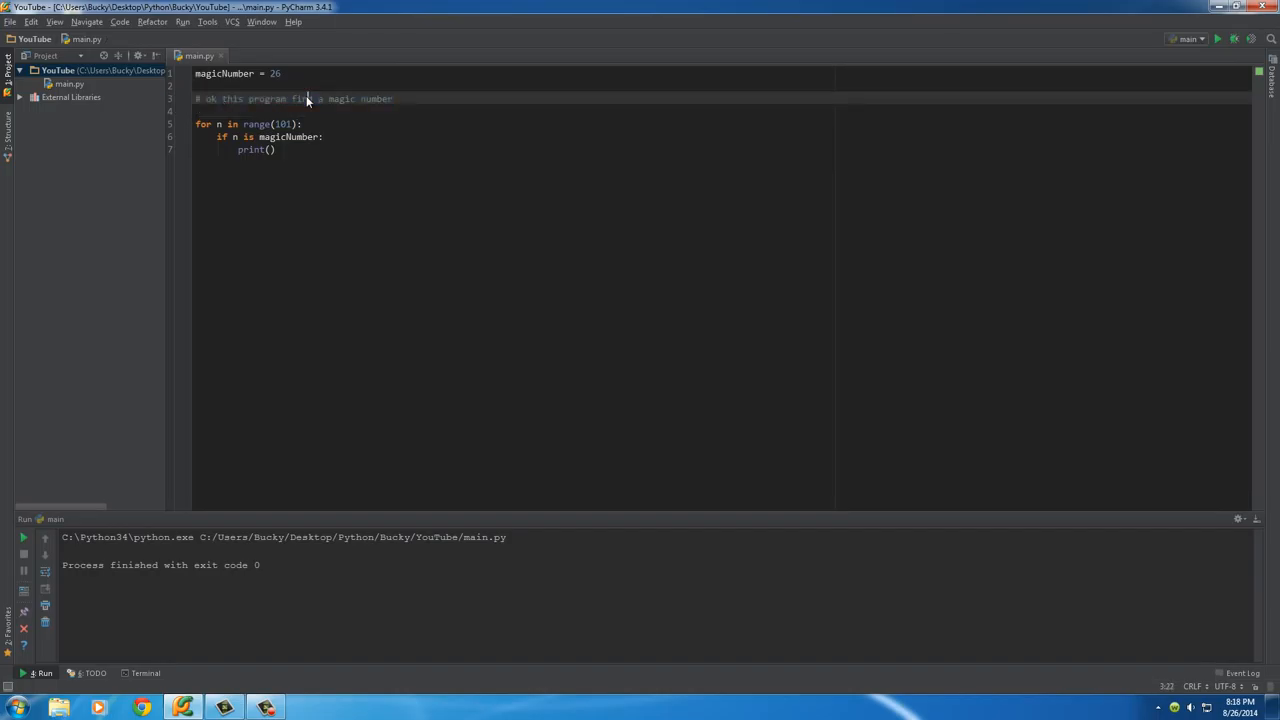
pyautogui.tripleClick(290, 98)
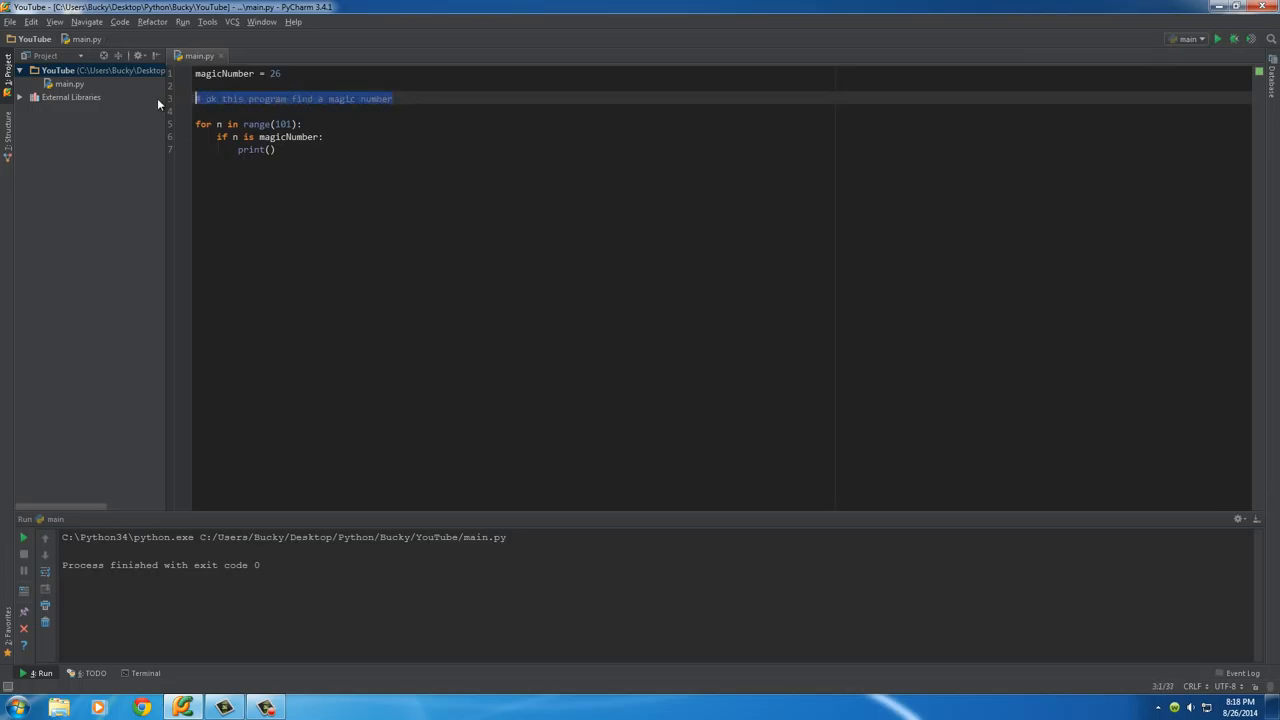
# Delete the comment line, wrap the for loop in triple quotes, and return to line 3
pyautogui.press('Delete')
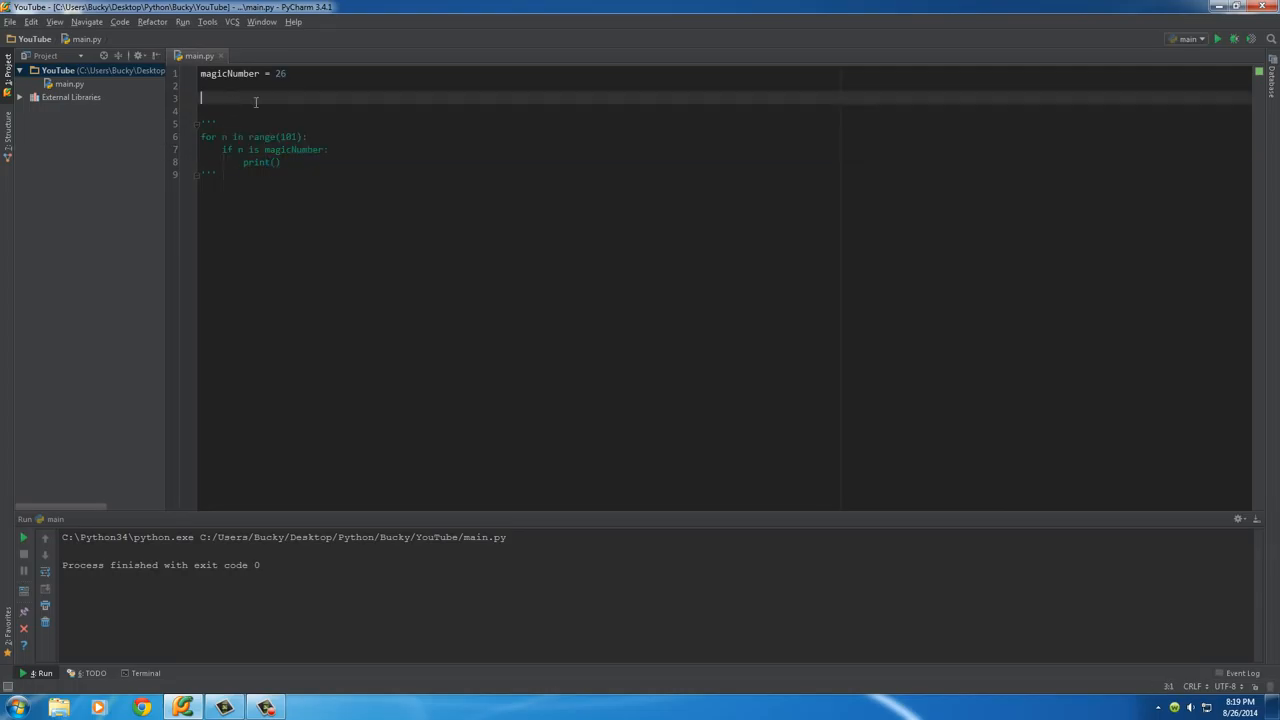
pyautogui.click(264, 84)
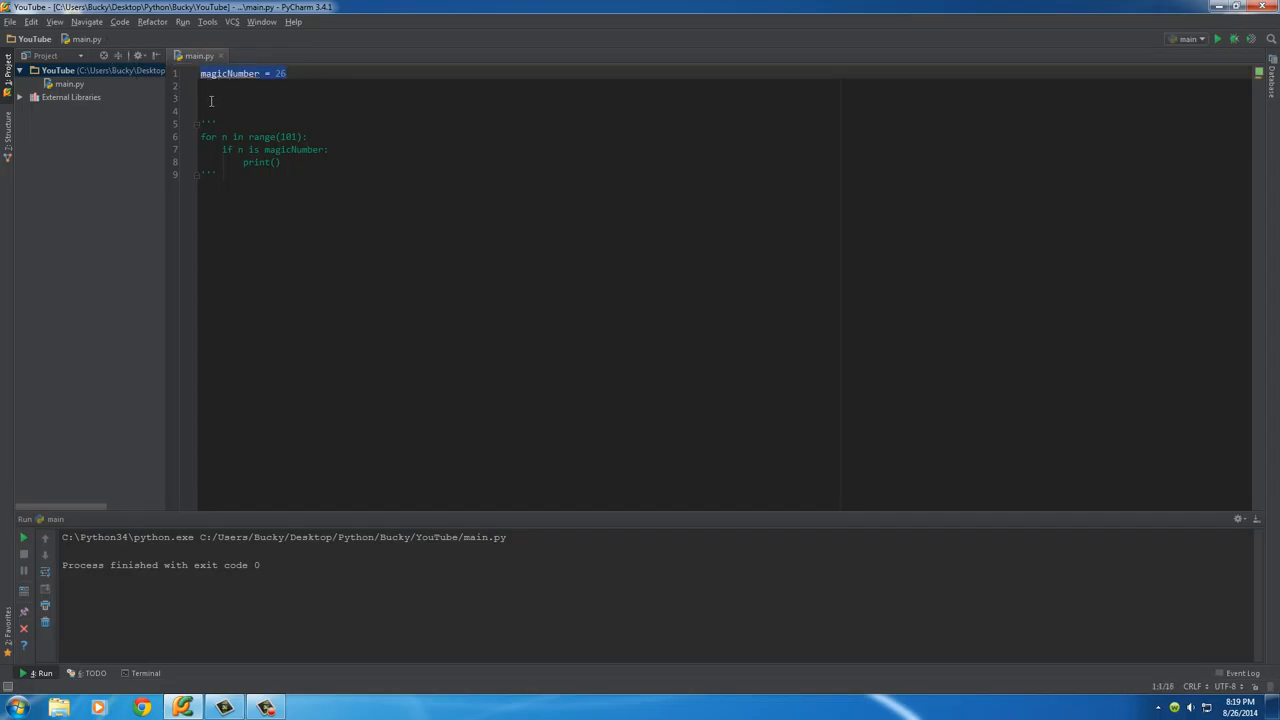
pyautogui.click(212, 98)
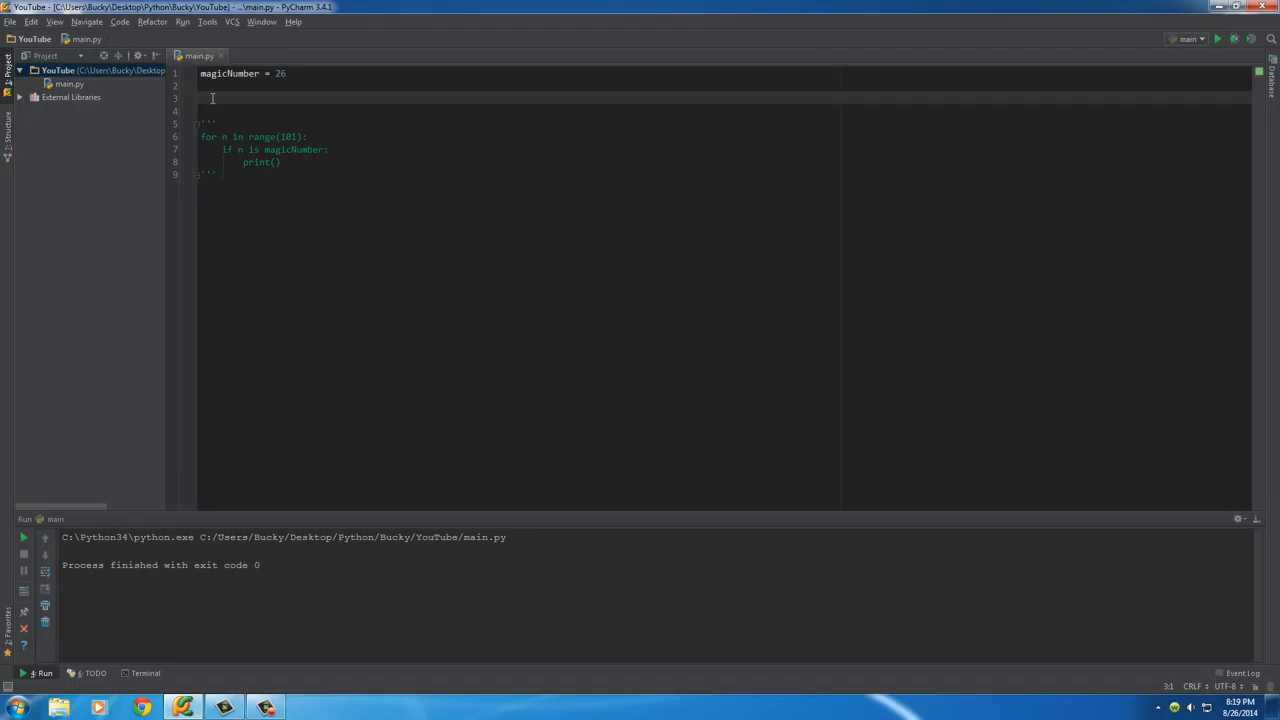
# Write print(5+5) on line 3 and run the script
pyautogui.write('print()')
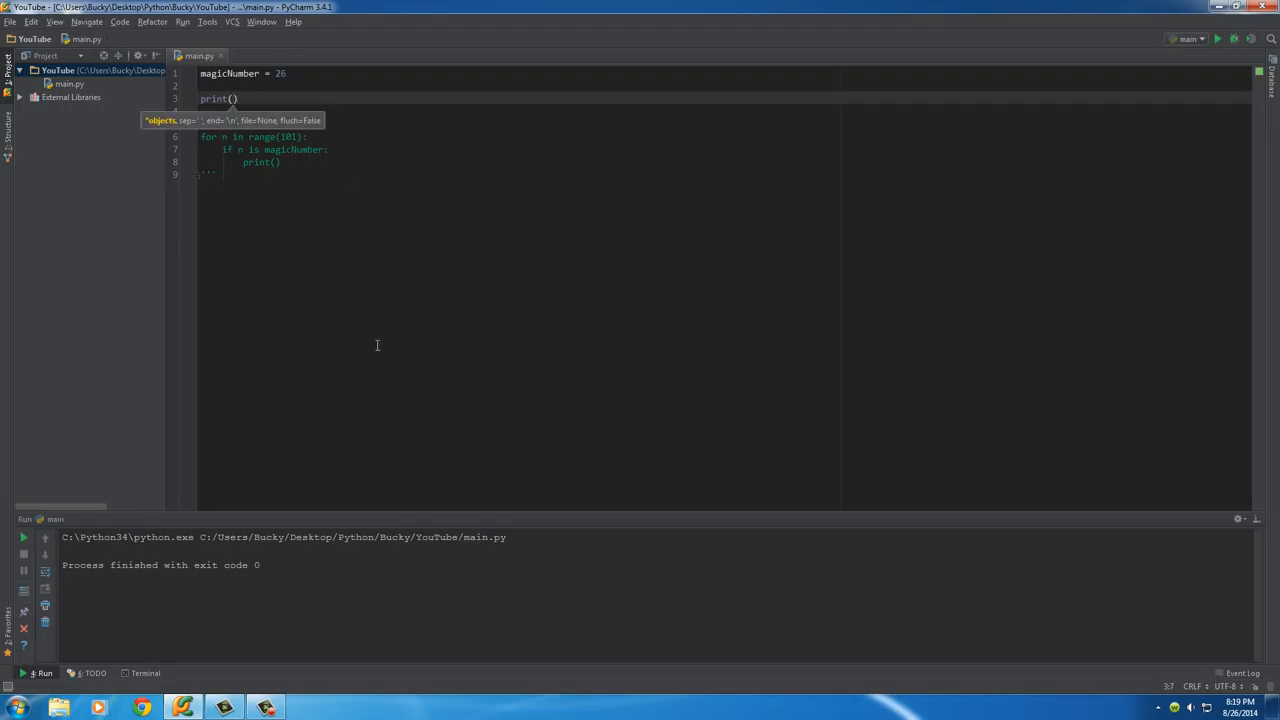
pyautogui.write('5+5')
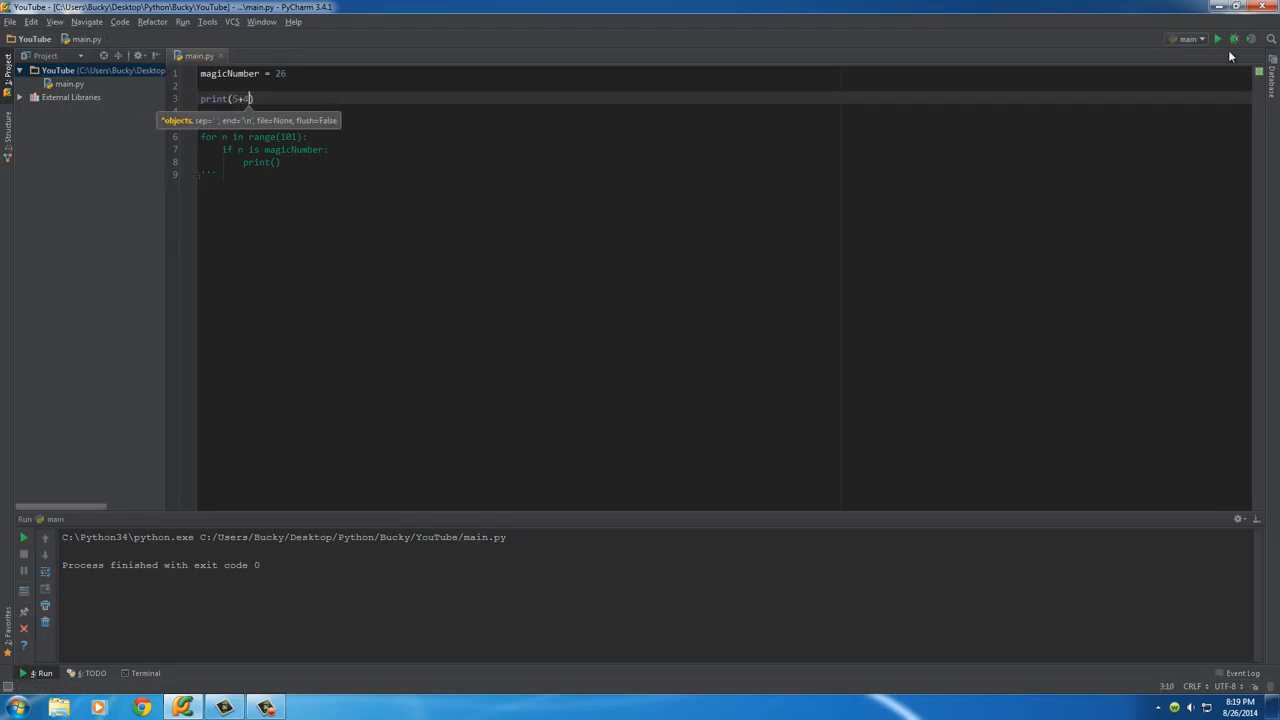
pyautogui.click(1218, 38)
pyautogui.write("'")
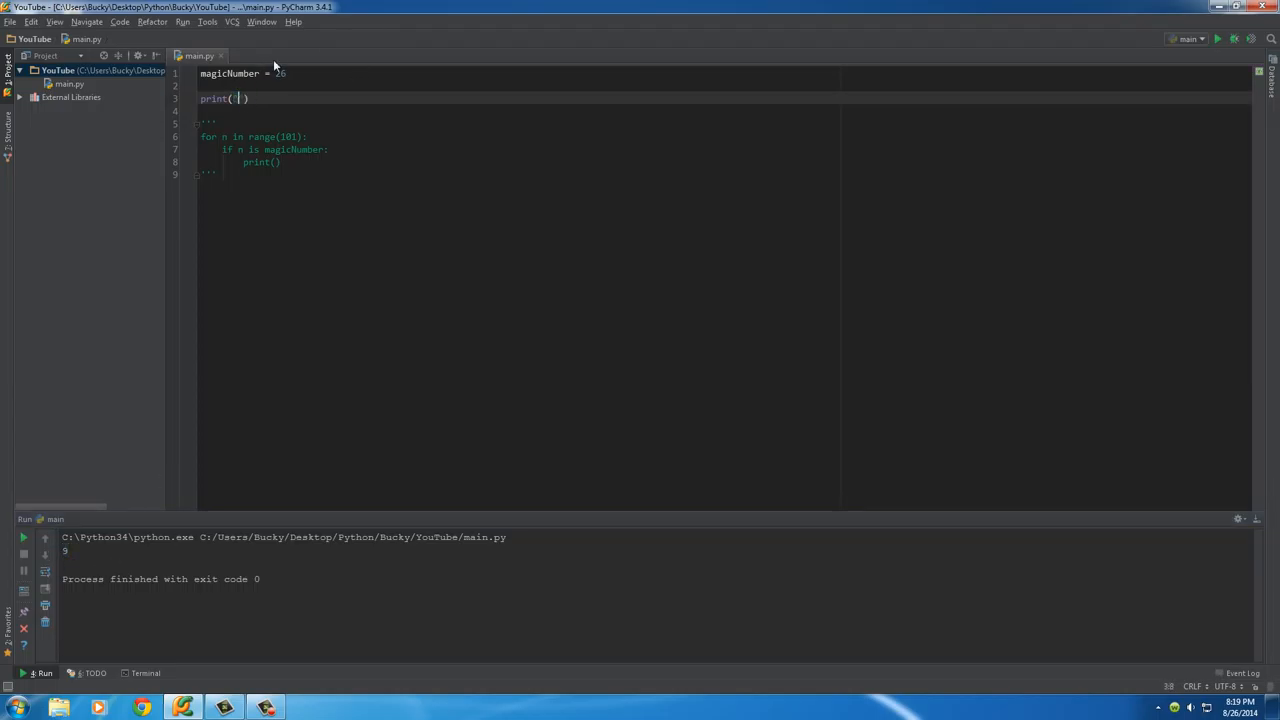
# Change it to print("Bucky" + " Roberts") and run it
pyautogui.write('Bucky')
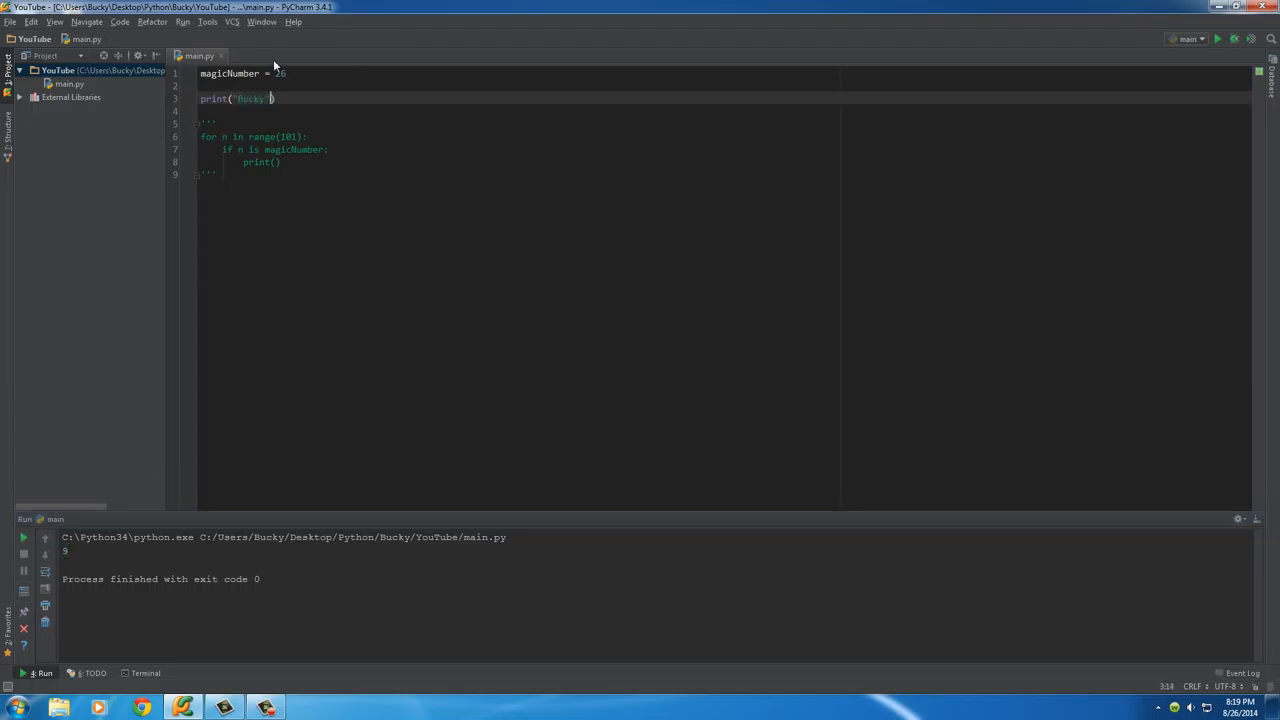
pyautogui.write('+ "')
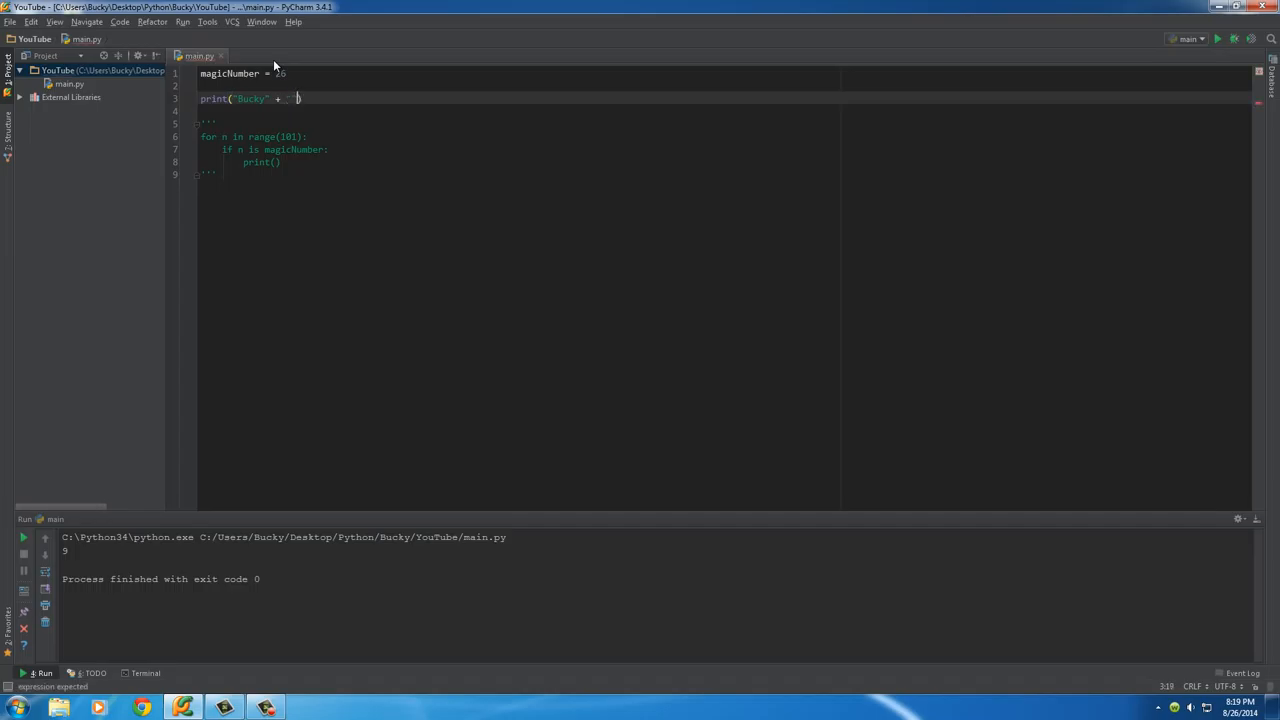
pyautogui.write('Roberts')
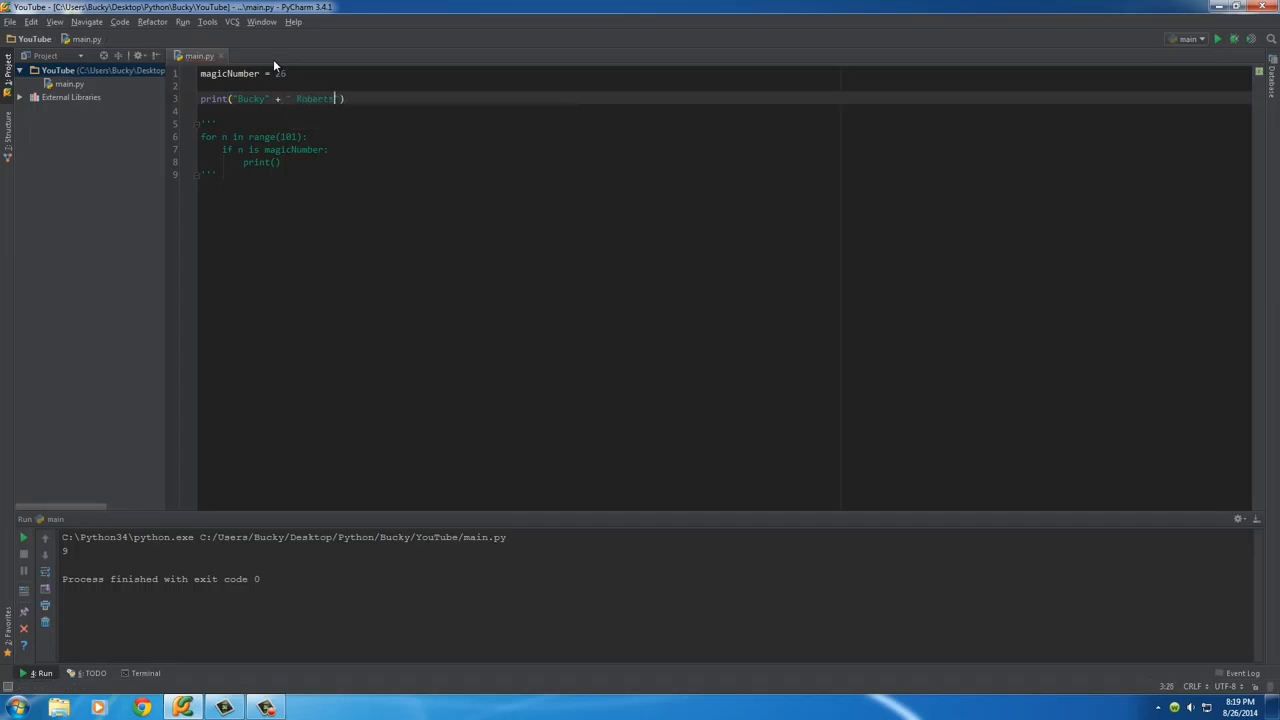
pyautogui.click(1217, 38)
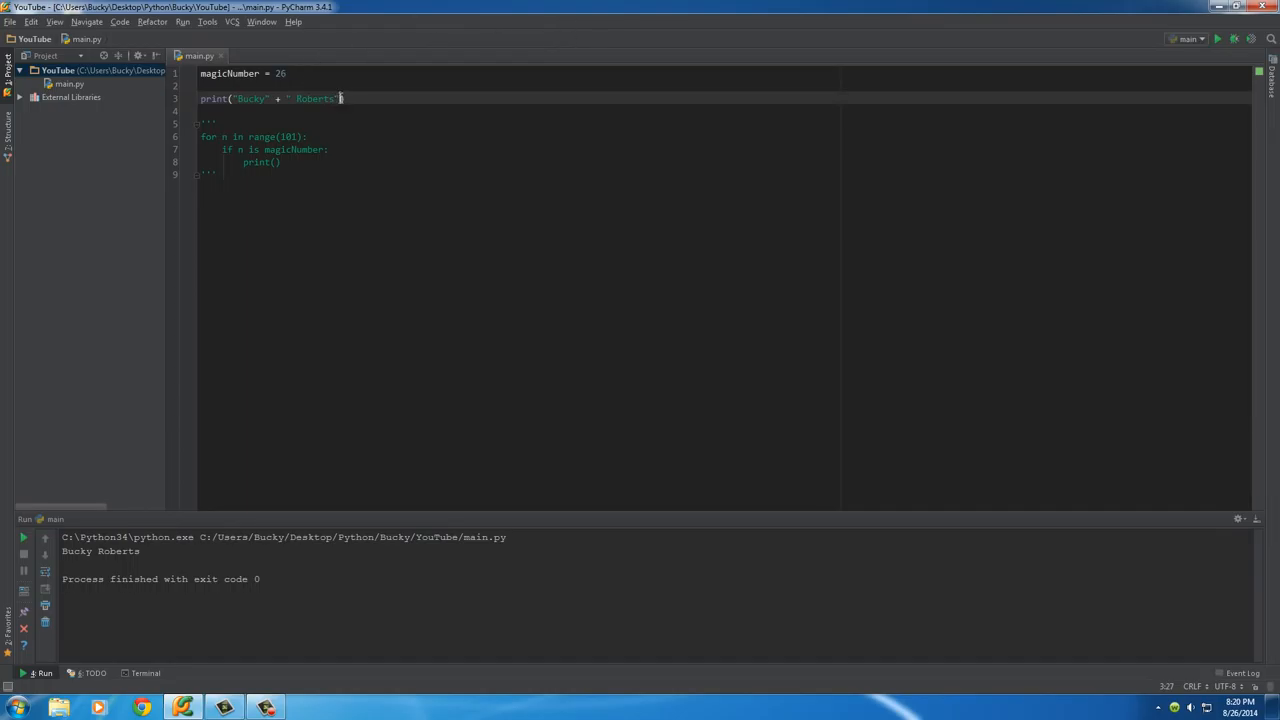
# Replace the second string with 9, run to get the TypeError, and select Bucky
pyautogui.doubleClick(313, 98)
pyautogui.write('9')
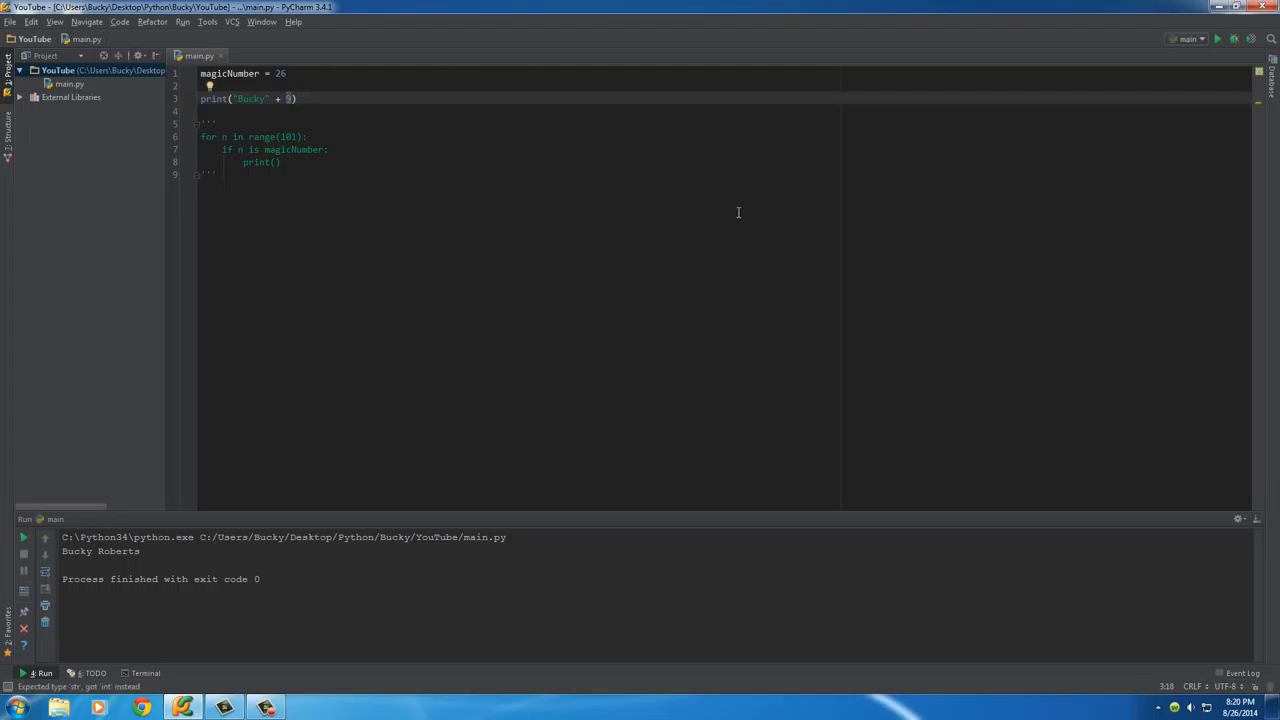
pyautogui.moveTo(1245, 80)
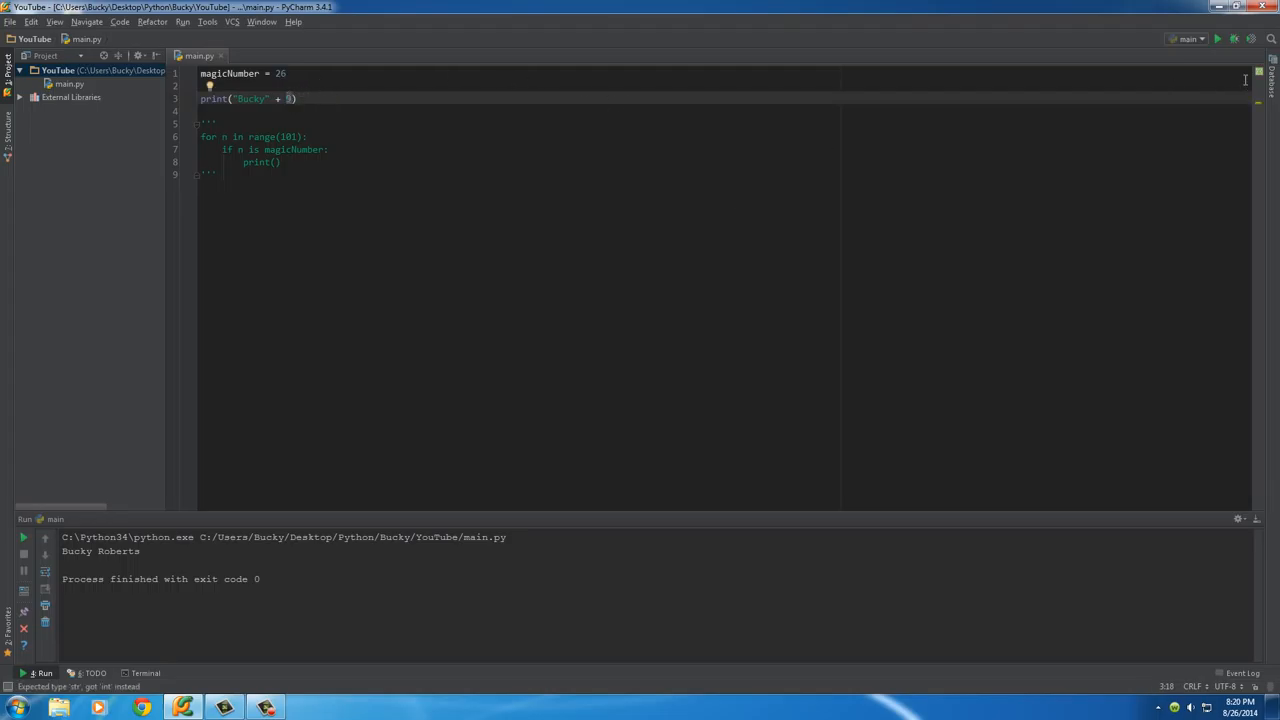
pyautogui.click(1217, 38)
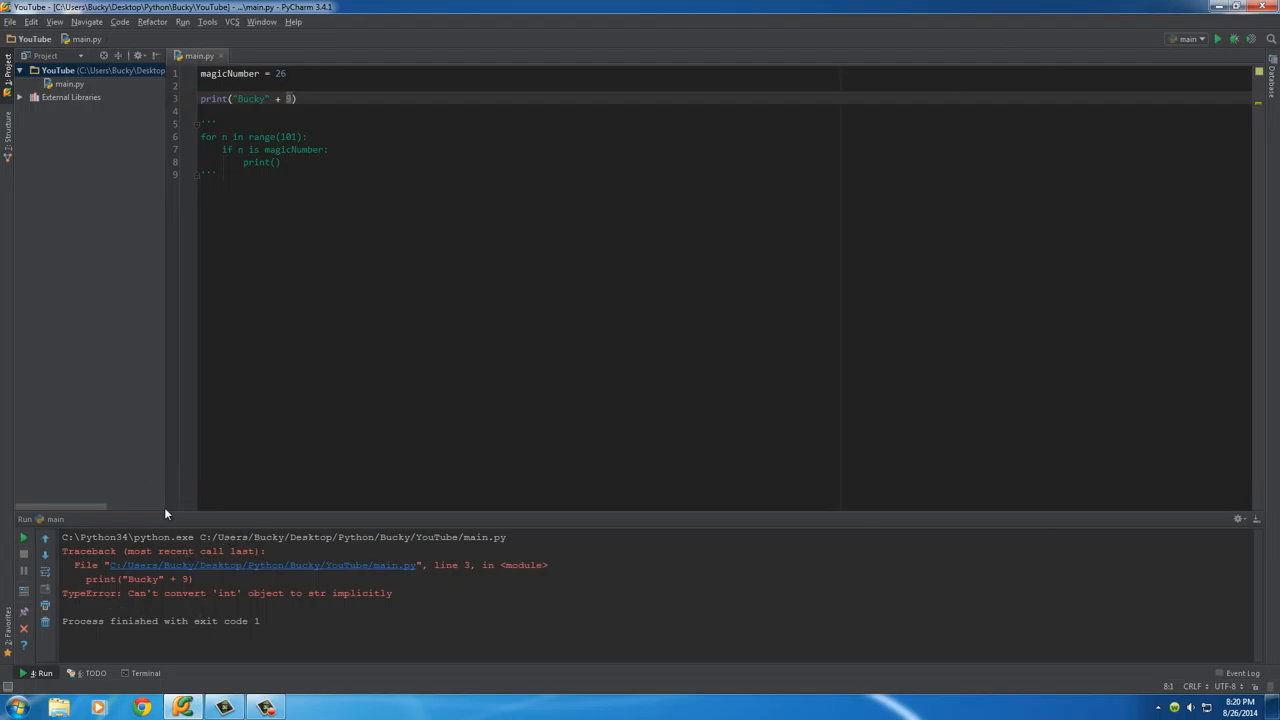
pyautogui.moveTo(298, 220)
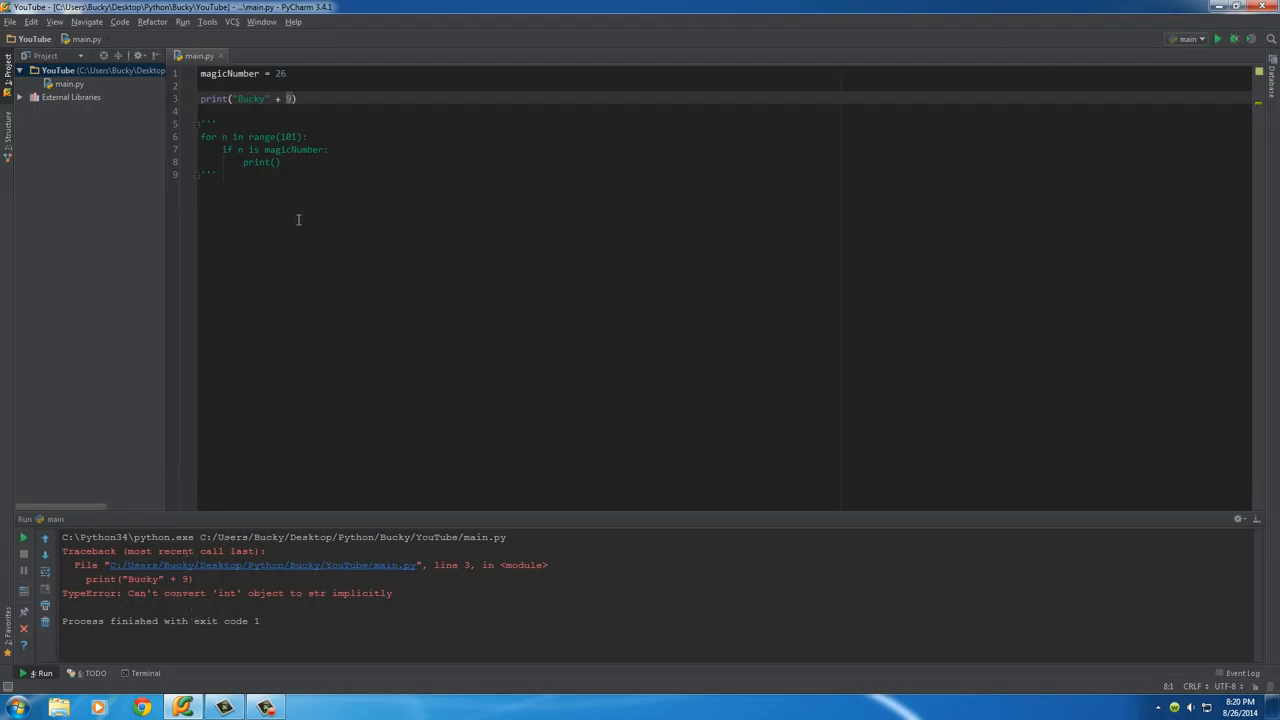
pyautogui.doubleClick(250, 98)
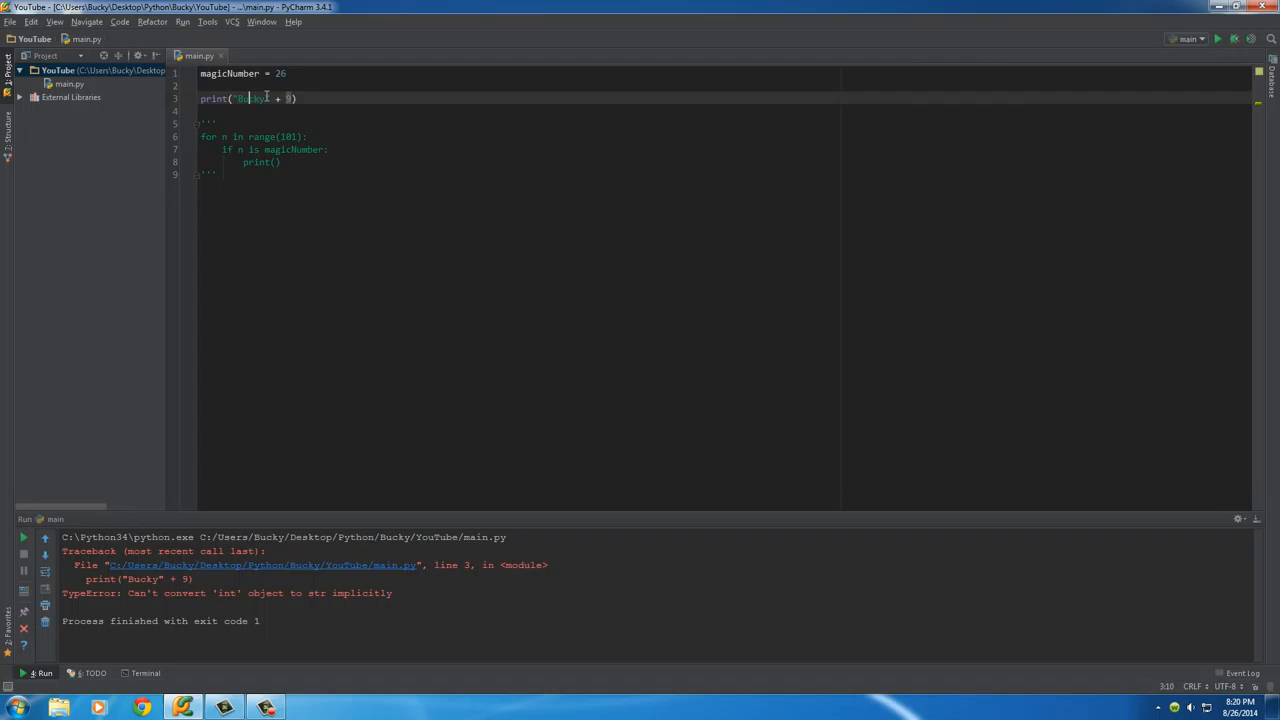
pyautogui.doubleClick(250, 98)
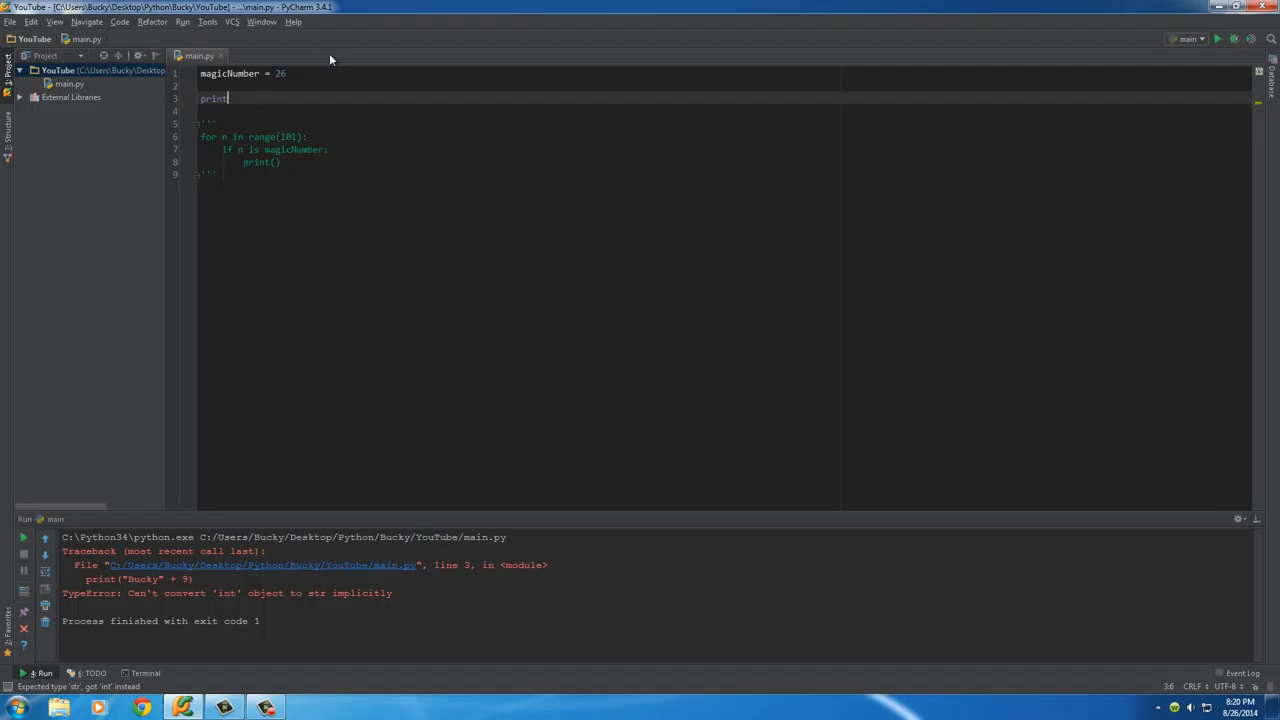
# Run print(9, " Bucky") to output 9 Bucky, then delete the test line
pyautogui.write('()')
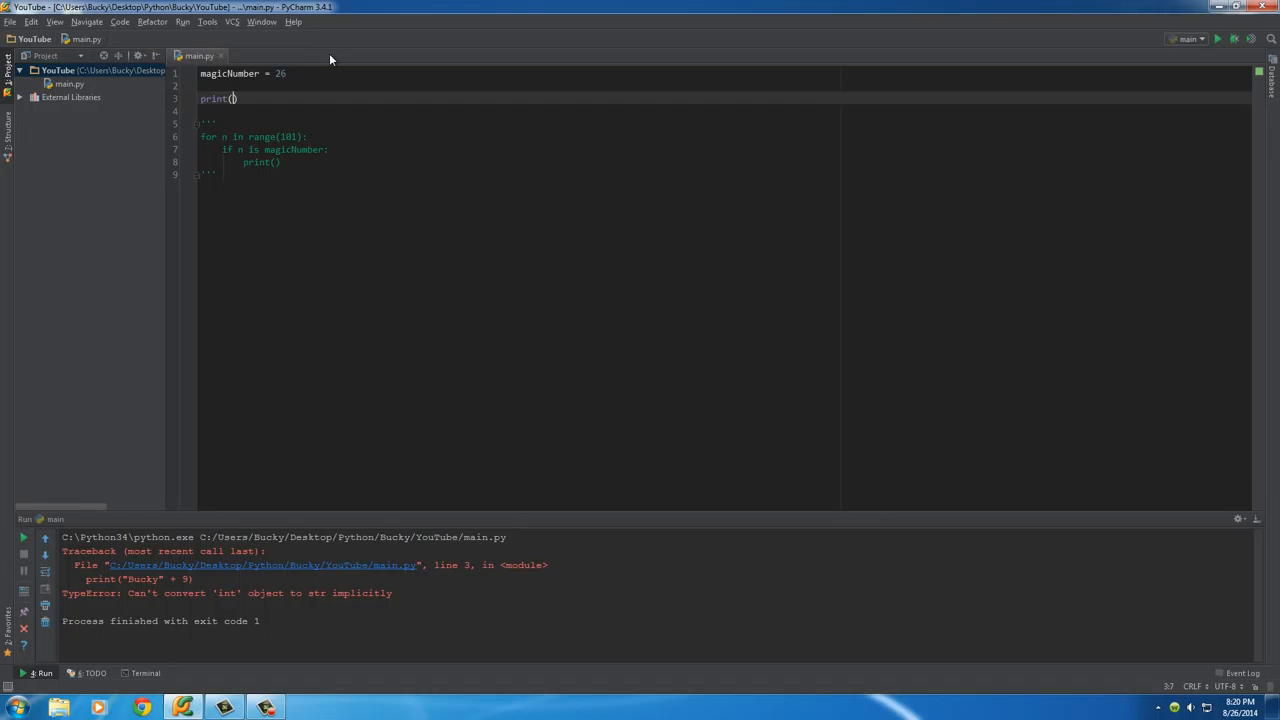
pyautogui.write('0')
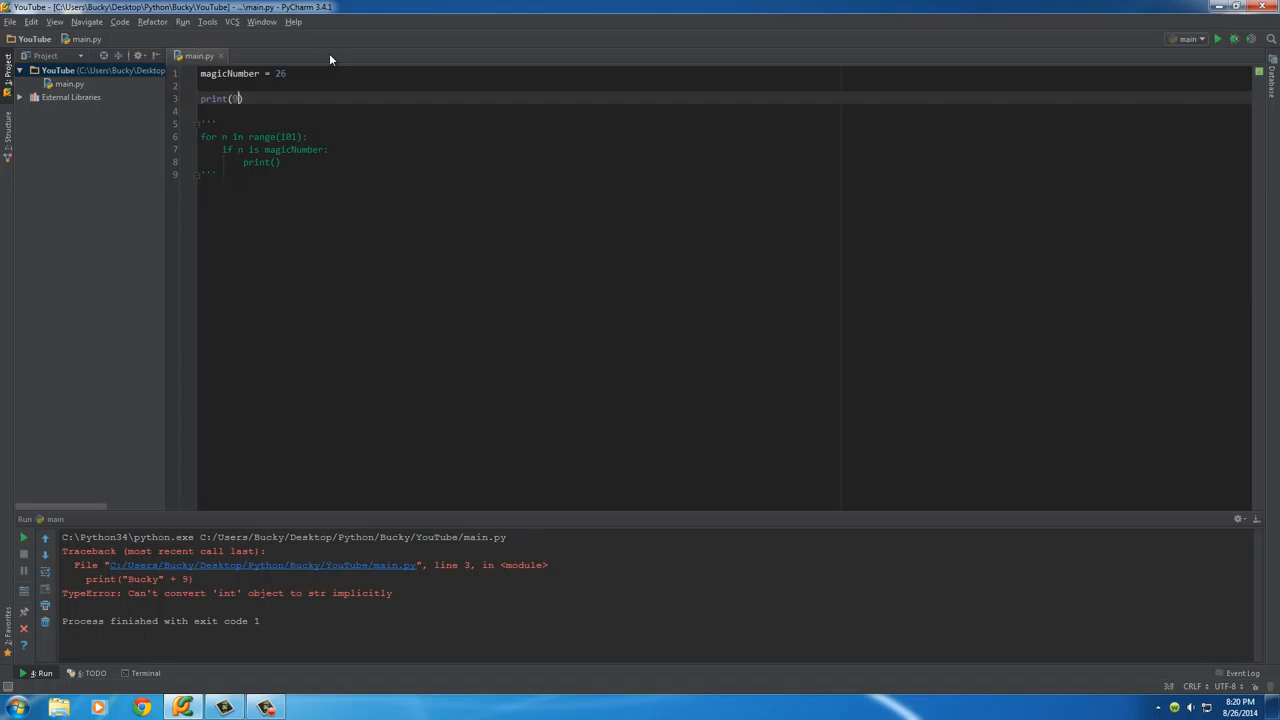
pyautogui.write(', "')
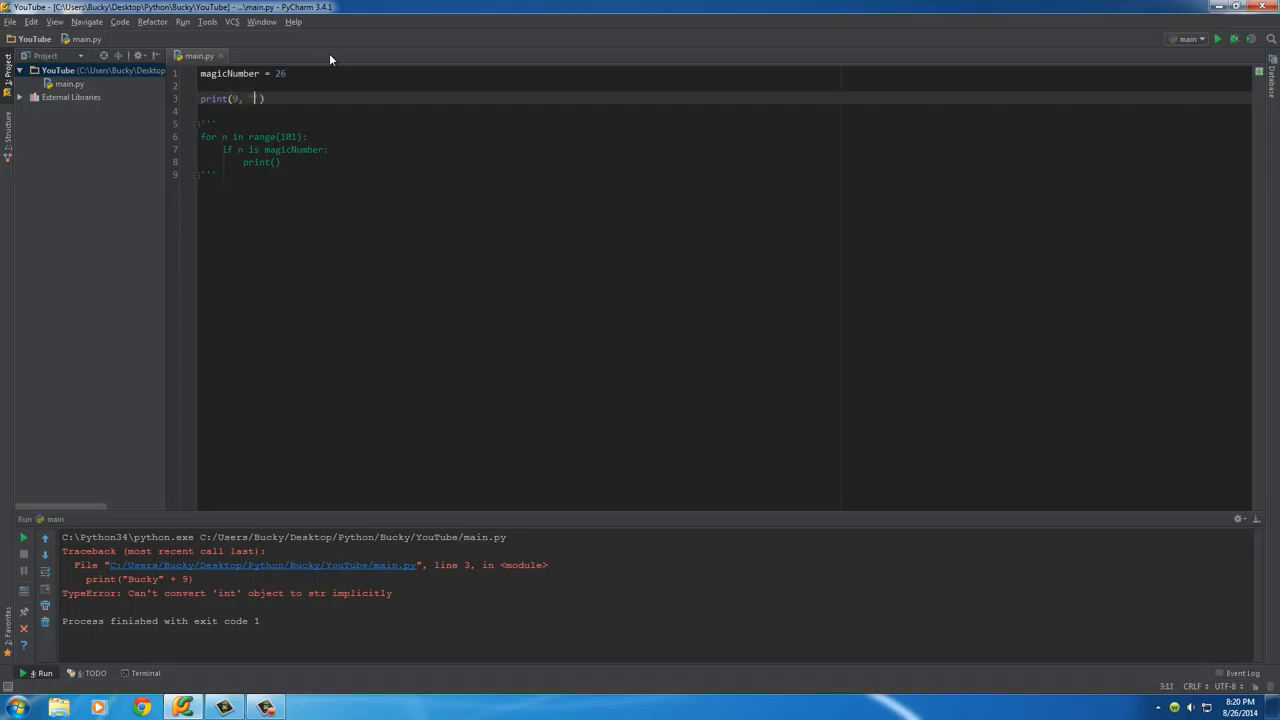
pyautogui.write('"Bucky"')
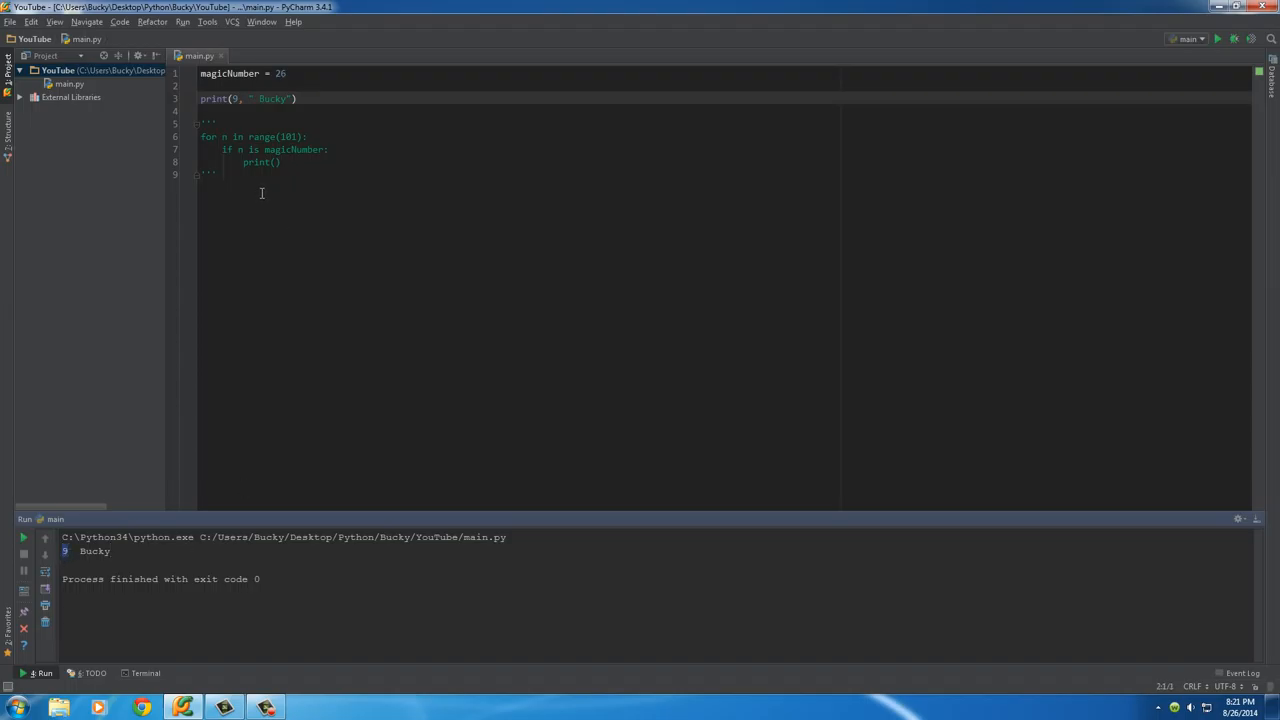
pyautogui.doubleClick(94, 551)
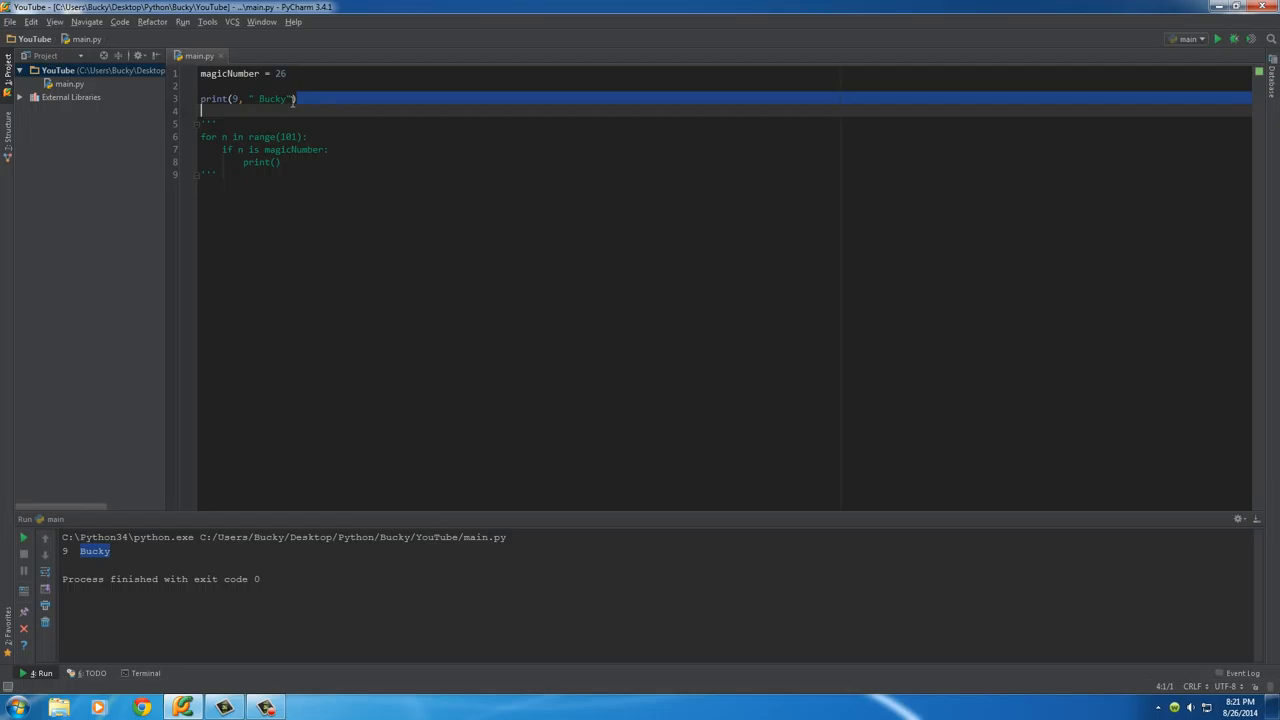
pyautogui.press('Delete')
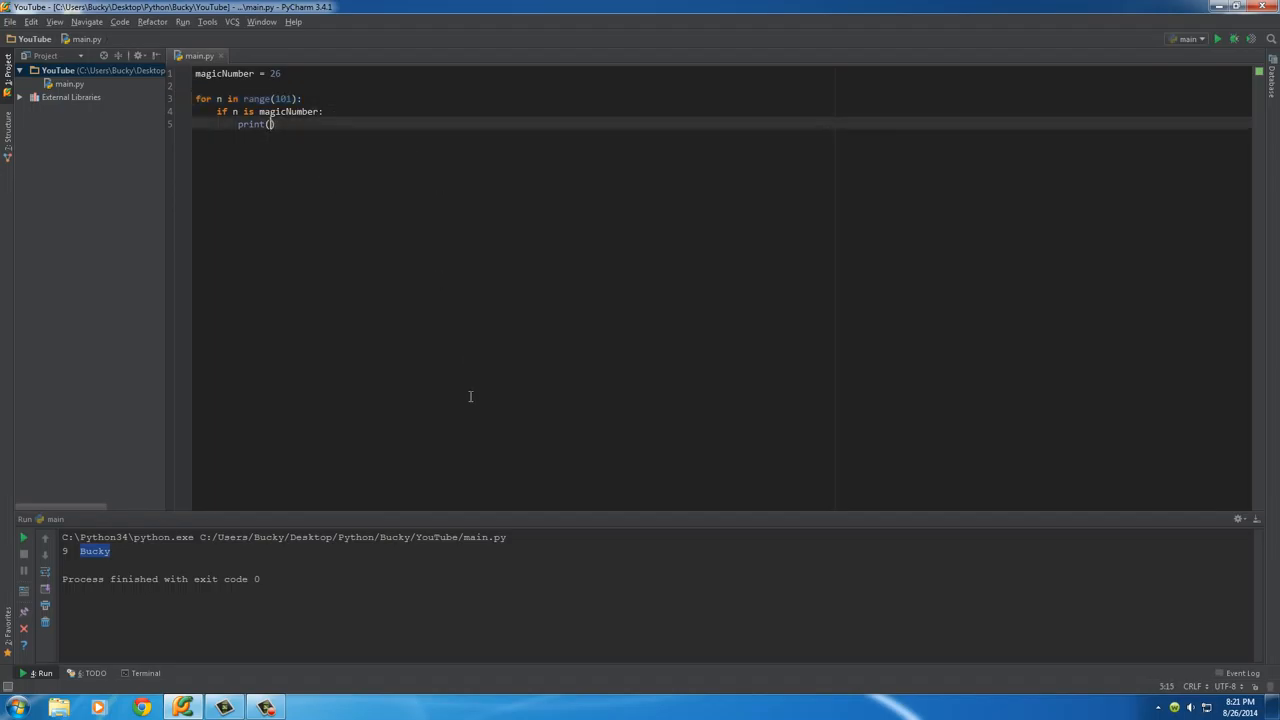
# Make the if branch print(n, " is the magic number!") and run it
pyautogui.write('n')
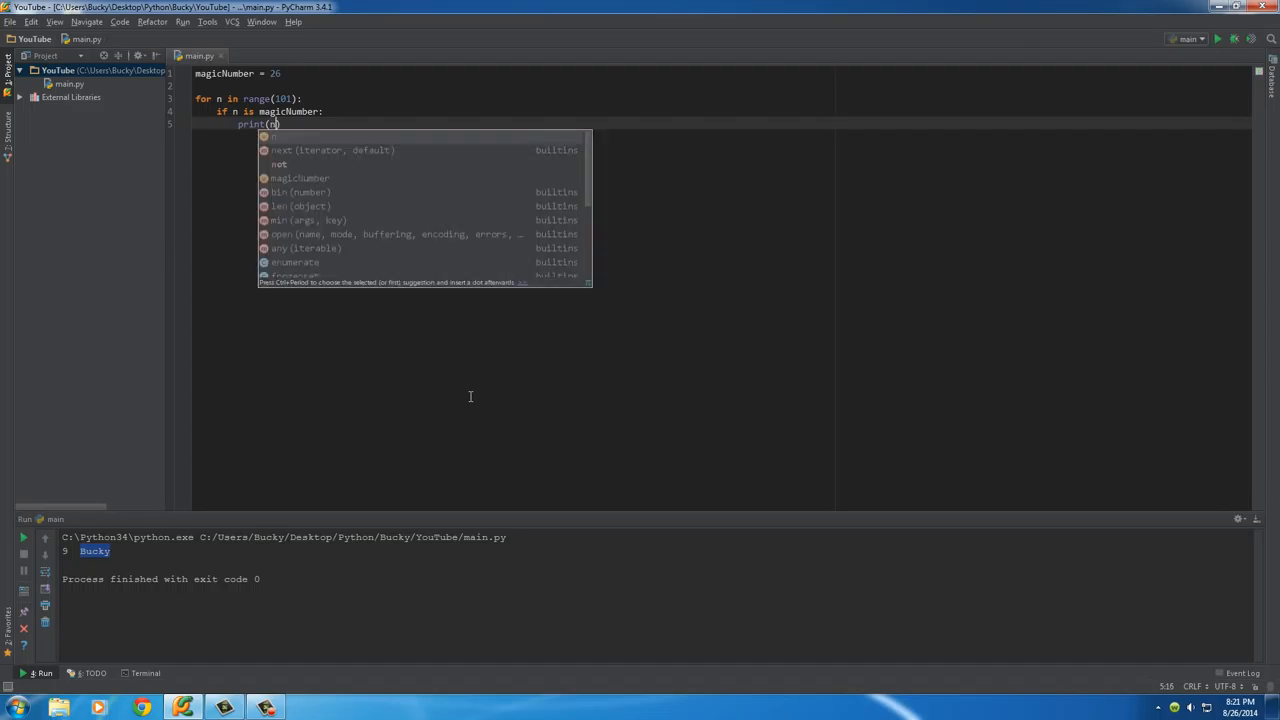
pyautogui.write(', "')
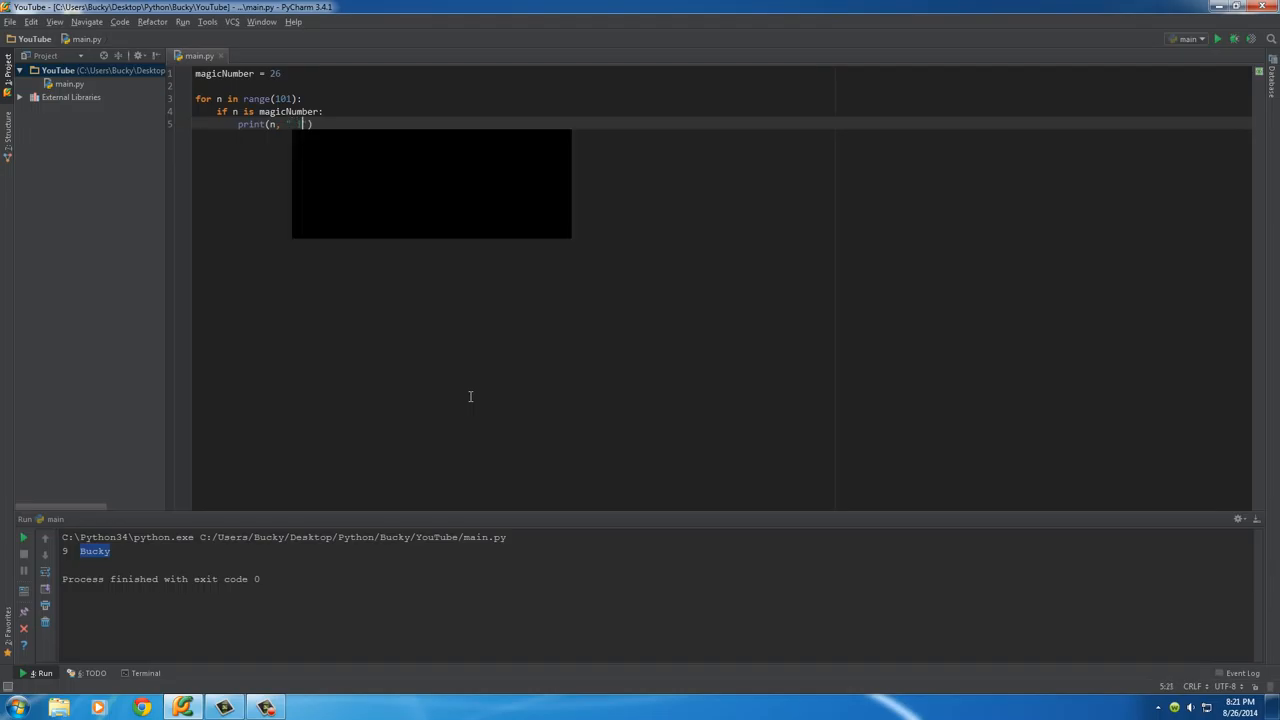
pyautogui.write('is the magic')
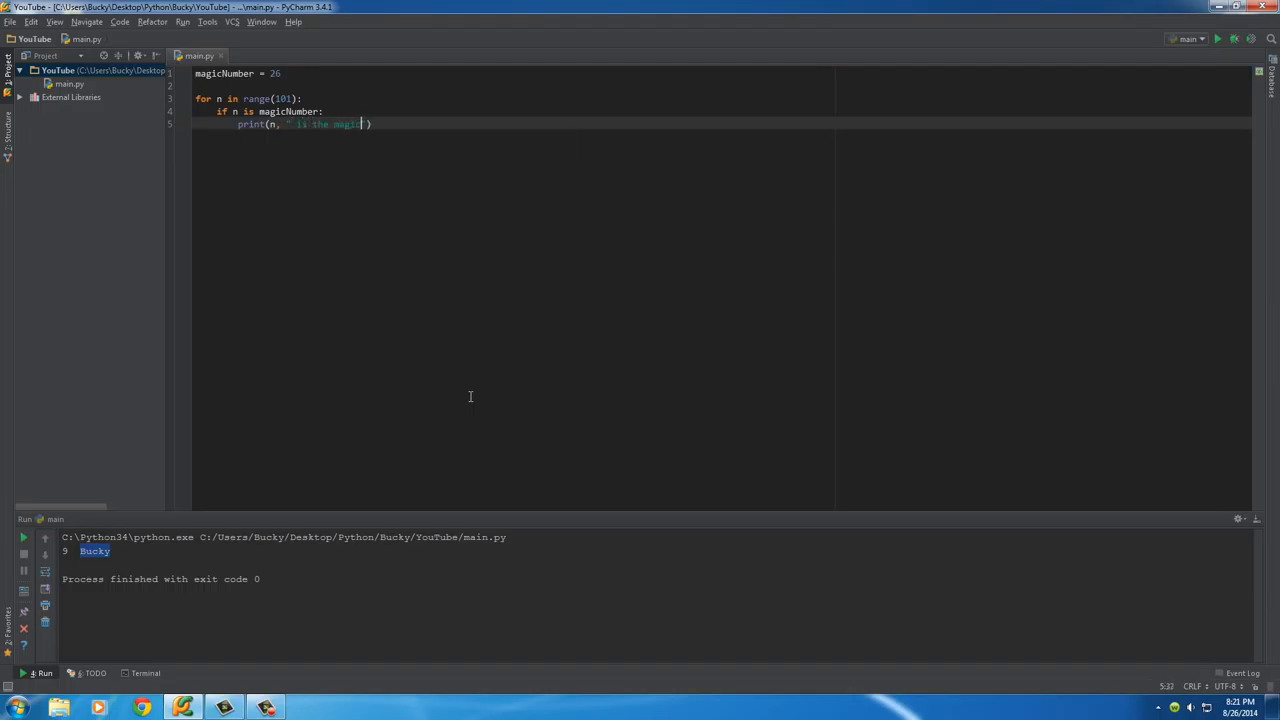
pyautogui.write('number!')
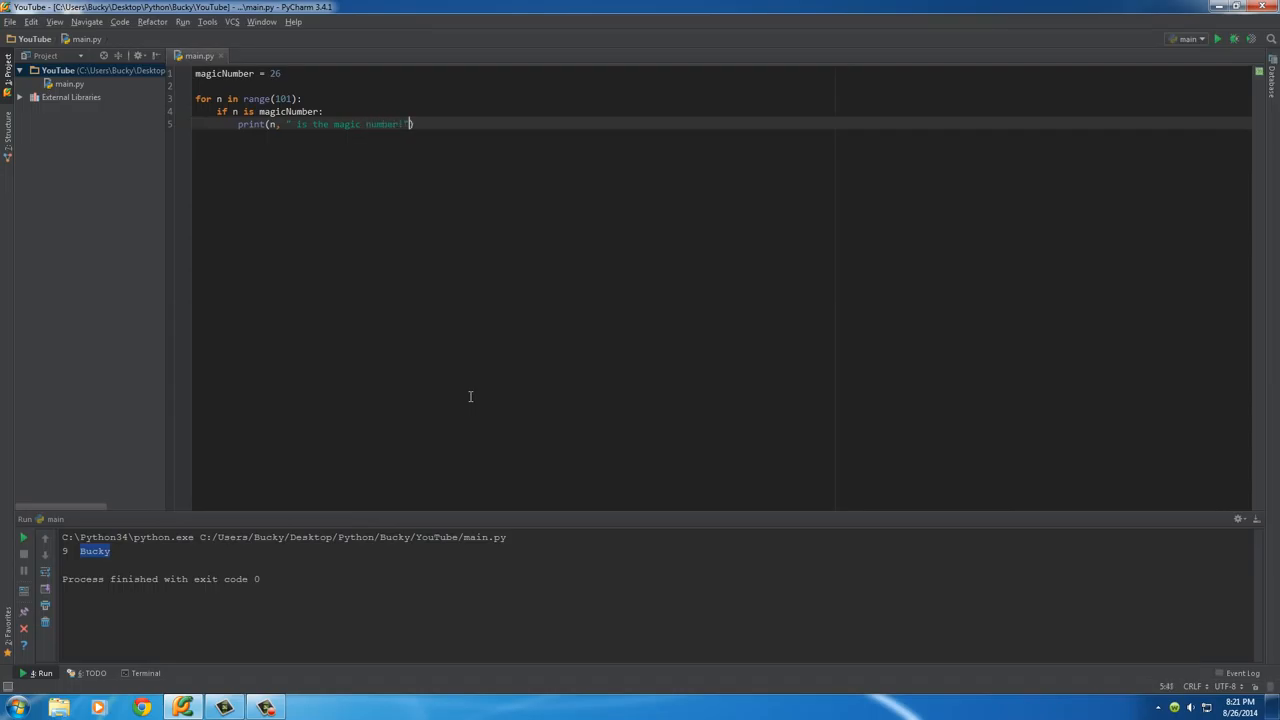
pyautogui.moveTo(303, 393)
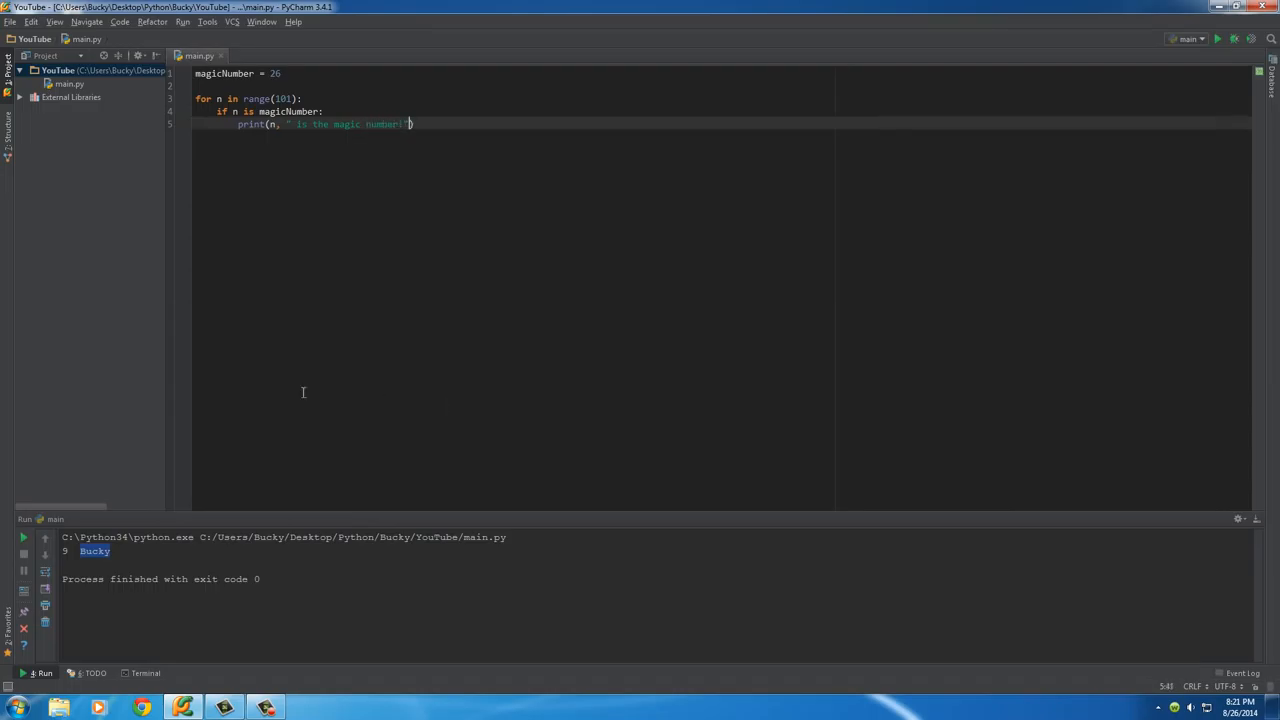
pyautogui.moveTo(1218, 38)
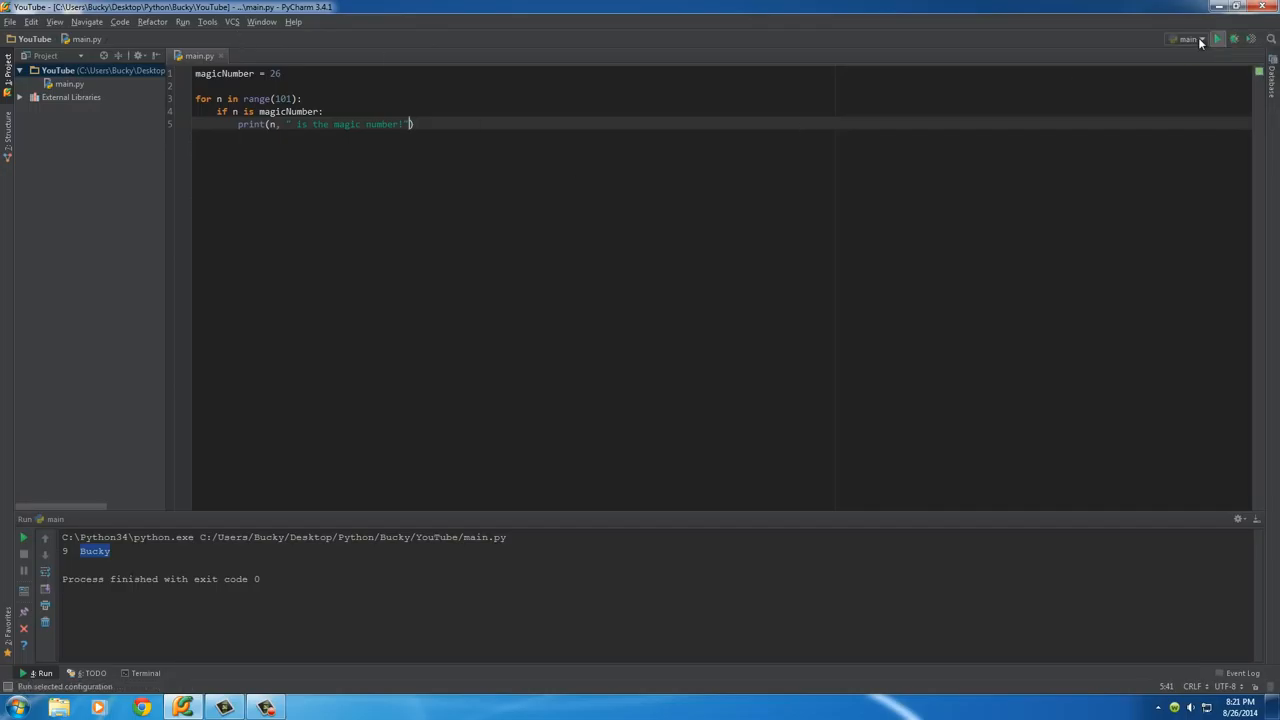
pyautogui.click(1218, 38)
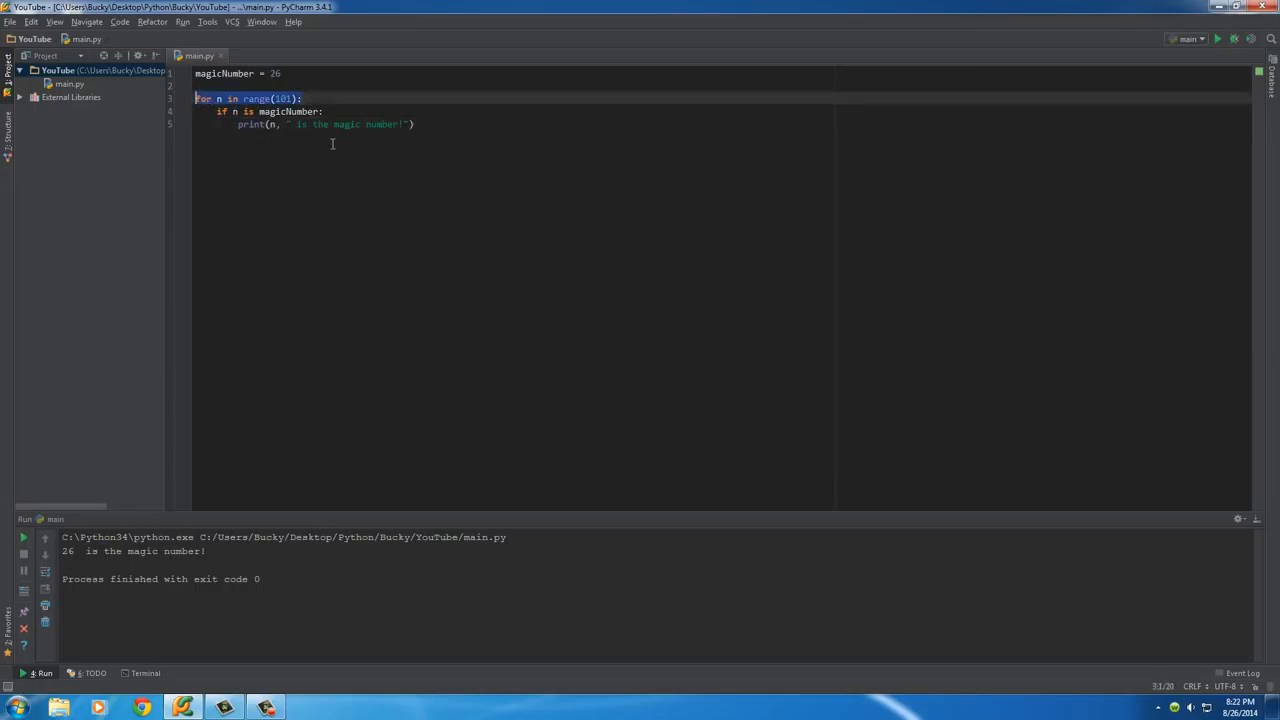
pyautogui.doubleClick(67, 551)
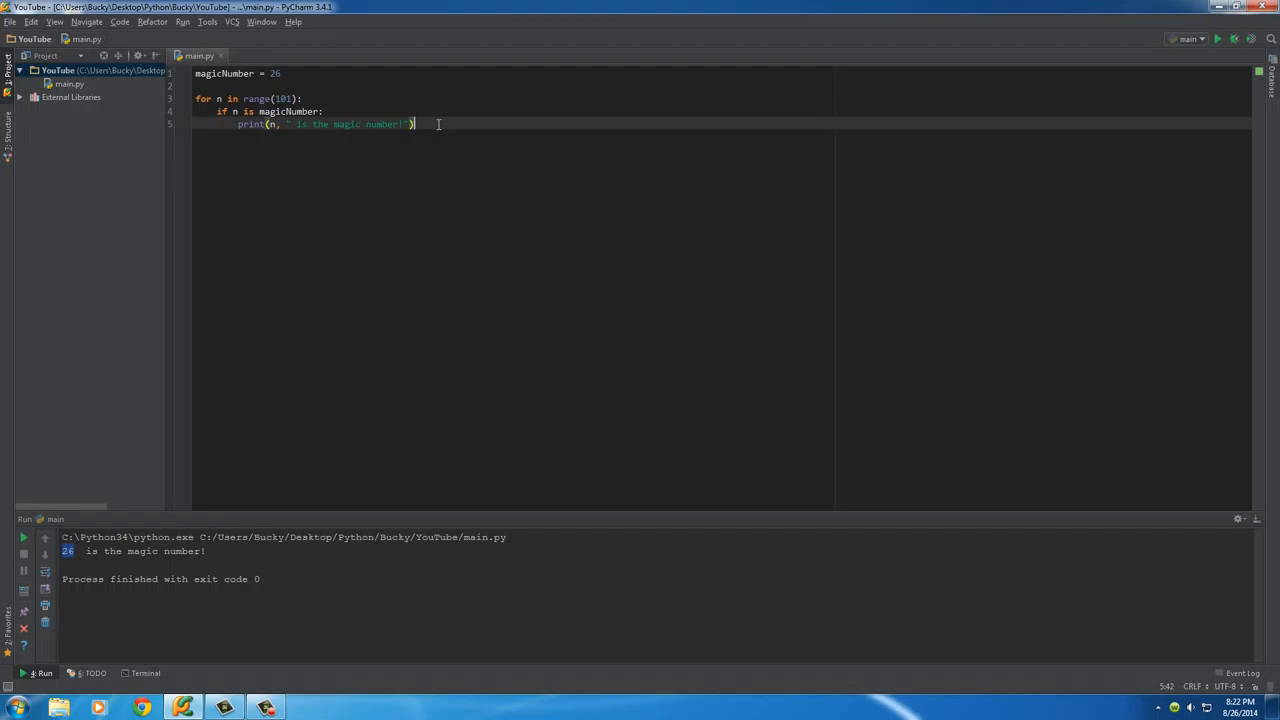
# Add break after the print line, then an else: branch with print(n)
pyautogui.write('break')
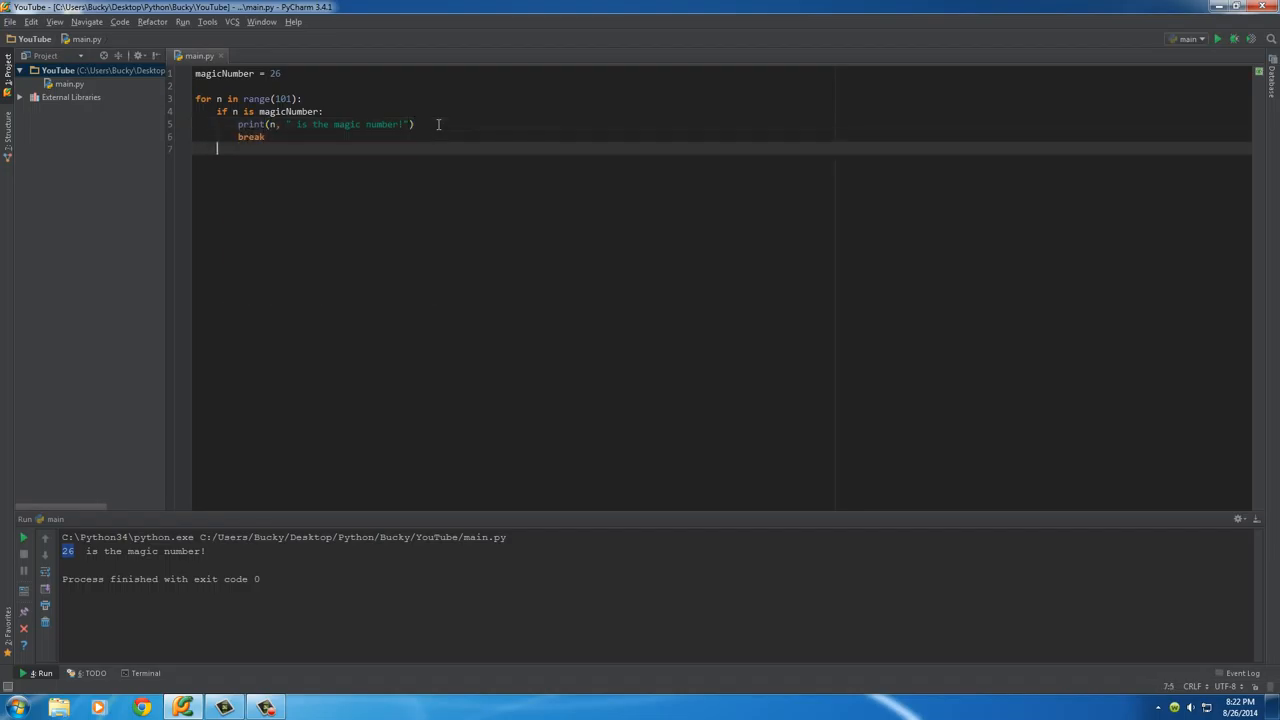
pyautogui.write('else:')
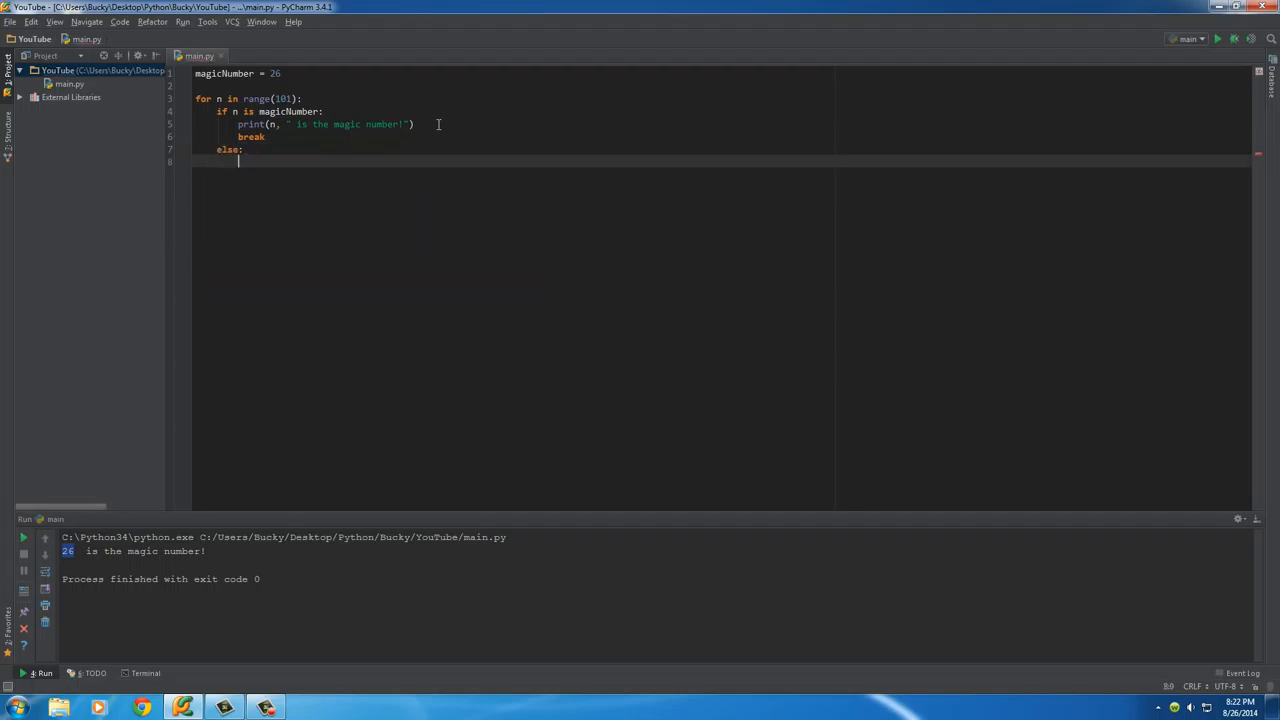
pyautogui.write('print()')
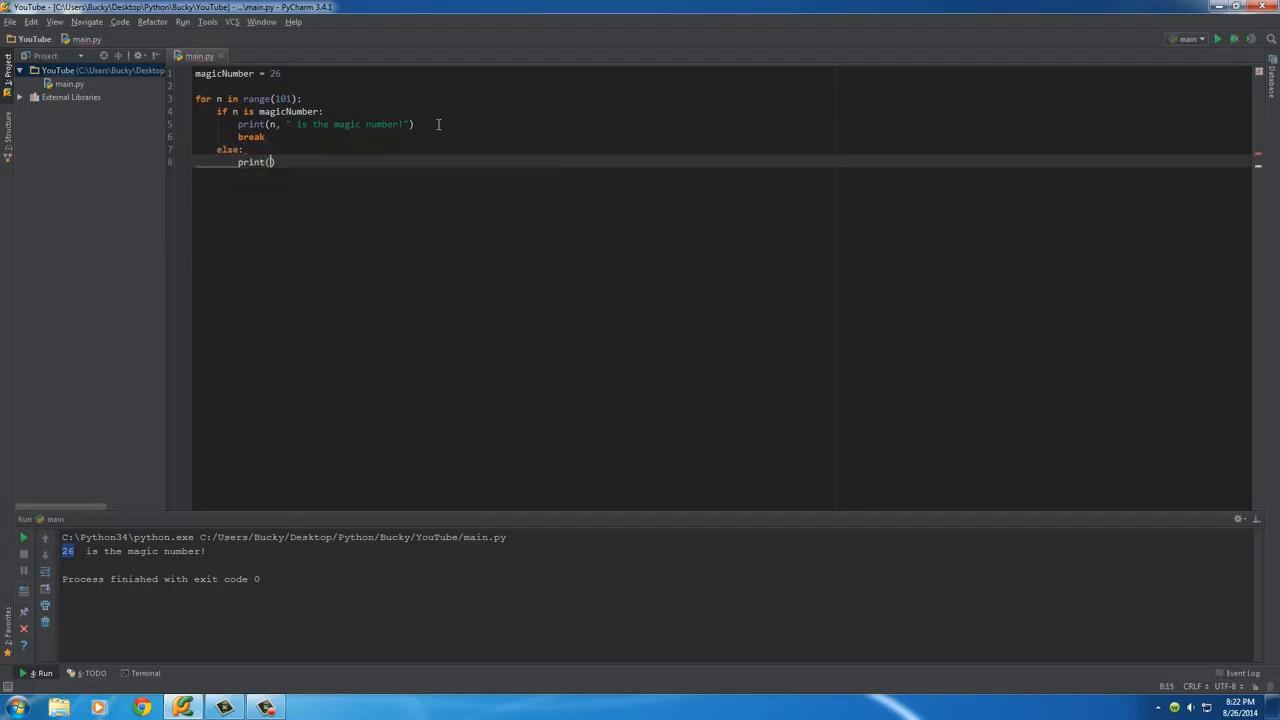
pyautogui.write('n')
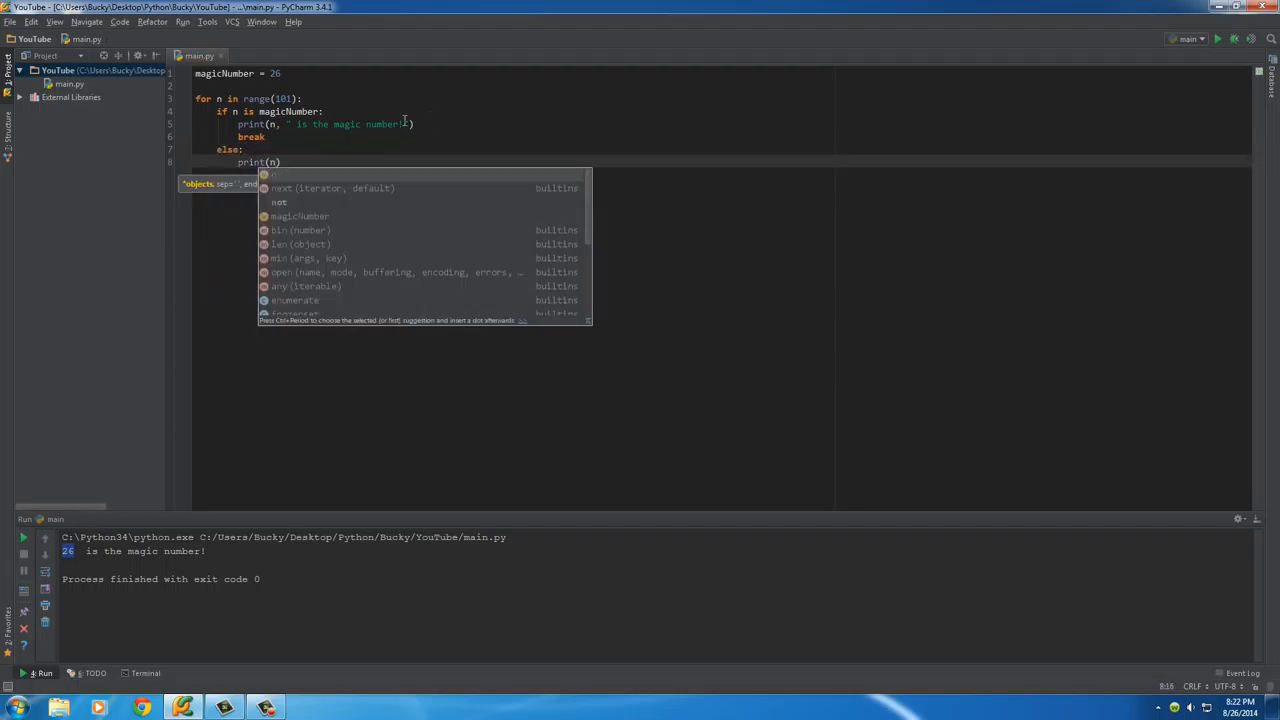
pyautogui.press('Escape')
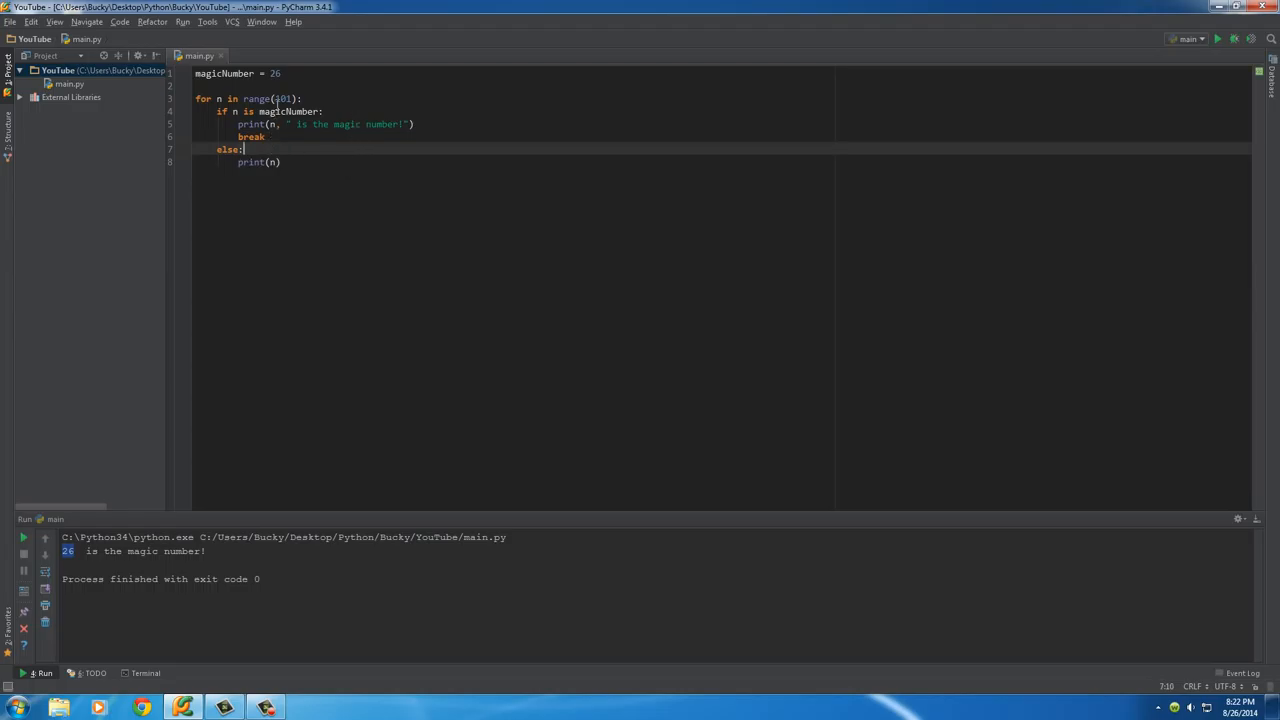
# Highlight the new break and else lines, then select the word break
pyautogui.moveTo(280, 137); pyautogui.dragTo(280, 162)
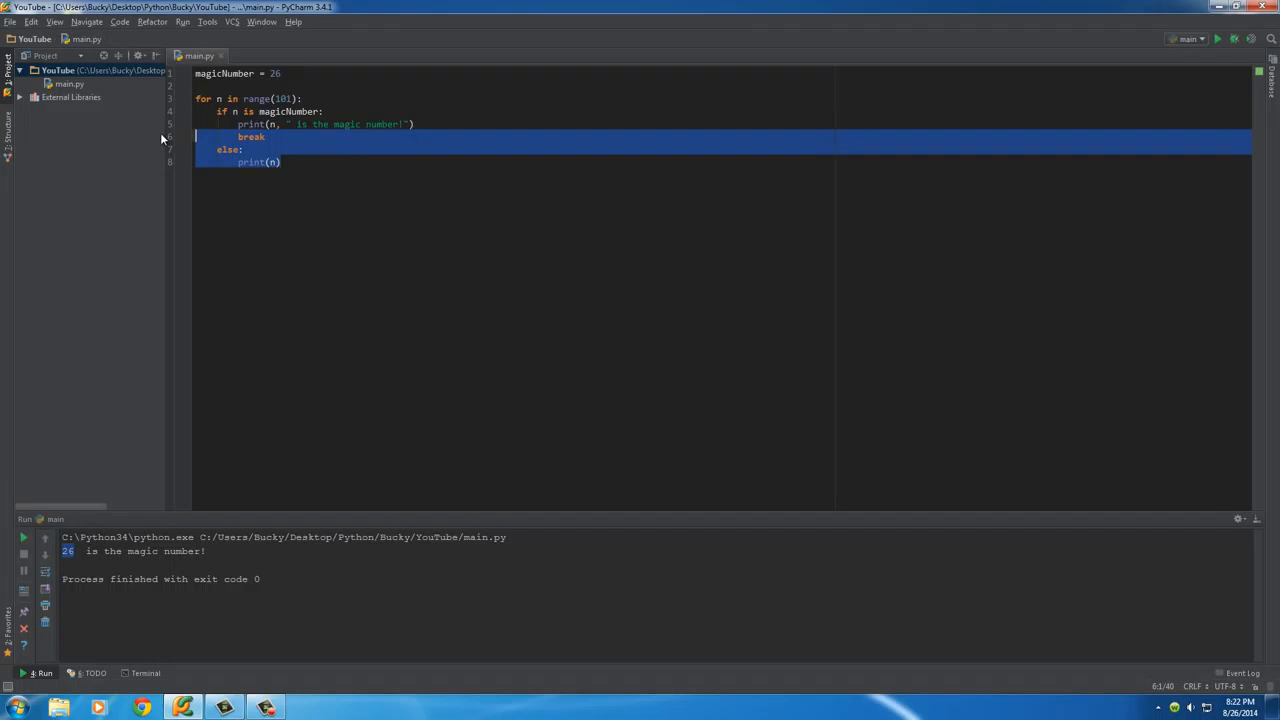
pyautogui.click(287, 137)
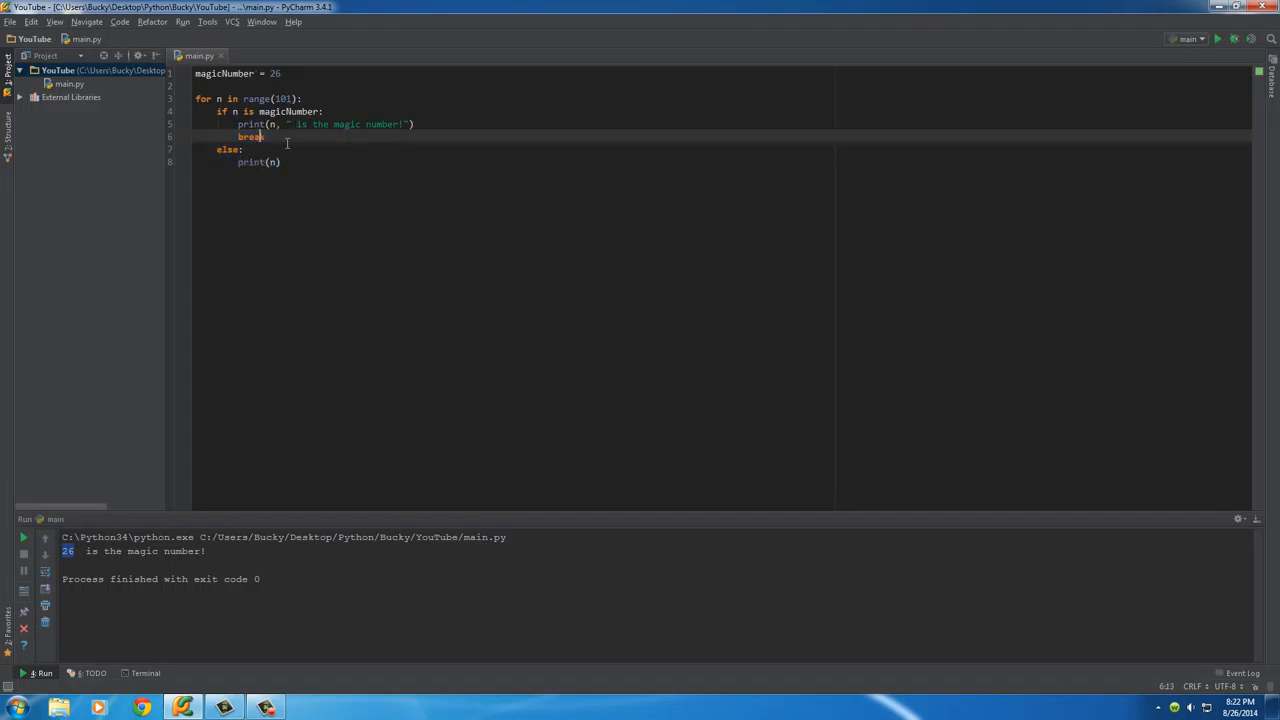
pyautogui.doubleClick(251, 137)
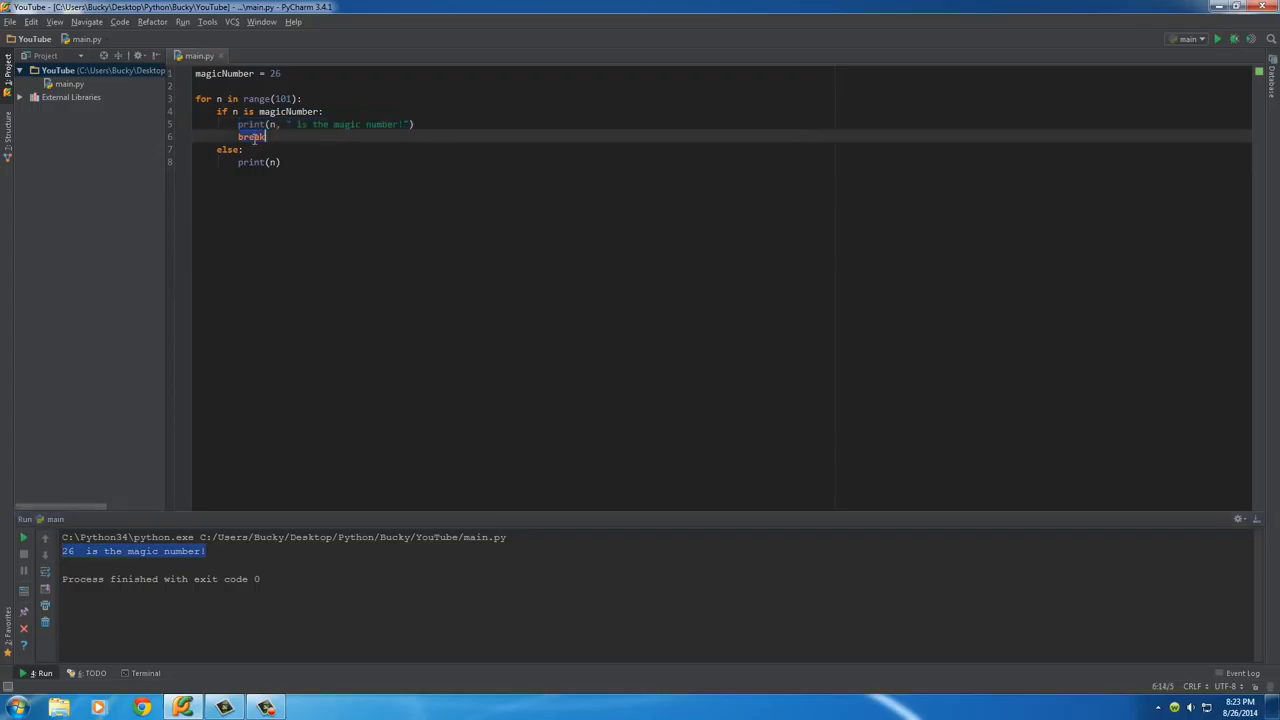
pyautogui.moveTo(253, 143)
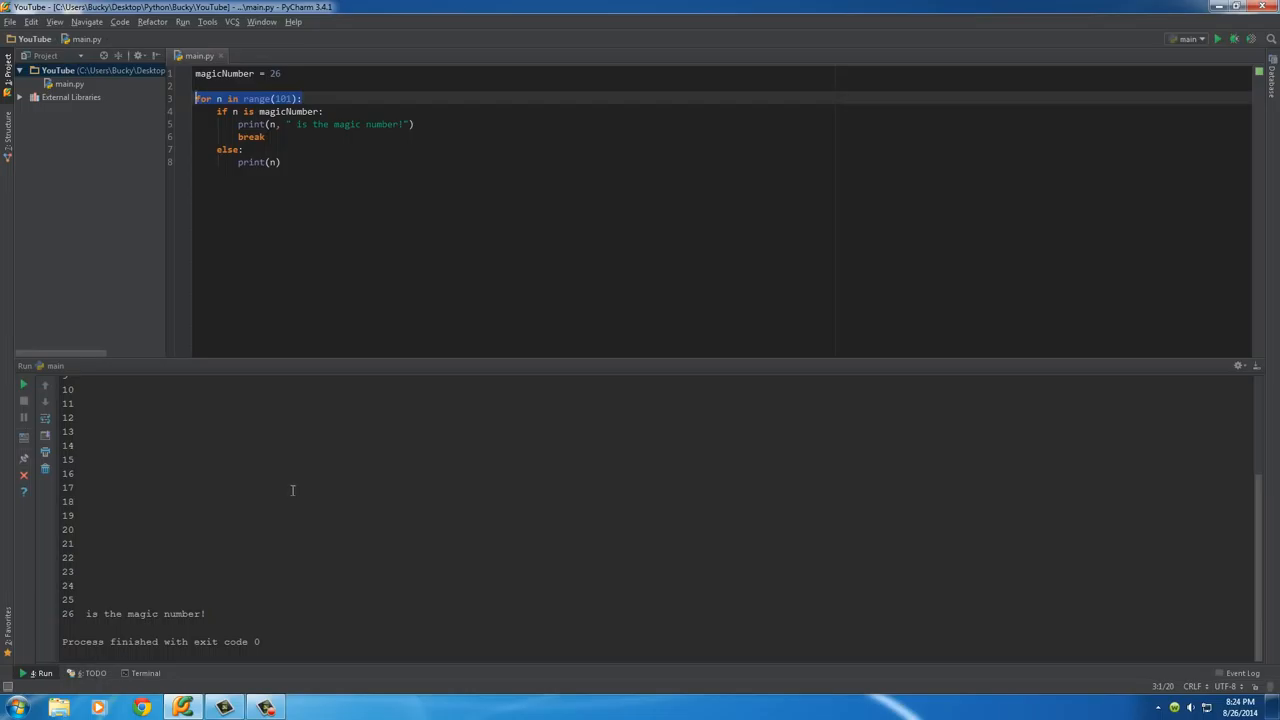
# Resize the Run window back after reviewing numbers up to 25 and '26 is the magic number!'
pyautogui.moveTo(417, 365); pyautogui.dragTo(417, 448)
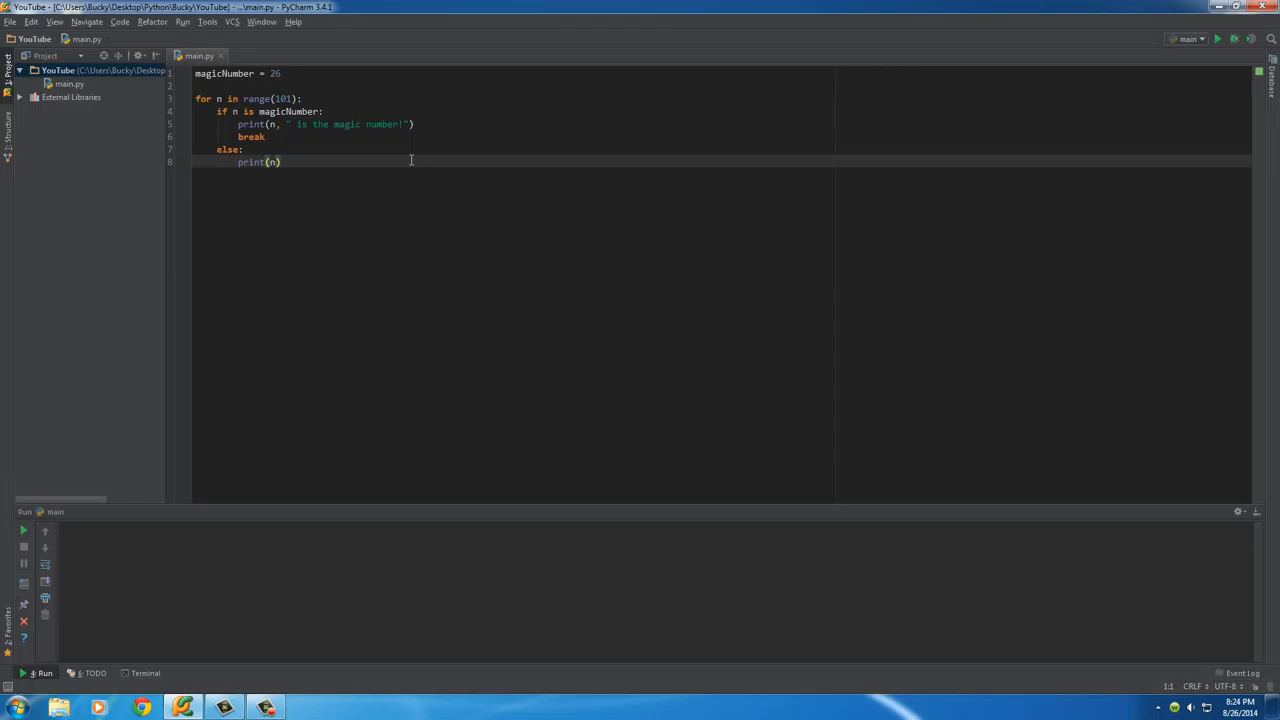
pyautogui.moveTo(425, 177)
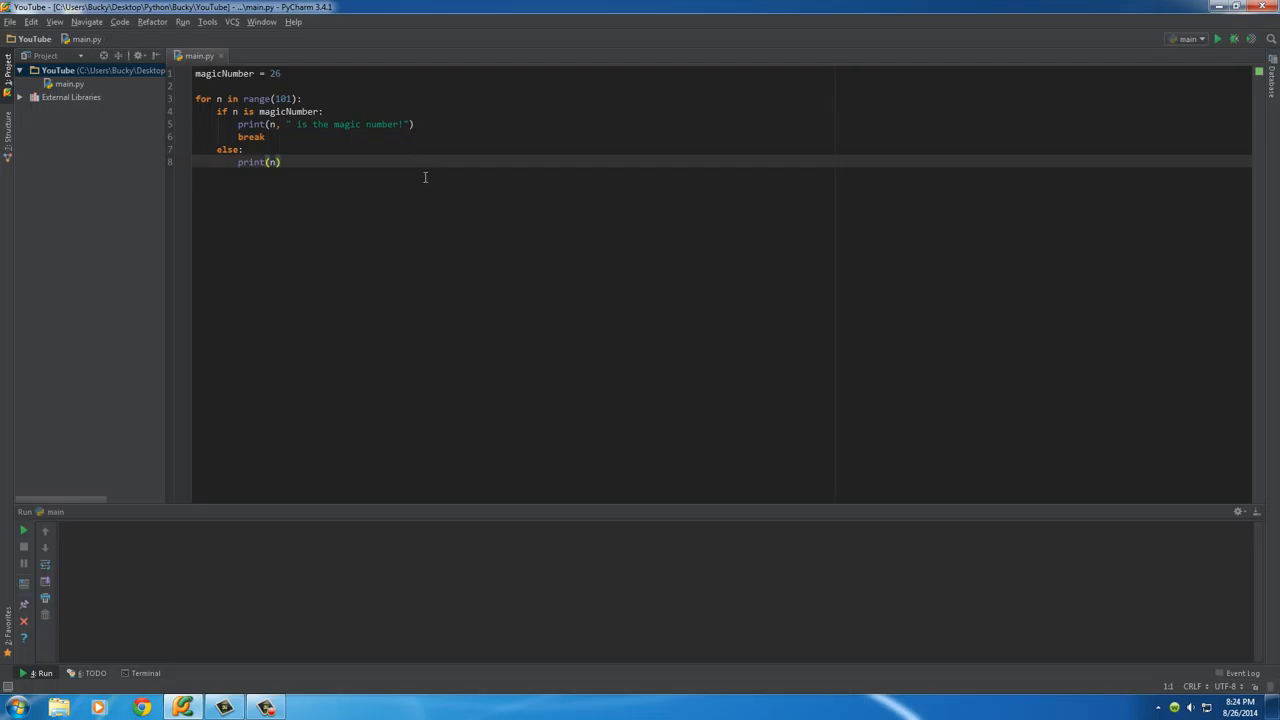
# Add two blank lines after the loop and type x on line 10
pyautogui.moveTo(238, 111); pyautogui.dragTo(280, 162)
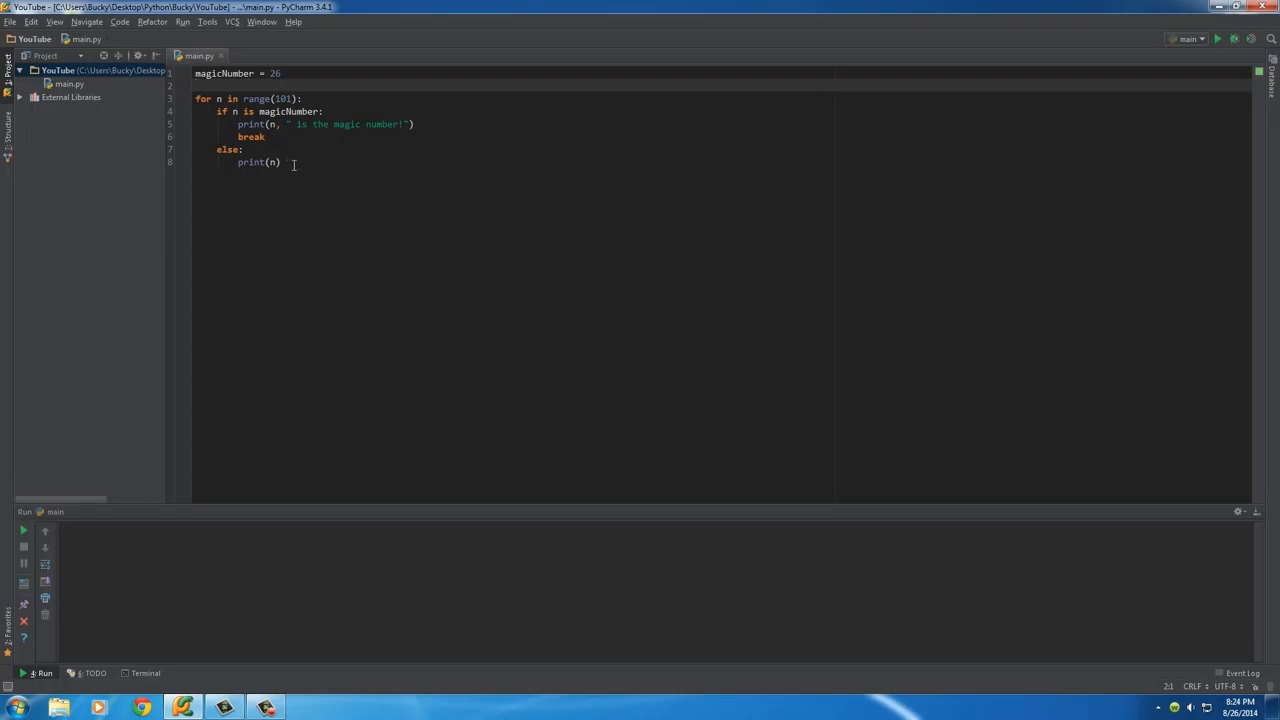
pyautogui.press('ctrl+a')
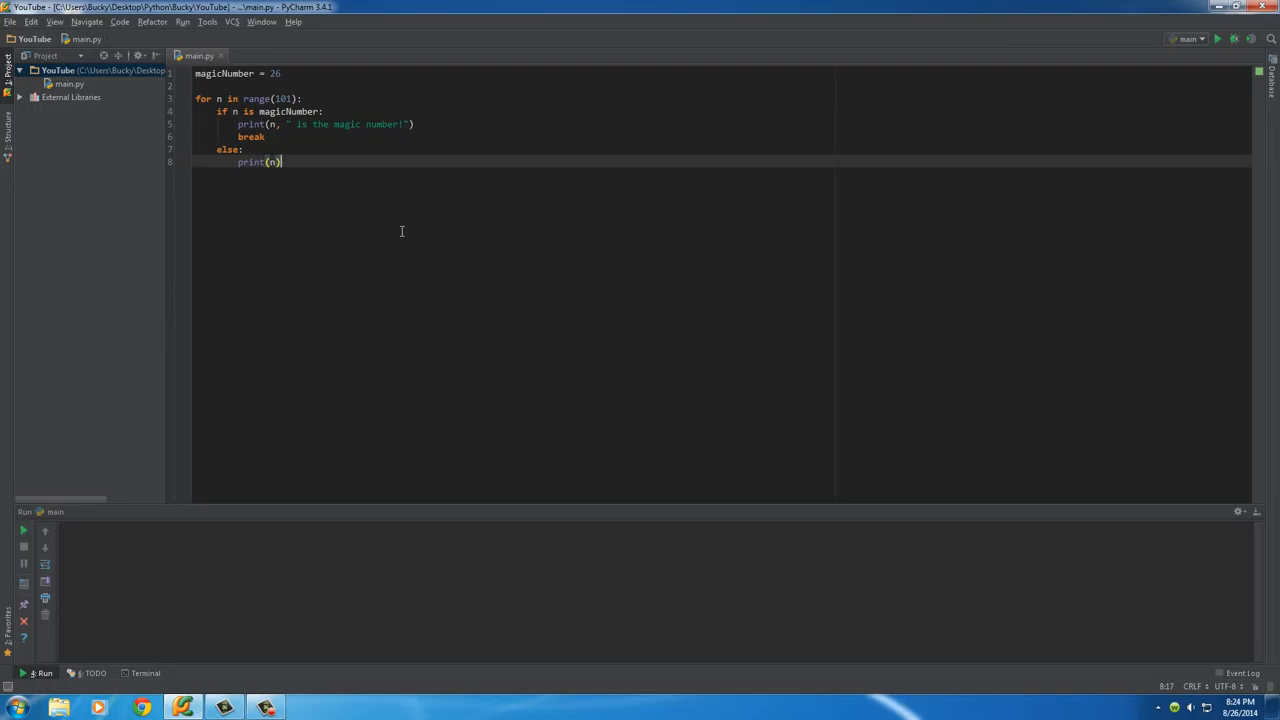
pyautogui.moveTo(382, 228)
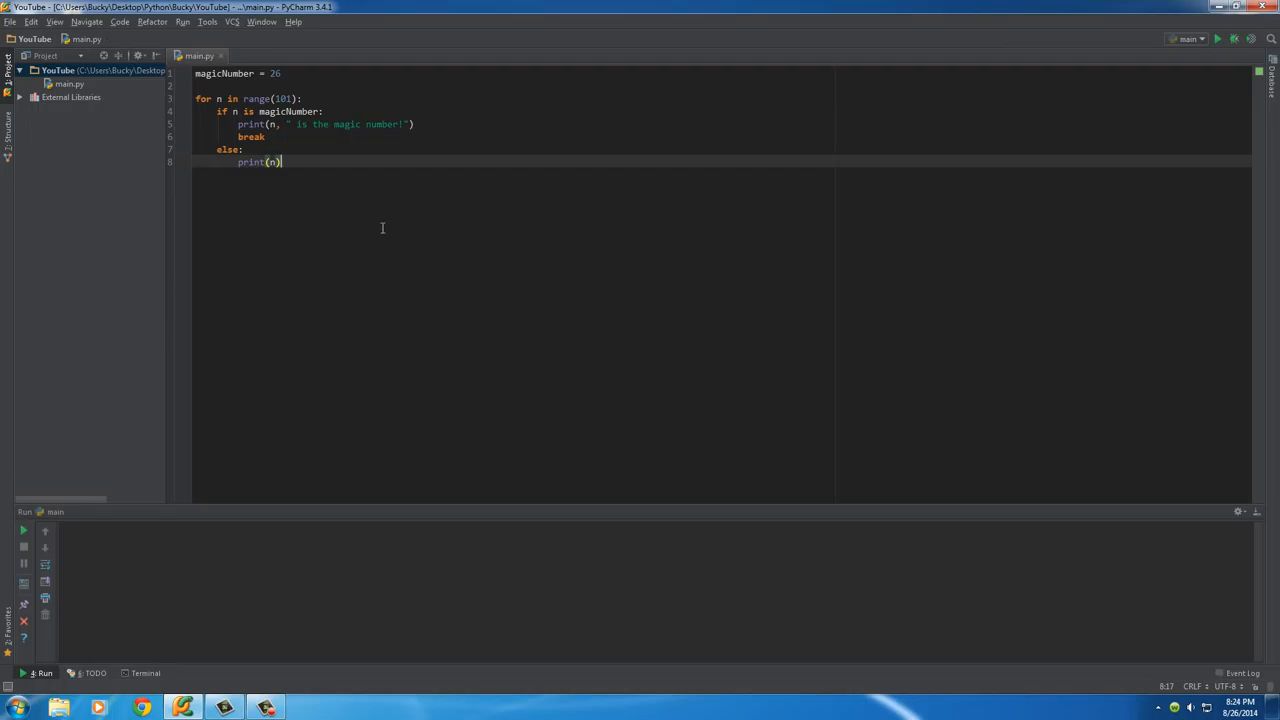
pyautogui.moveTo(405, 253)
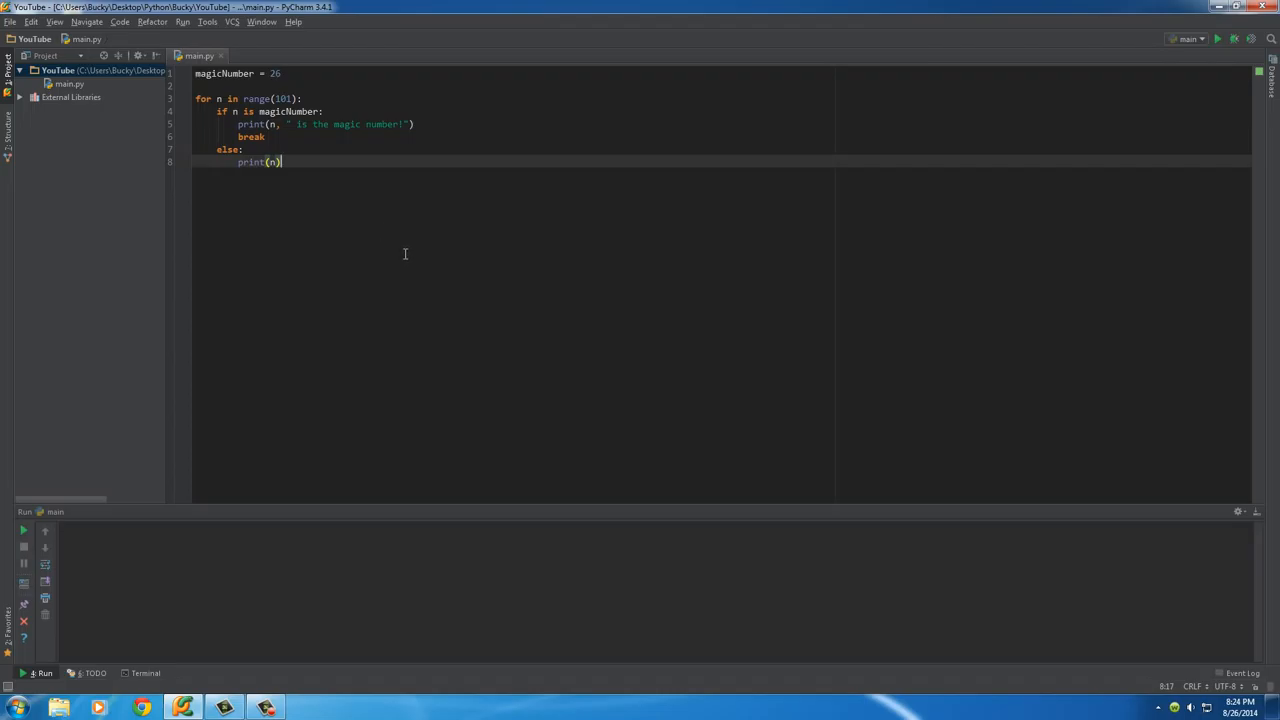
pyautogui.moveTo(298, 151)
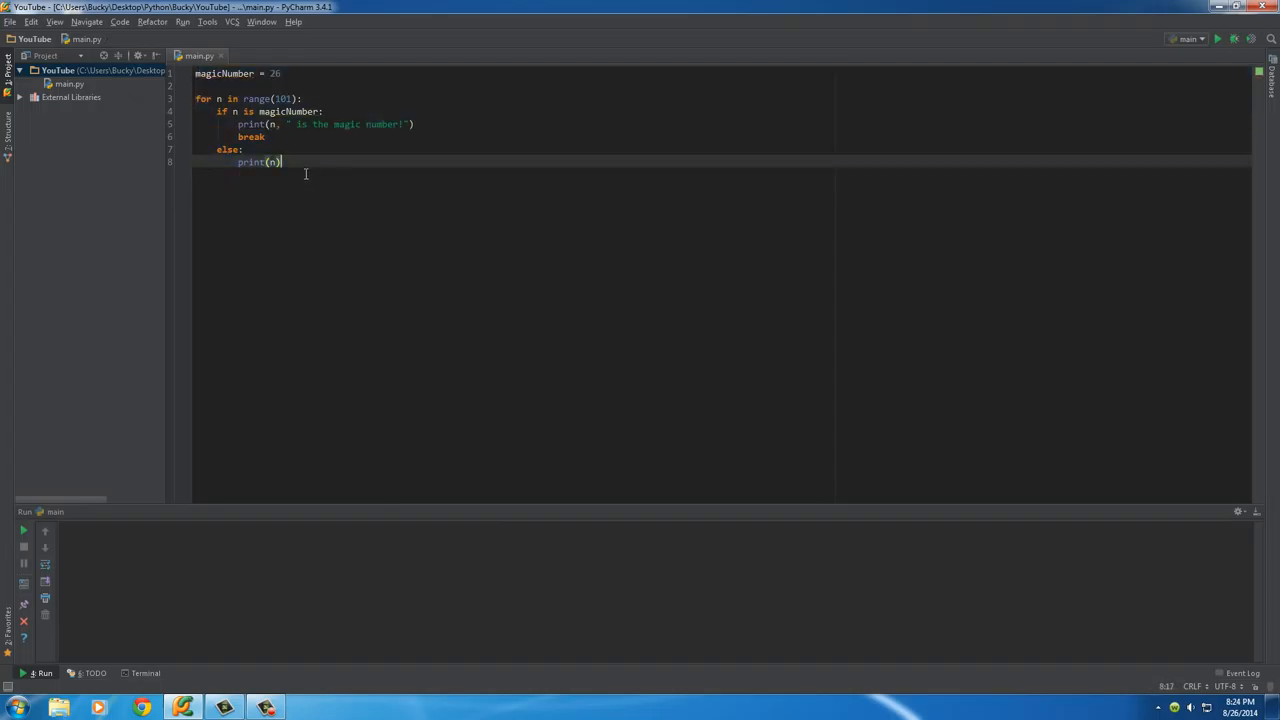
pyautogui.press('enter')
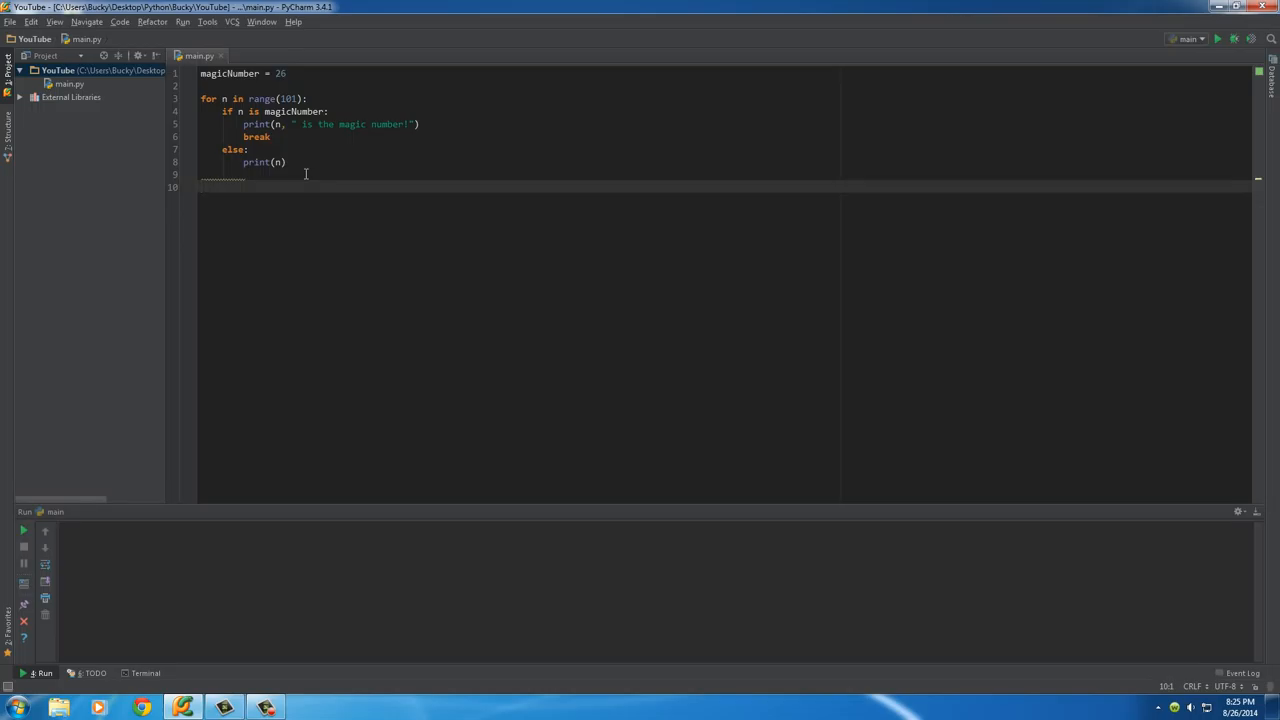
pyautogui.write('x')
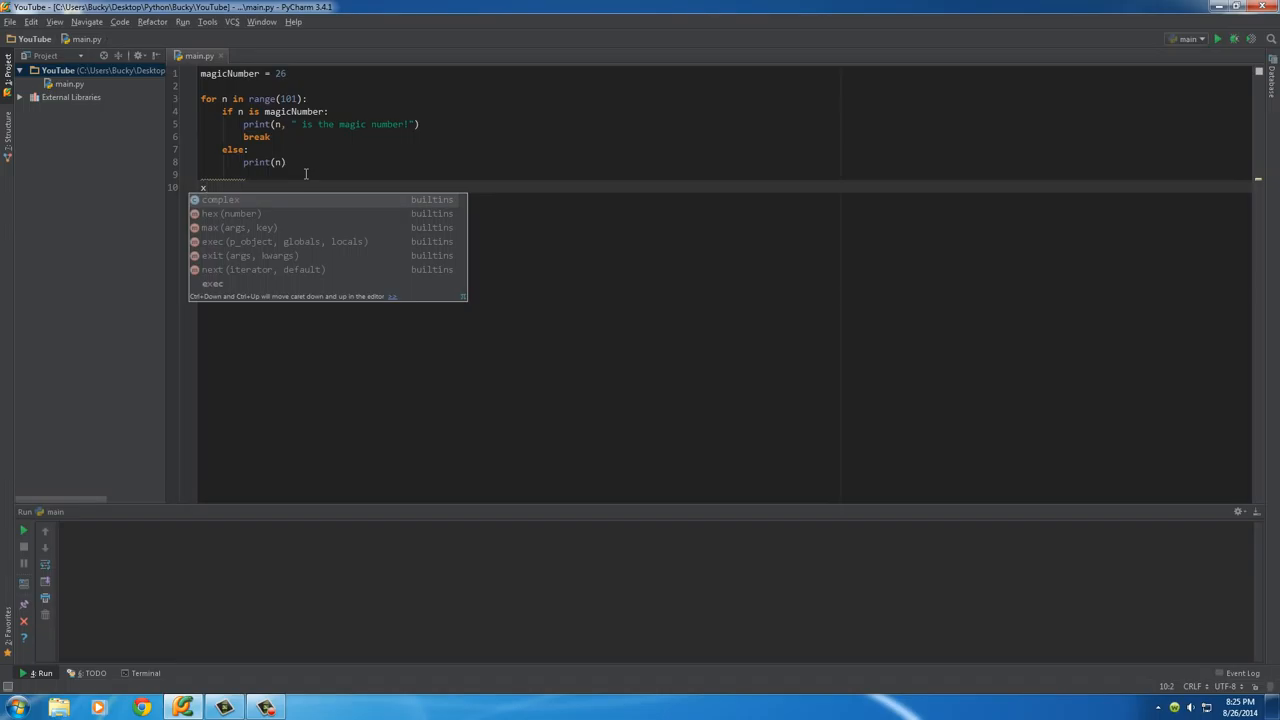